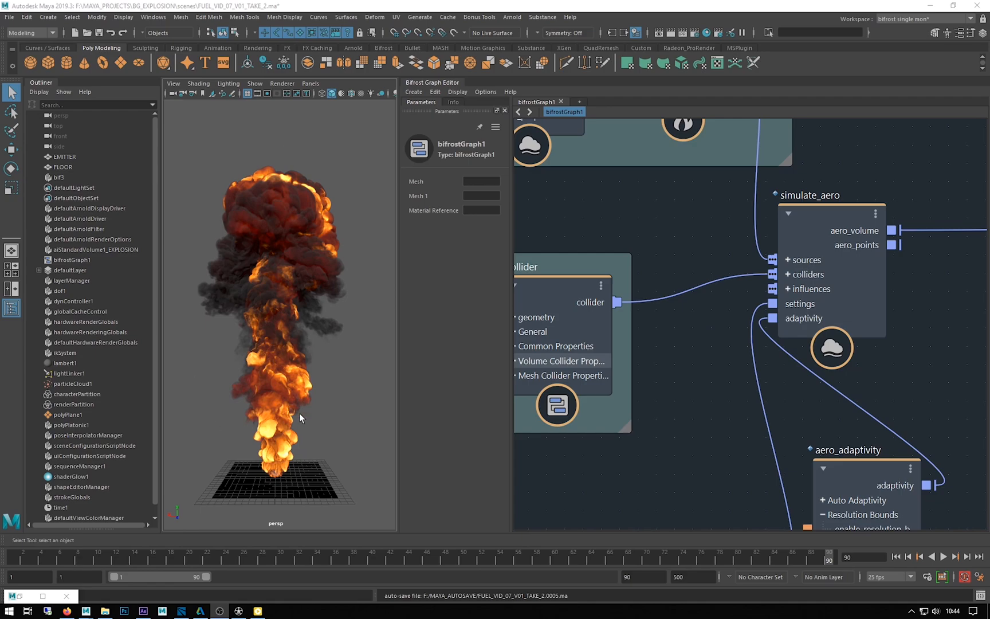
{"action": "mouse_move", "coordinate": [246, 258]}
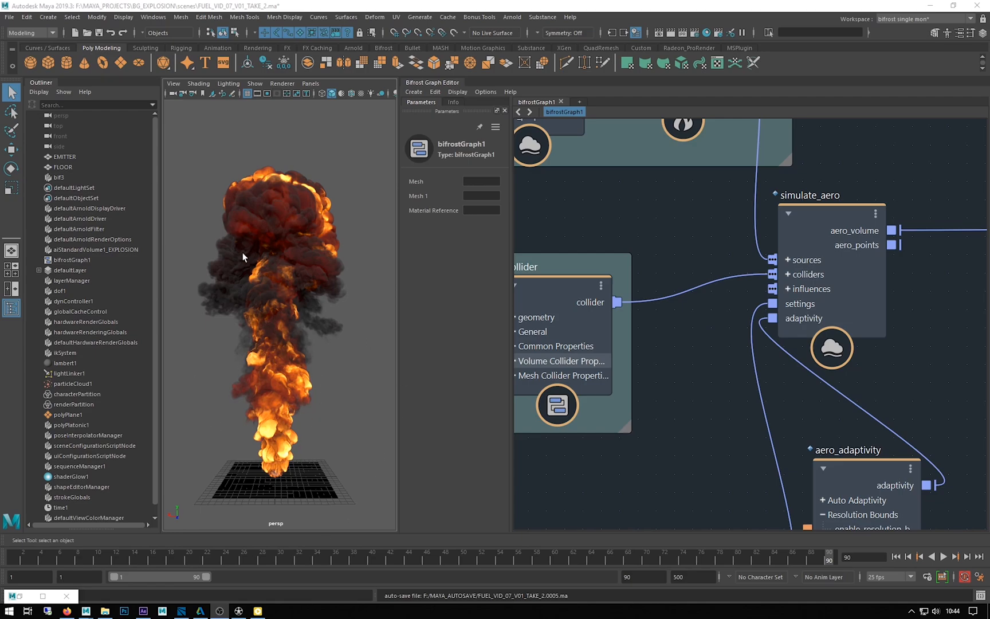
{"action": "mouse_move", "coordinate": [244, 258]}
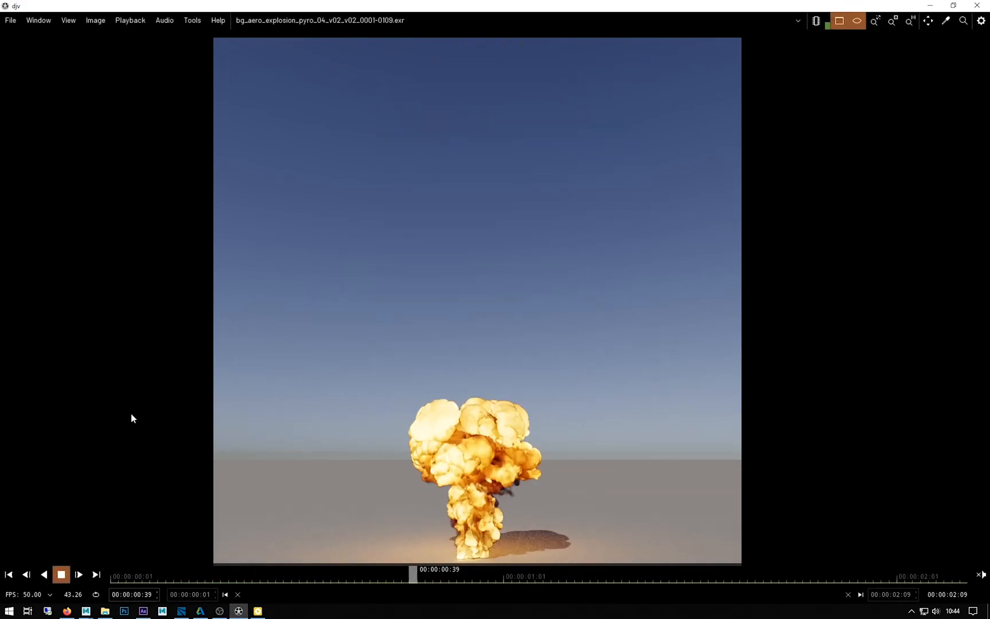
Play the earlier playblast in PotPlayer for comparison, minimize it, and return to Maya.
{"action": "left_click", "coordinate": [234, 569]}
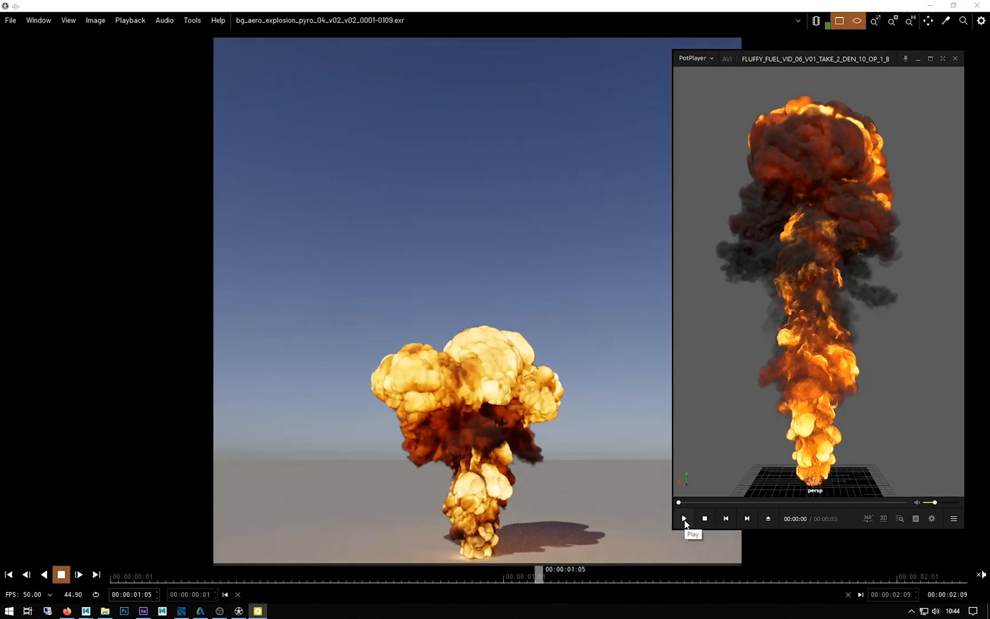
{"action": "left_click", "coordinate": [684, 518]}
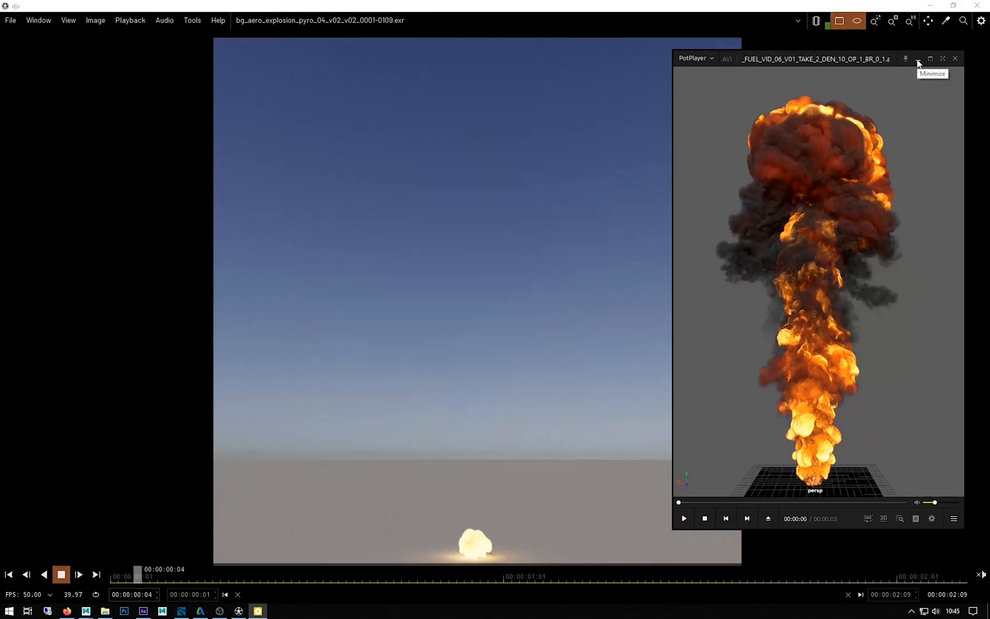
{"action": "left_click", "coordinate": [917, 57]}
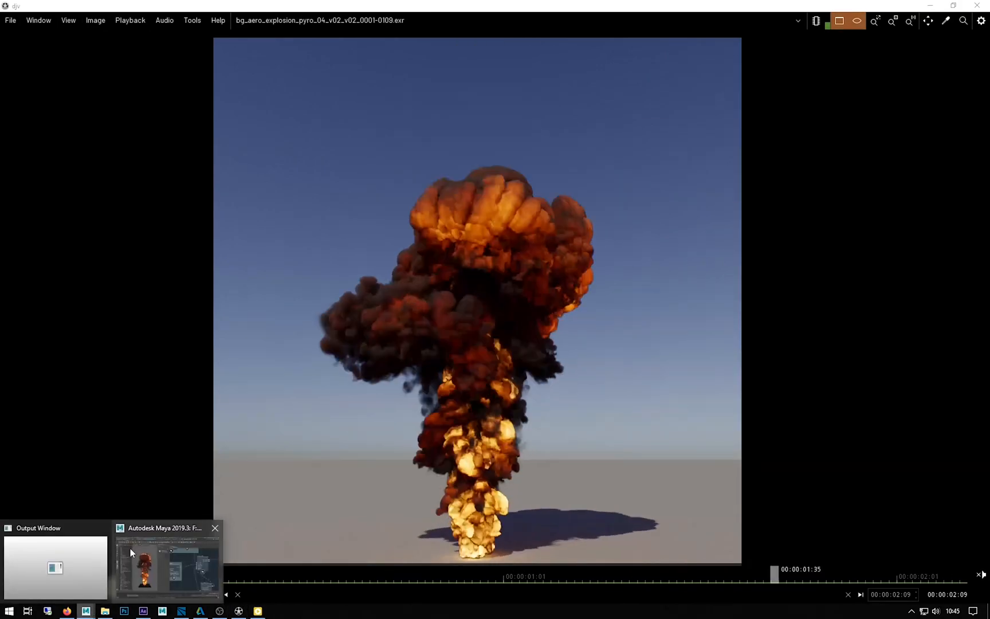
{"action": "left_click", "coordinate": [168, 565]}
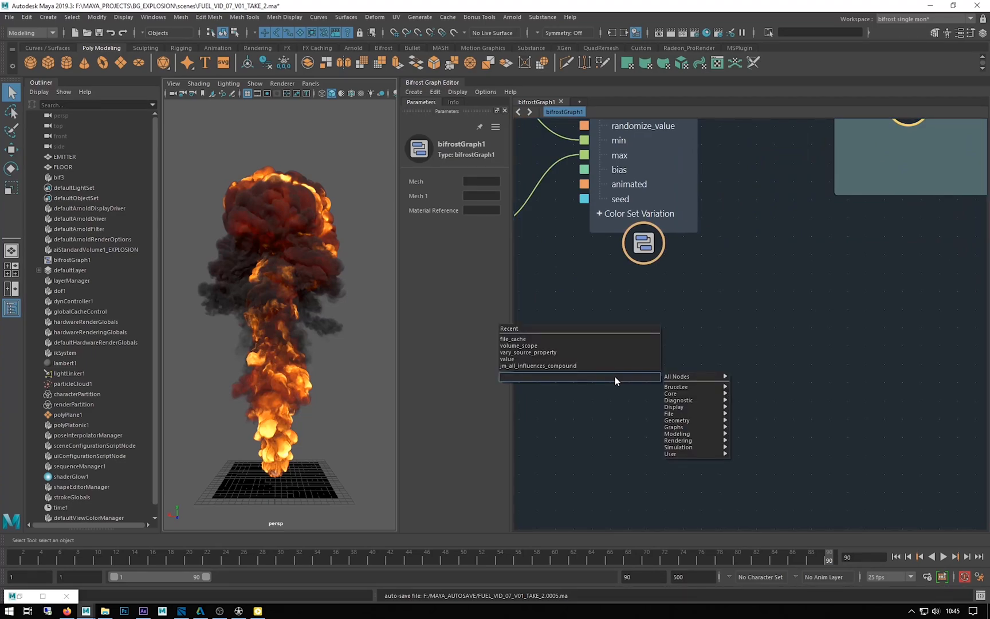
{"action": "mouse_move", "coordinate": [574, 366]}
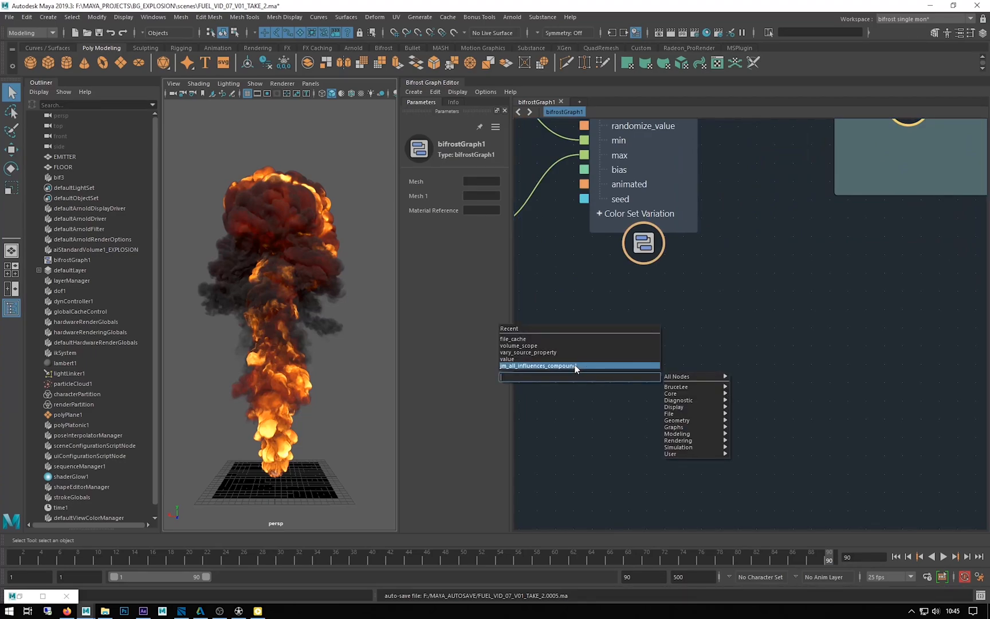
Insert jm_all_influences_compound from the Recent node list.
{"action": "left_click", "coordinate": [537, 366]}
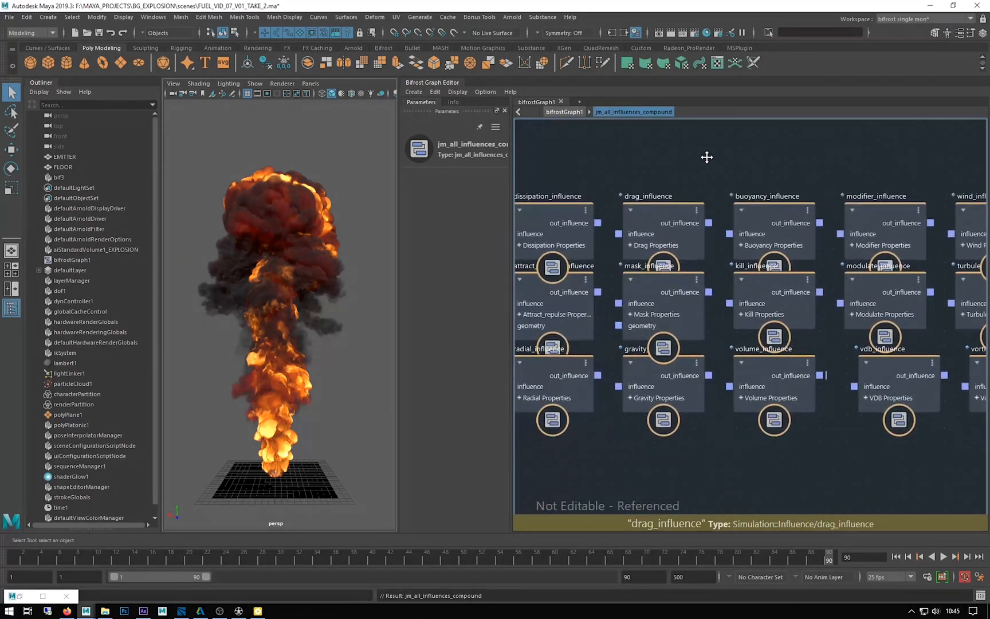
Inspect the buoyancy, wind, turbulence, modulate and dissipation influence node settings.
{"action": "left_click", "coordinate": [552, 224]}
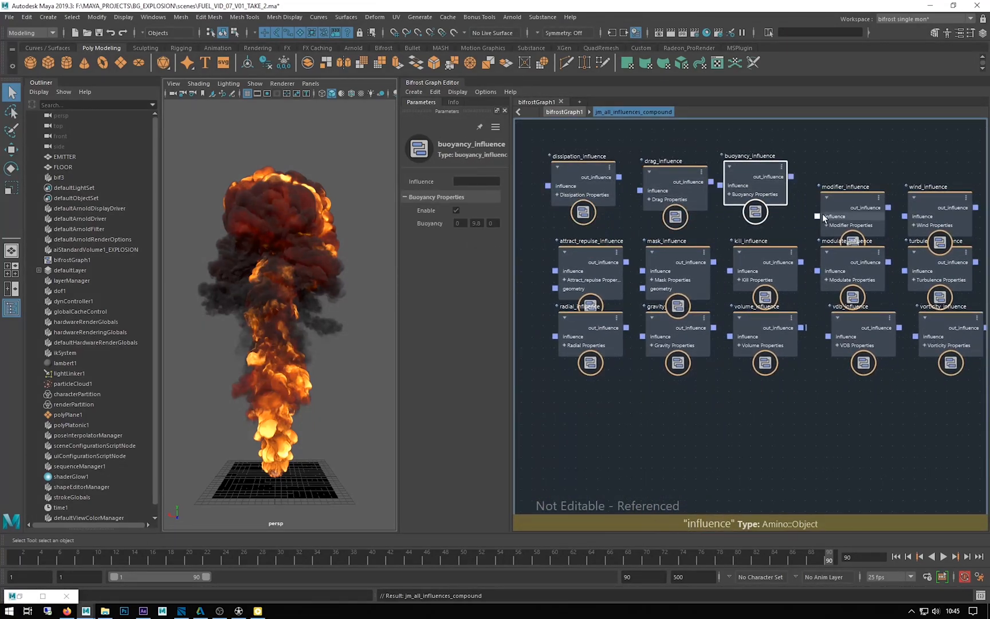
{"action": "left_click", "coordinate": [941, 183]}
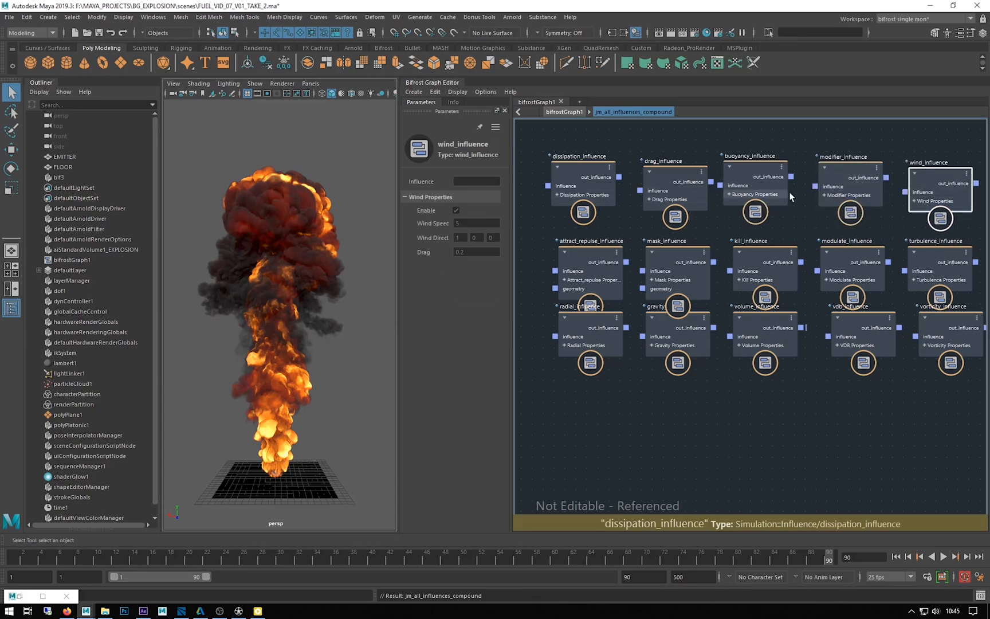
{"action": "left_click", "coordinate": [751, 355]}
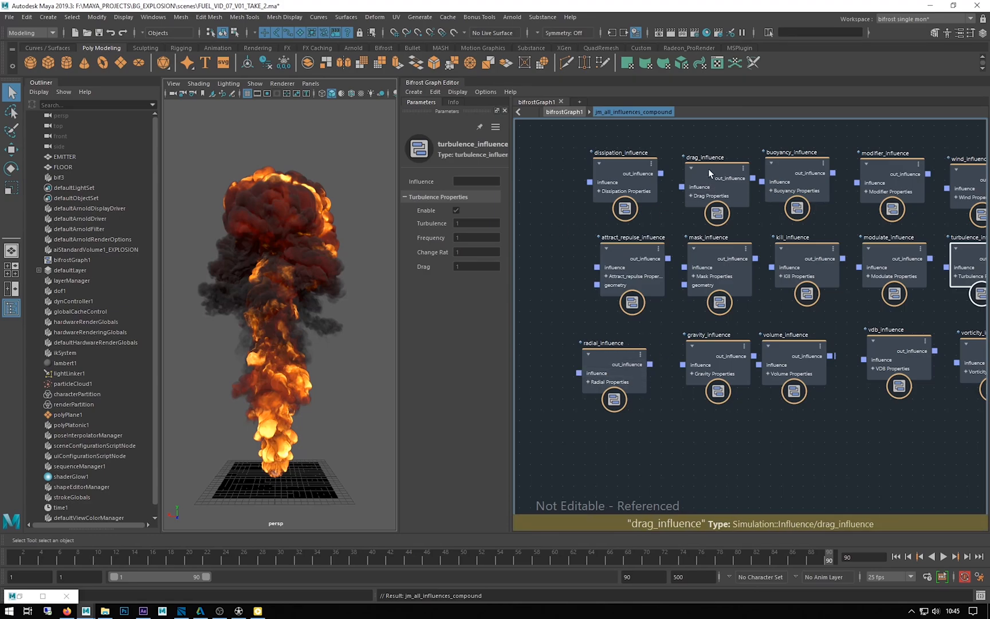
{"action": "left_click", "coordinate": [795, 170]}
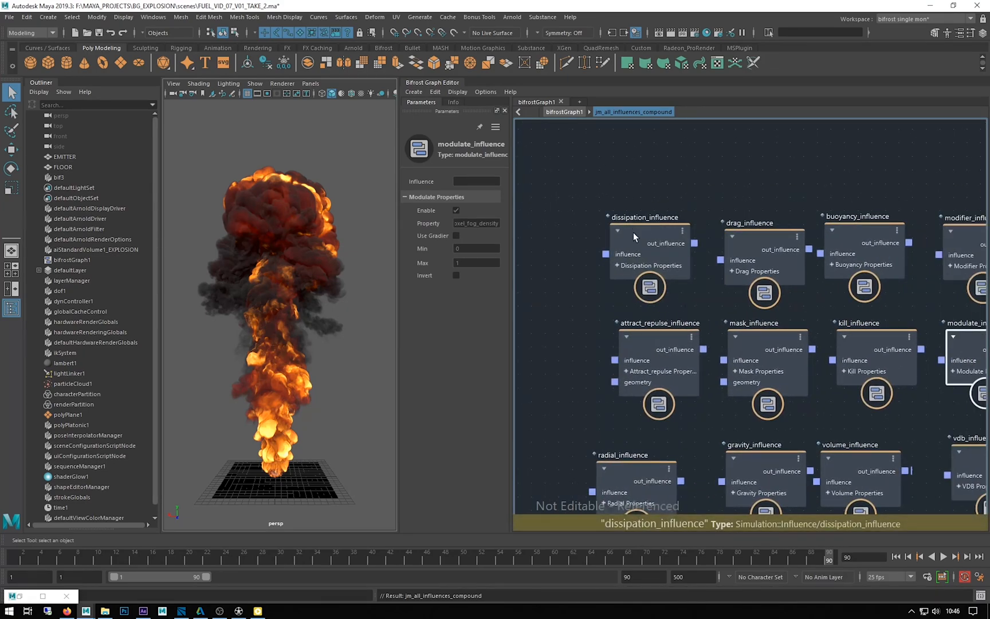
{"action": "left_click", "coordinate": [649, 249]}
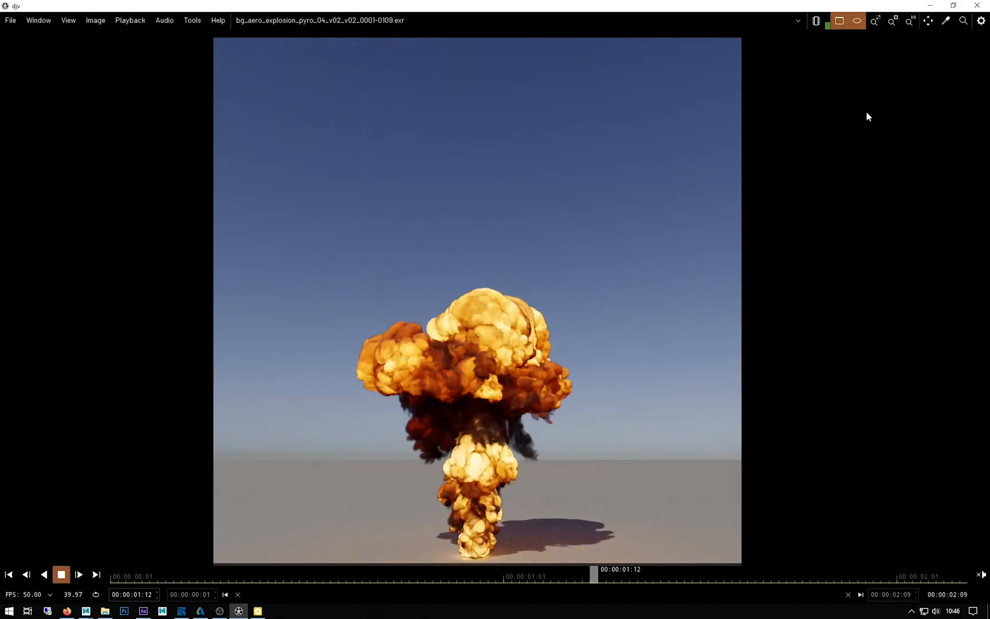
{"action": "left_click", "coordinate": [61, 574]}
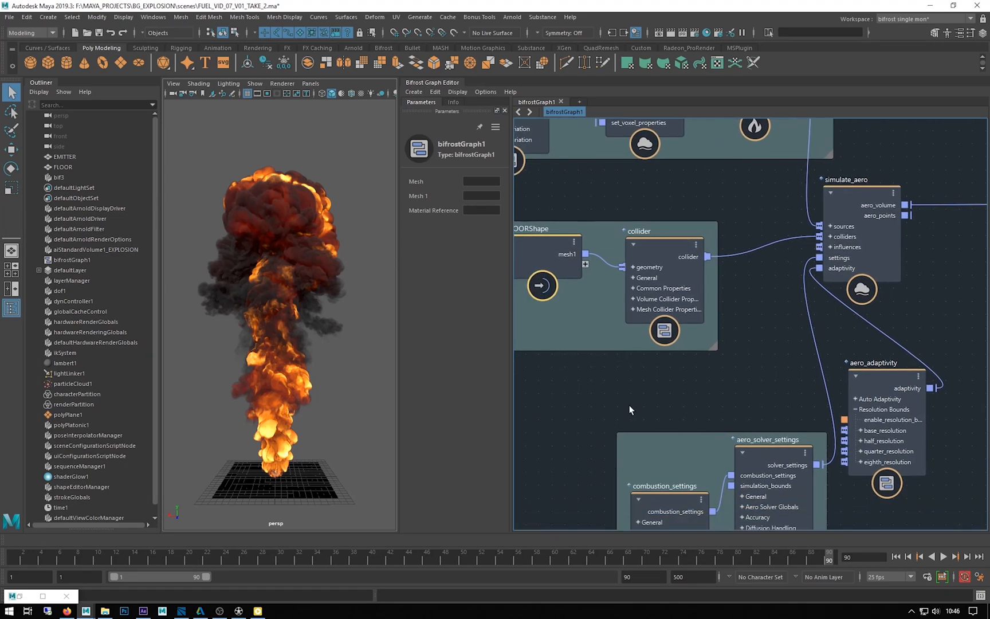
Create a vorticity_influence node by searching 'vort' in the node list.
{"action": "left_click", "coordinate": [629, 410]}
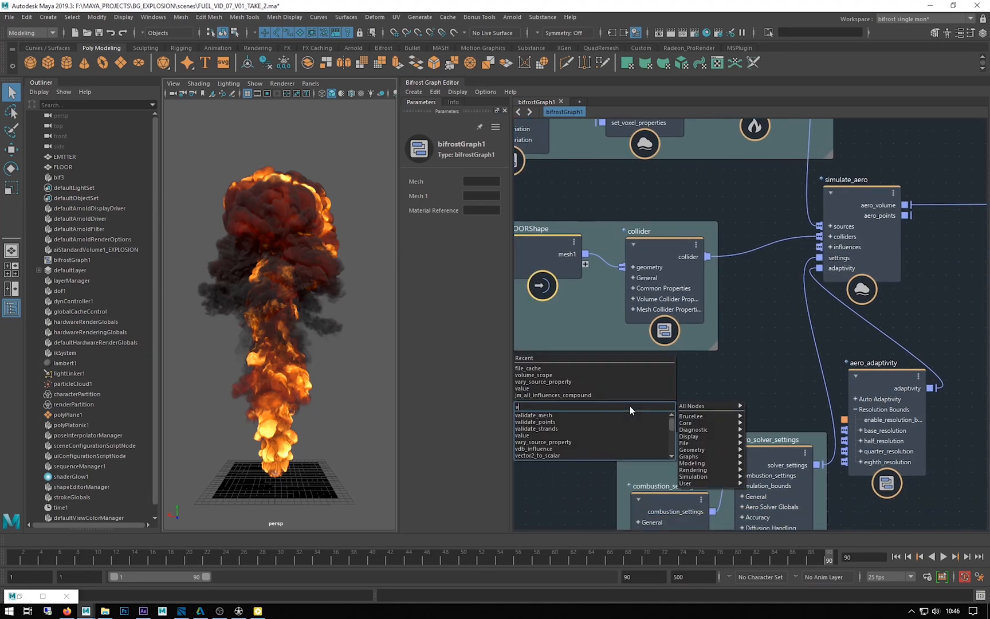
{"action": "type", "text": "ort"}
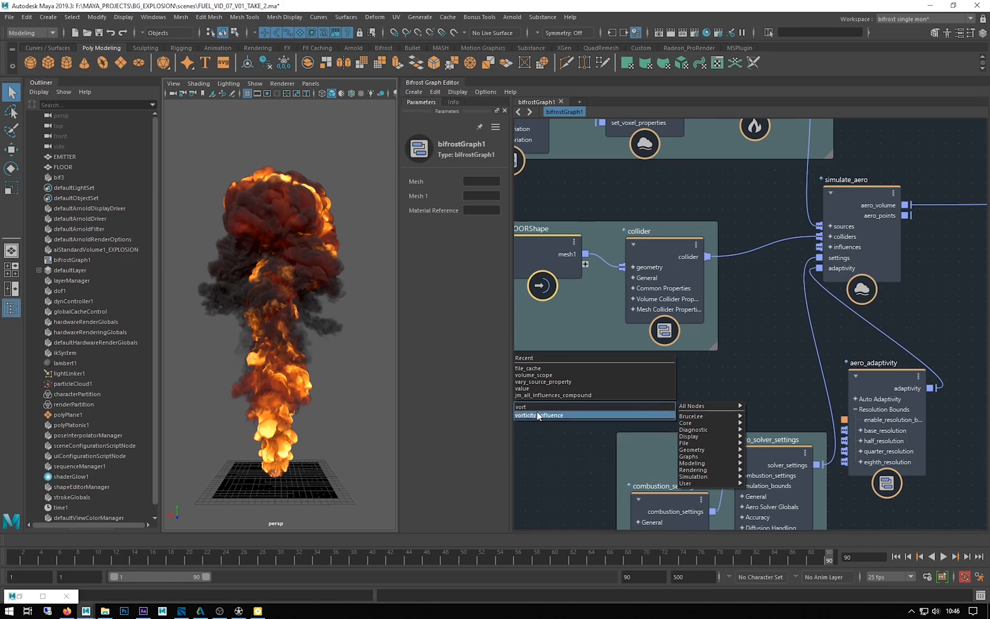
{"action": "left_click", "coordinate": [545, 415]}
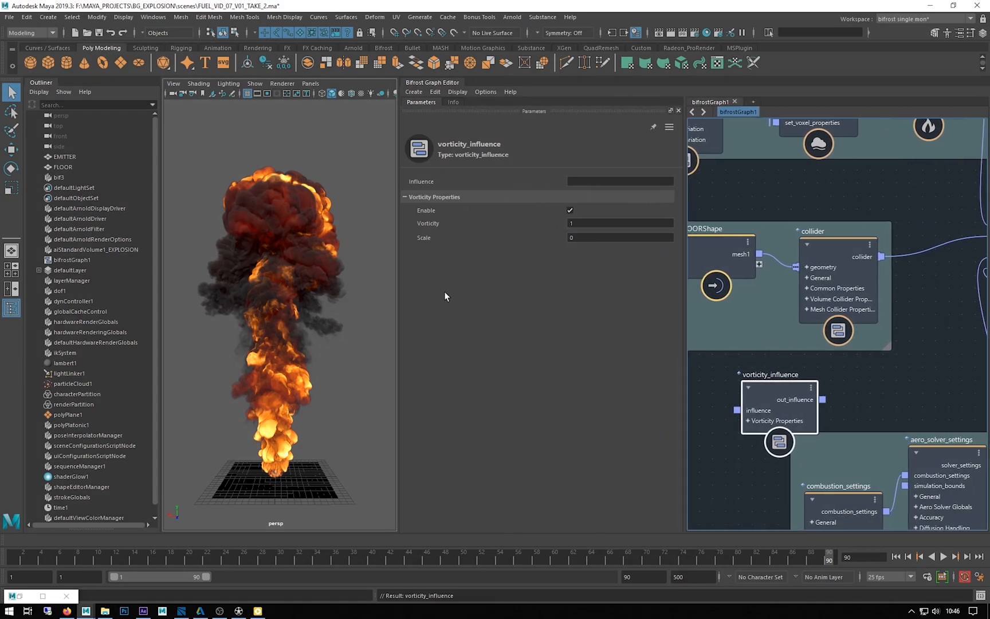
{"action": "mouse_move", "coordinate": [420, 222]}
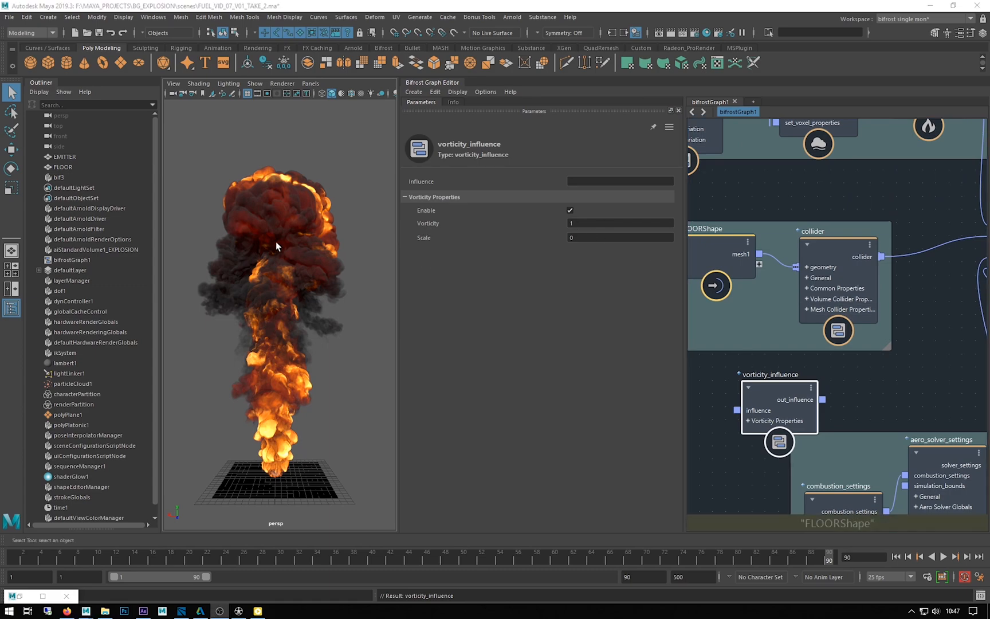
Check vorticity_influence's Vorticity and Scale values, then read its Info documentation.
{"action": "left_click", "coordinate": [619, 237]}
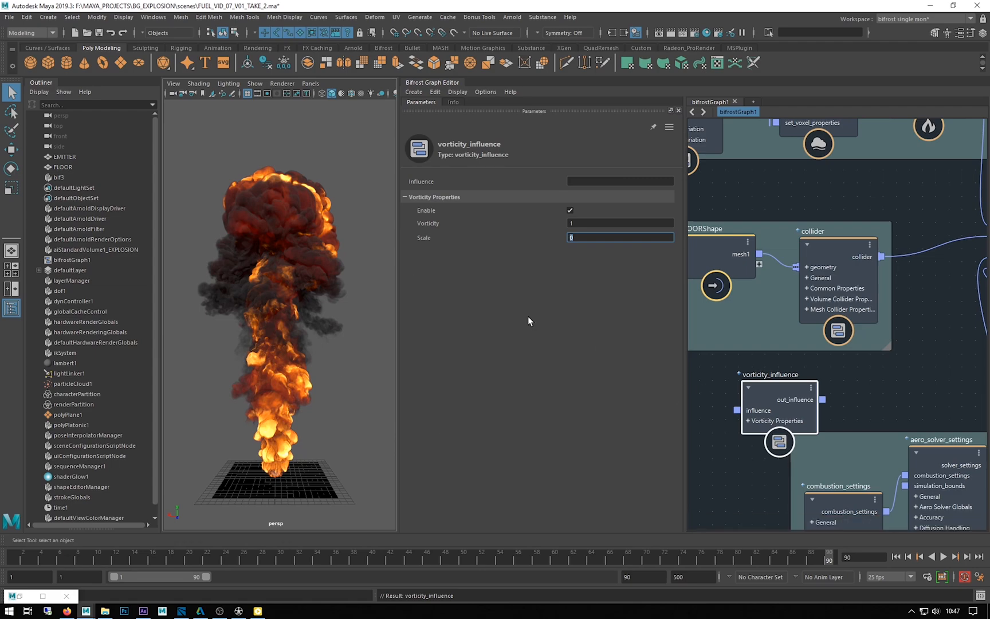
{"action": "mouse_move", "coordinate": [246, 480]}
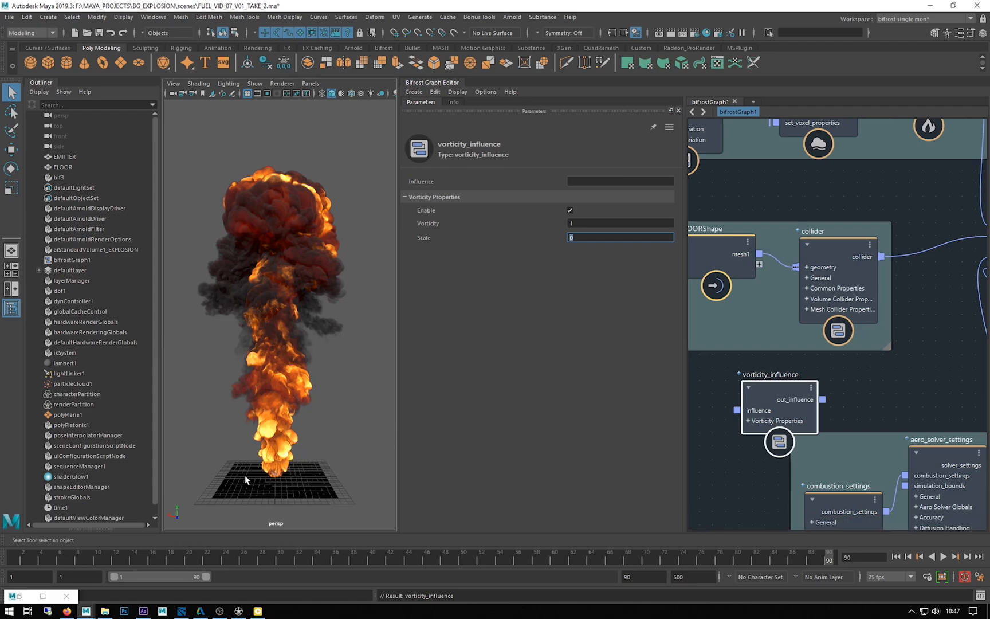
{"action": "mouse_move", "coordinate": [306, 284]}
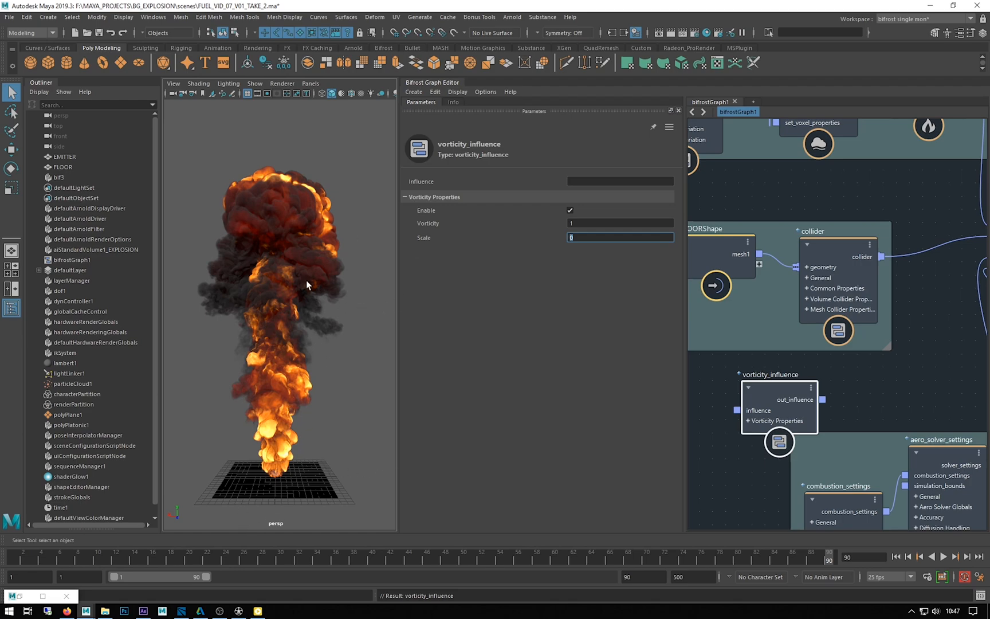
{"action": "mouse_move", "coordinate": [272, 472]}
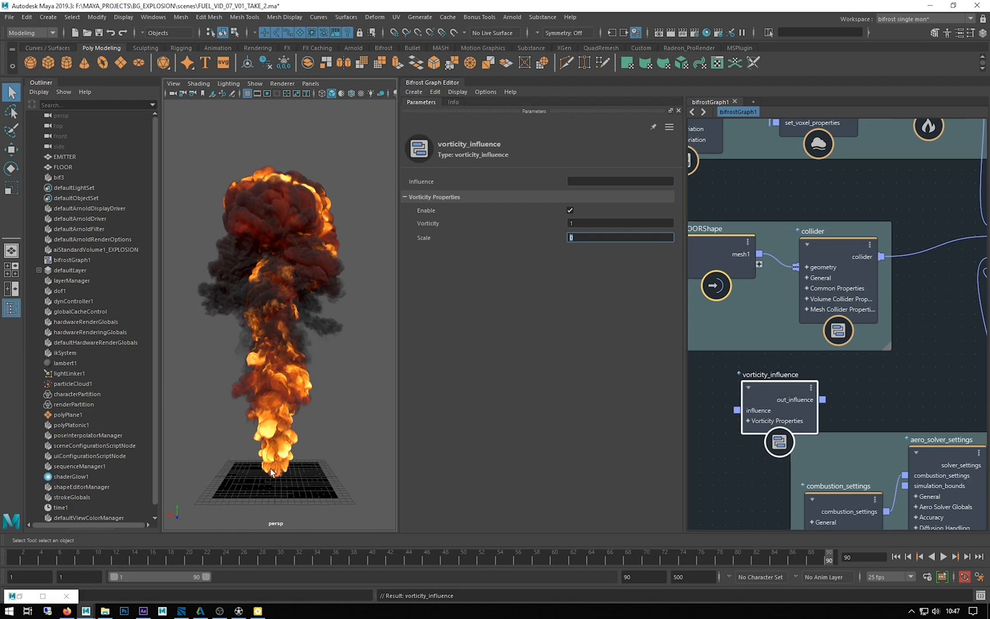
{"action": "mouse_move", "coordinate": [575, 302]}
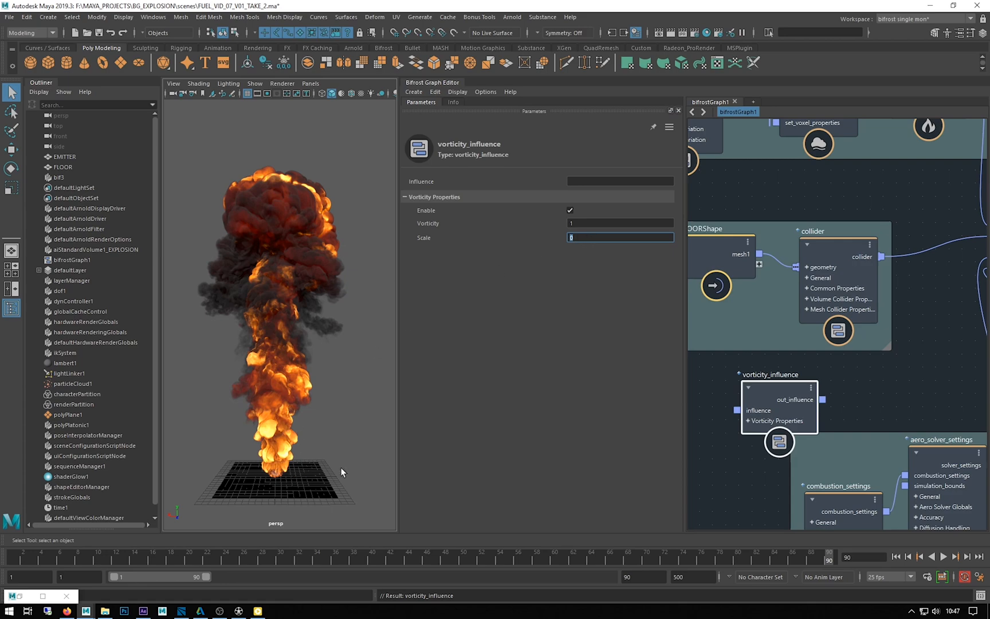
{"action": "mouse_move", "coordinate": [383, 273]}
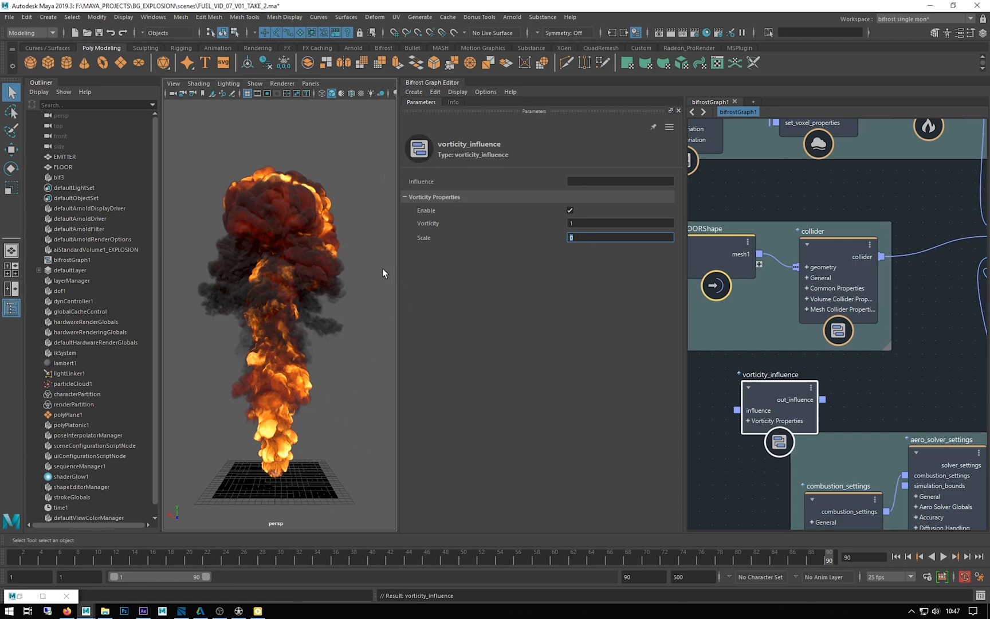
{"action": "mouse_move", "coordinate": [559, 156]}
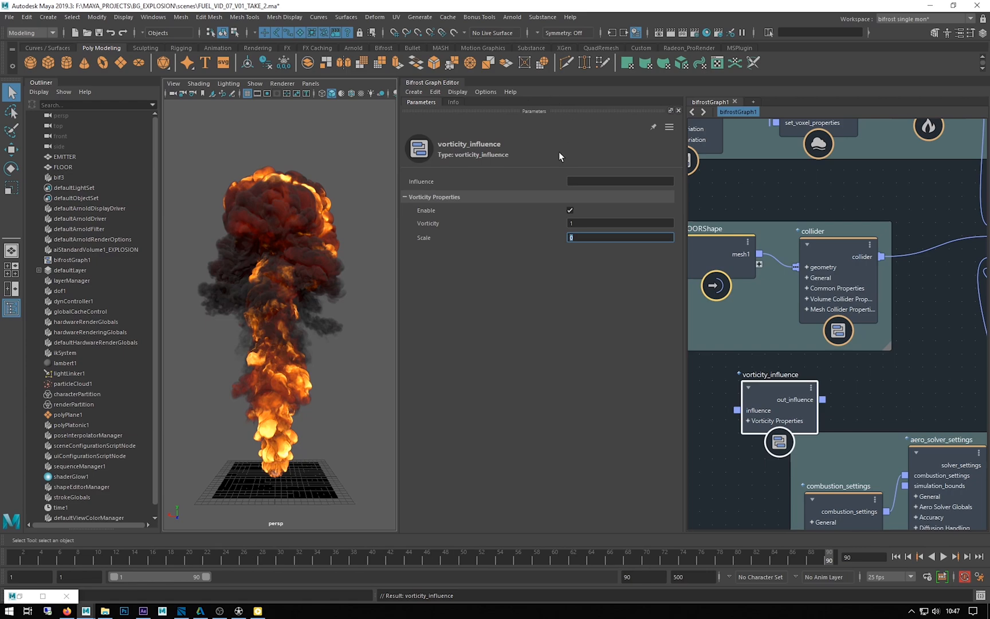
{"action": "mouse_move", "coordinate": [364, 355]}
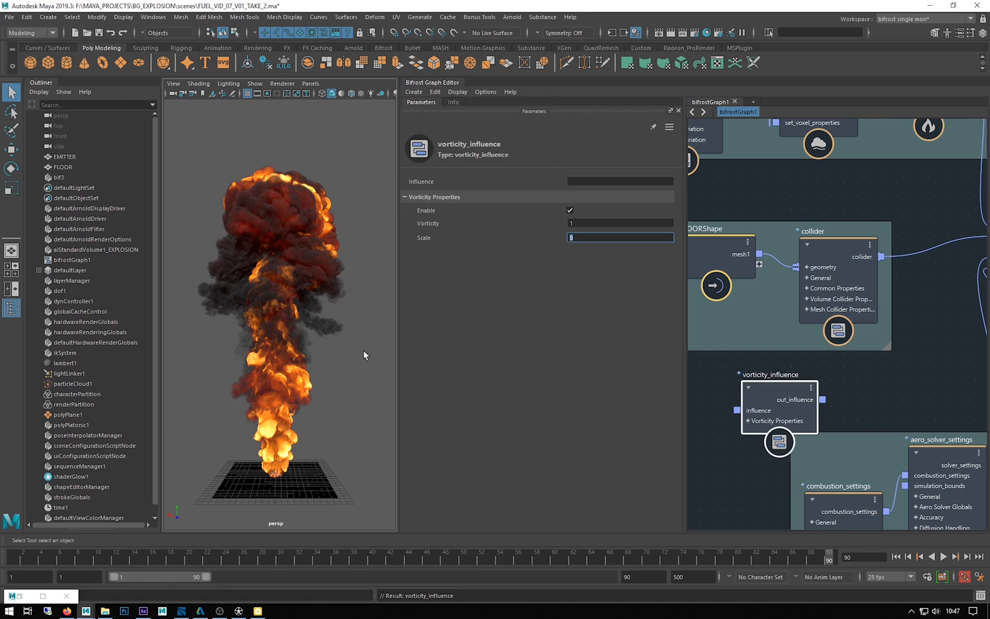
{"action": "mouse_move", "coordinate": [503, 264]}
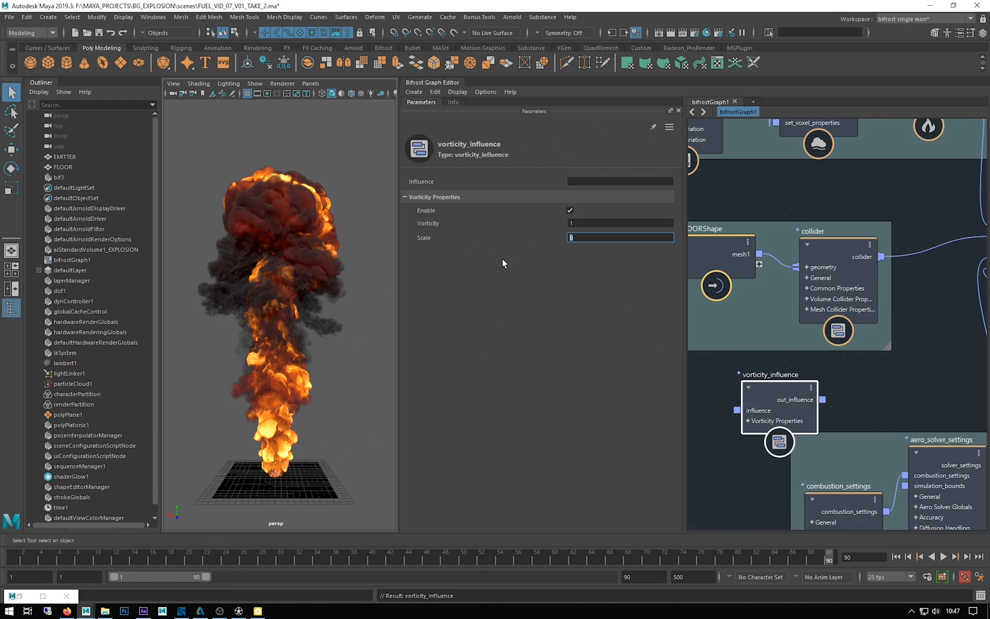
{"action": "mouse_move", "coordinate": [470, 125]}
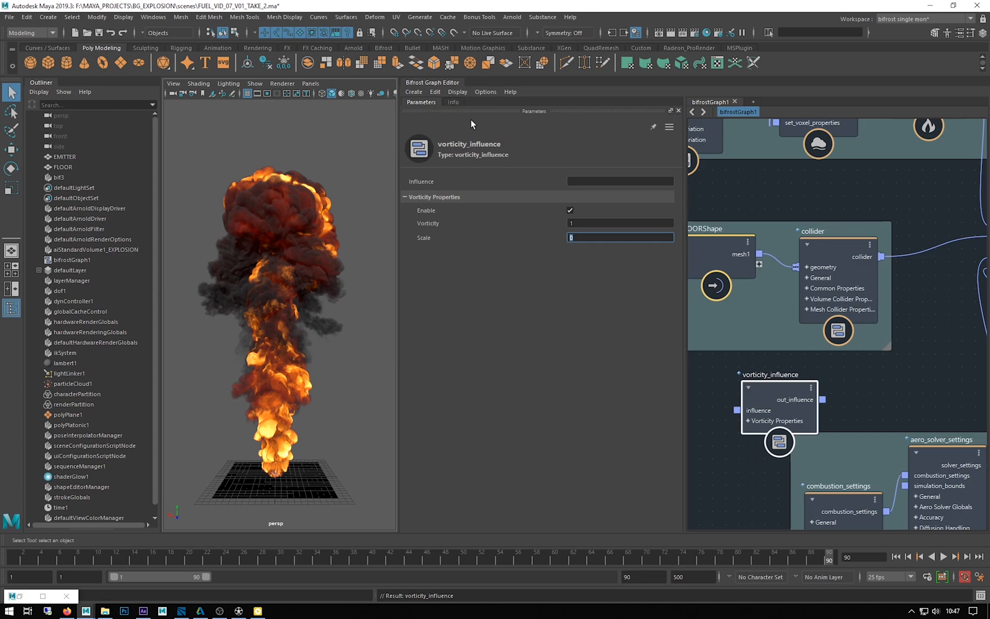
{"action": "left_click", "coordinate": [453, 101]}
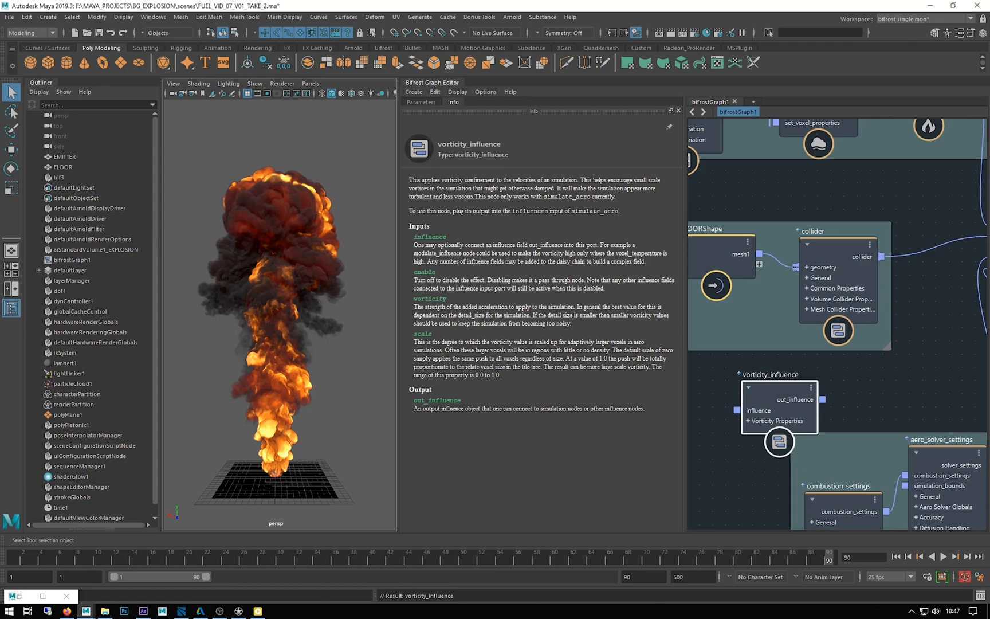
{"action": "mouse_move", "coordinate": [692, 394]}
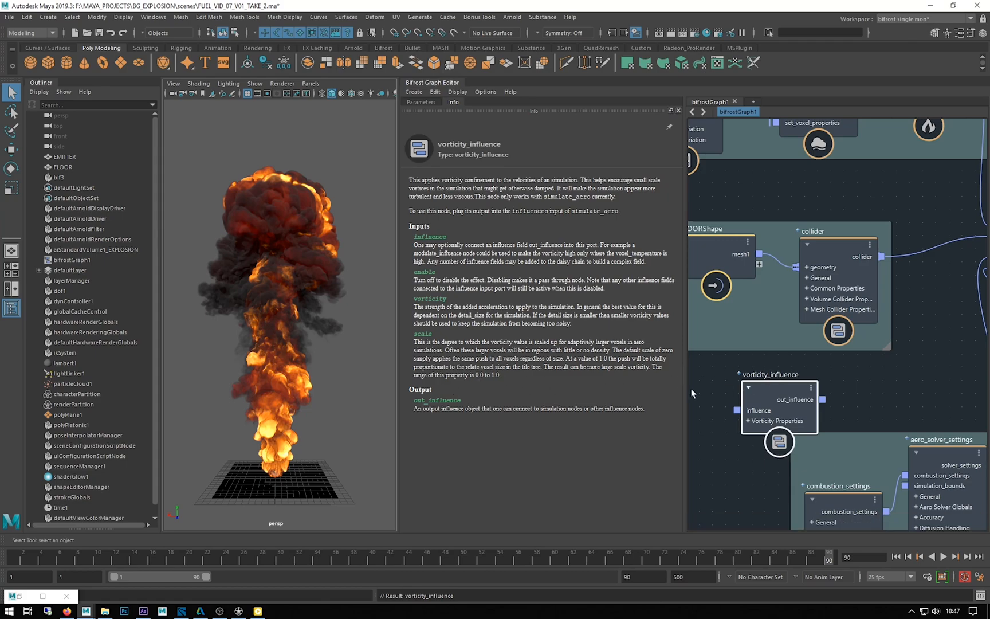
Switch the vorticity_influence panel from Info back to Parameters.
{"action": "left_click", "coordinate": [421, 101]}
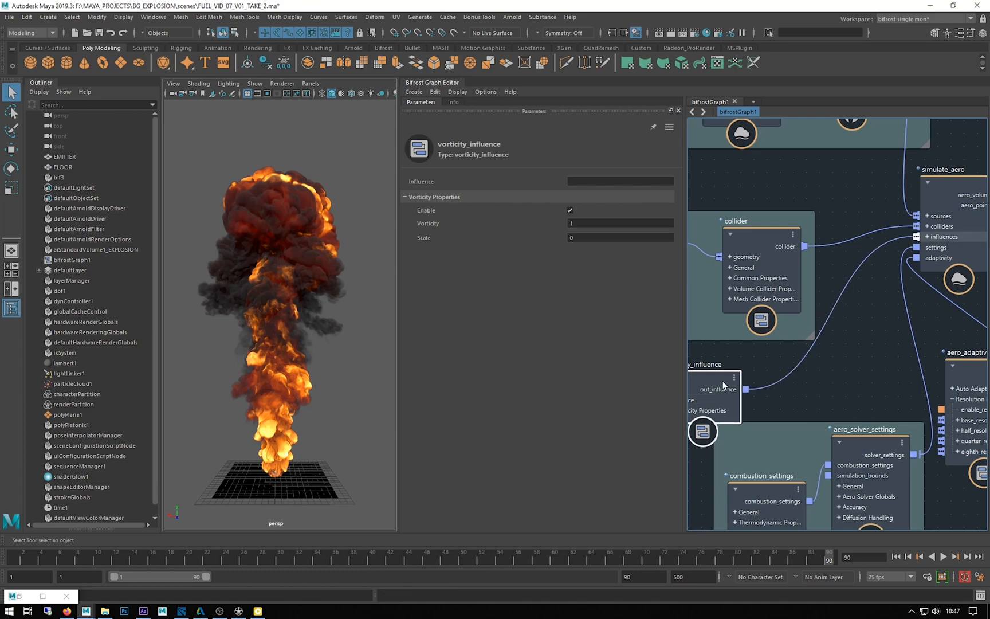
{"action": "mouse_move", "coordinate": [828, 377]}
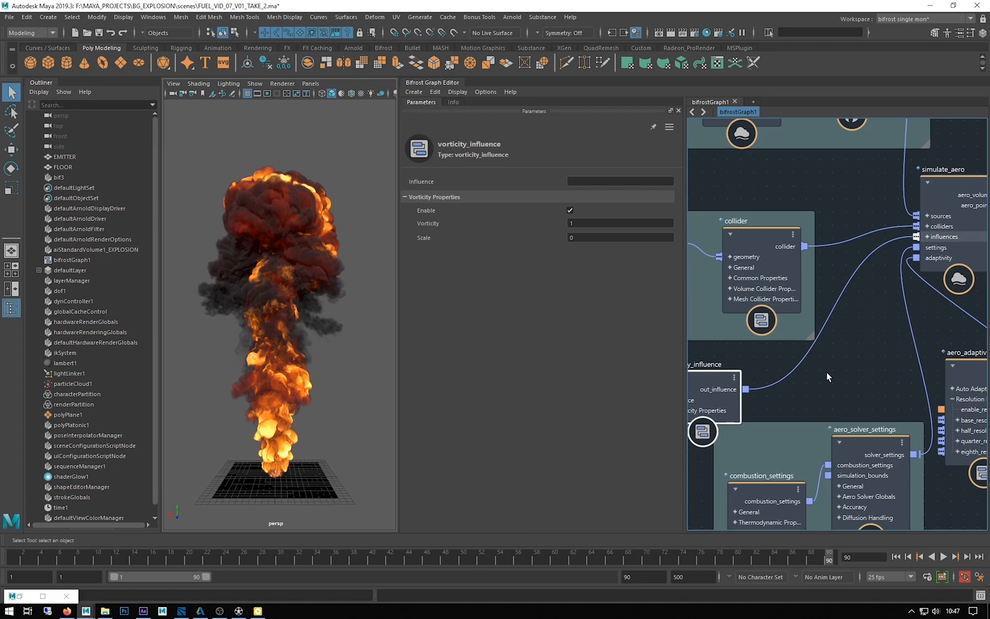
{"action": "mouse_move", "coordinate": [763, 299]}
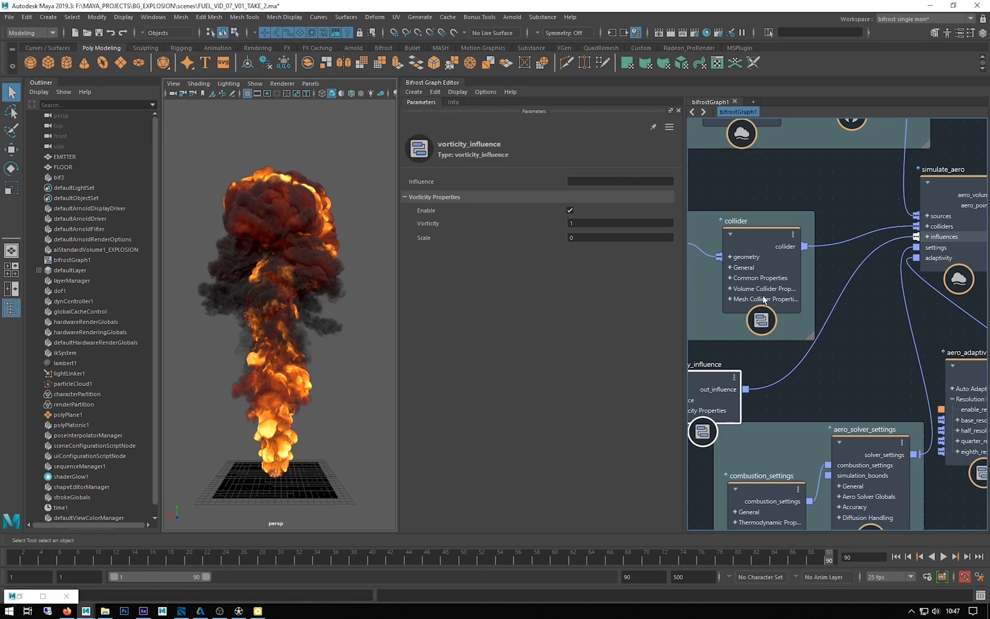
{"action": "mouse_move", "coordinate": [680, 279]}
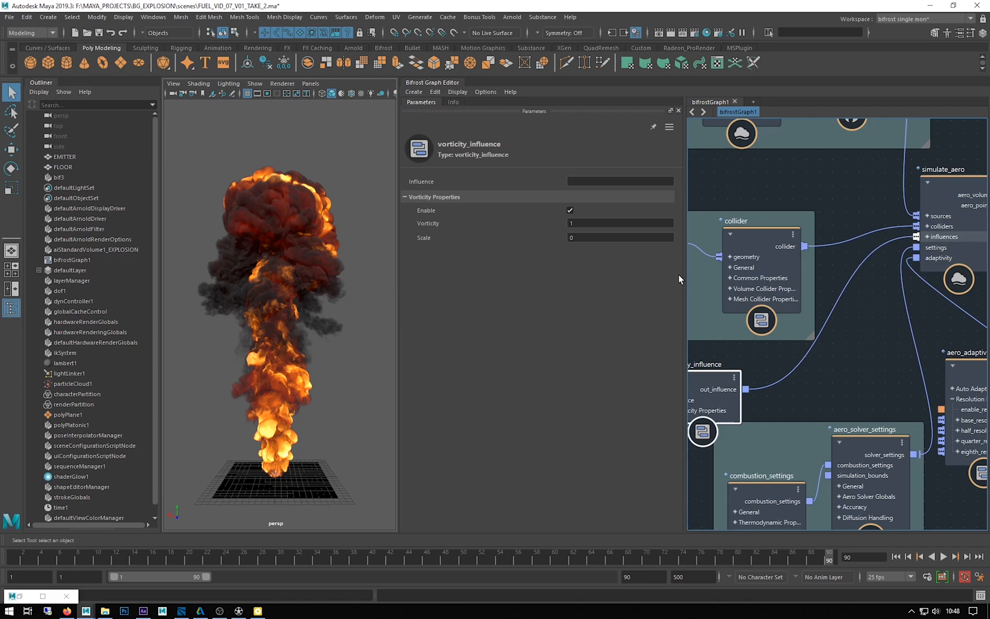
{"action": "mouse_move", "coordinate": [691, 282]}
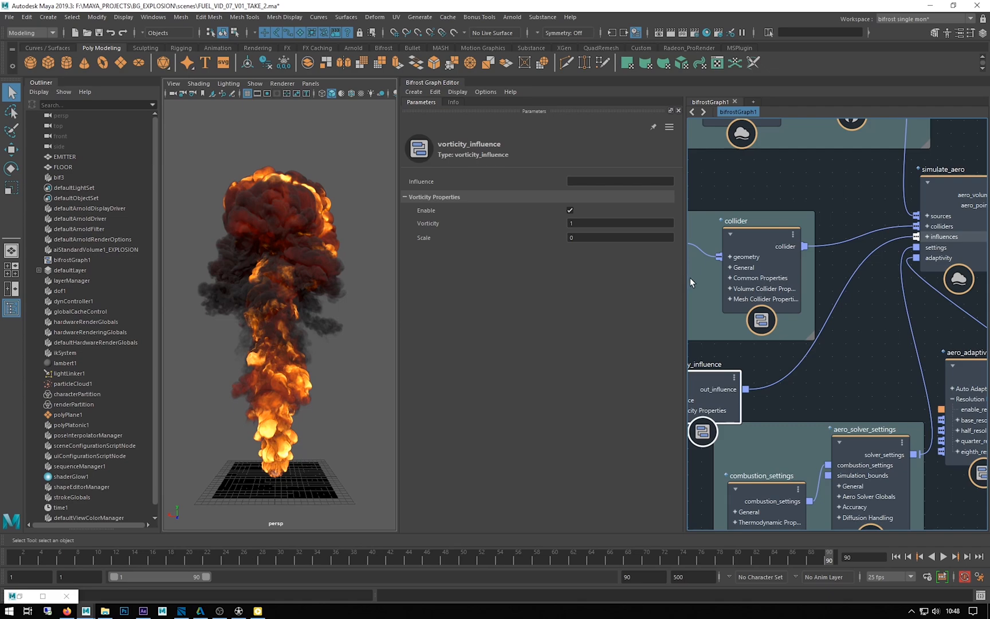
{"action": "mouse_move", "coordinate": [561, 161]}
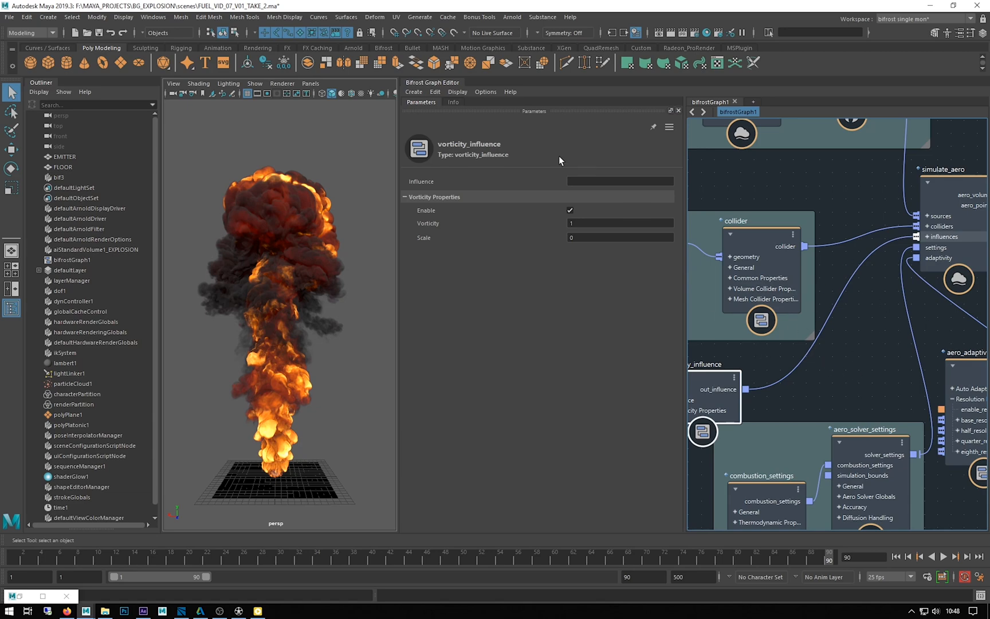
{"action": "mouse_move", "coordinate": [451, 94]}
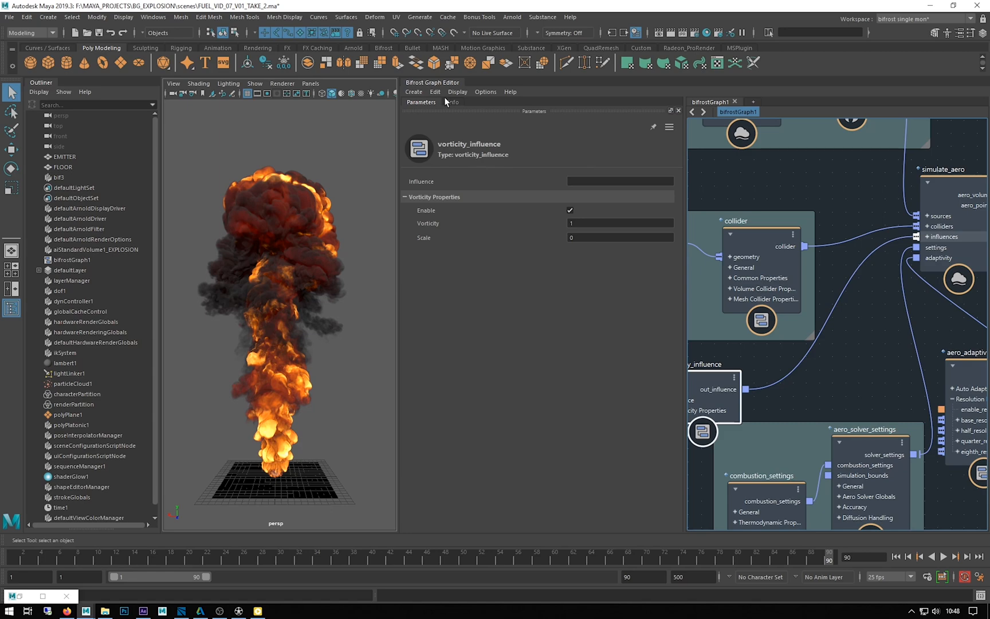
{"action": "mouse_move", "coordinate": [831, 341]}
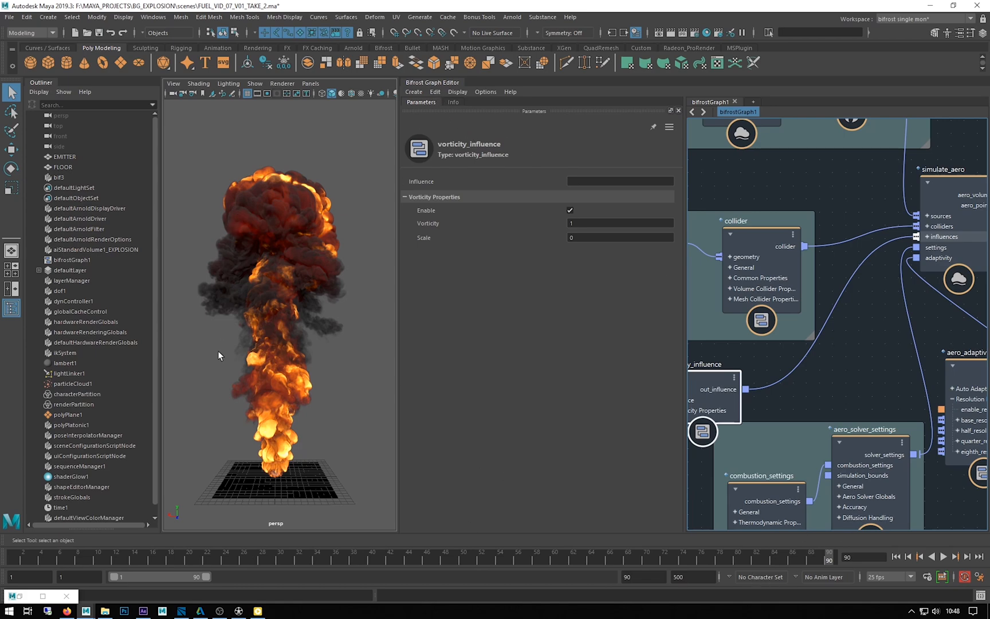
{"action": "mouse_move", "coordinate": [890, 544]}
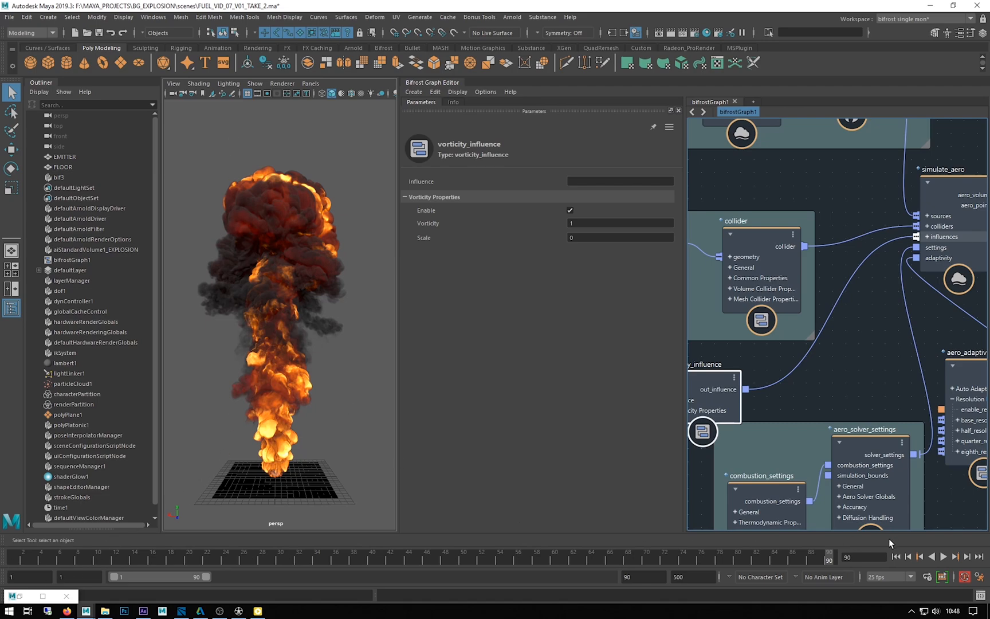
Open the Bifrost Graph Editor's Edit menu to pause graph execution.
{"action": "left_click", "coordinate": [435, 91]}
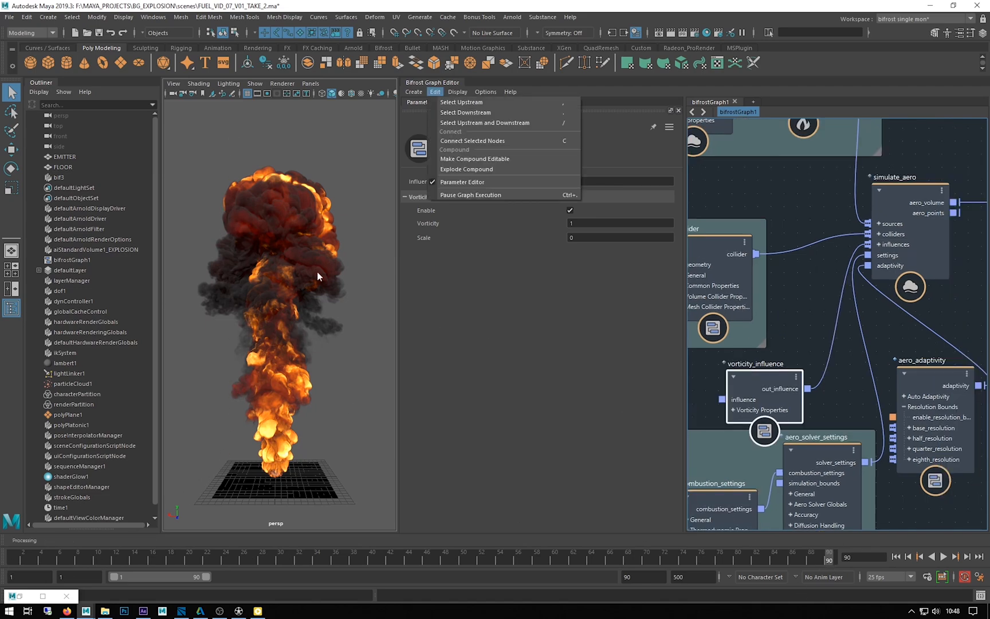
{"action": "mouse_move", "coordinate": [310, 376]}
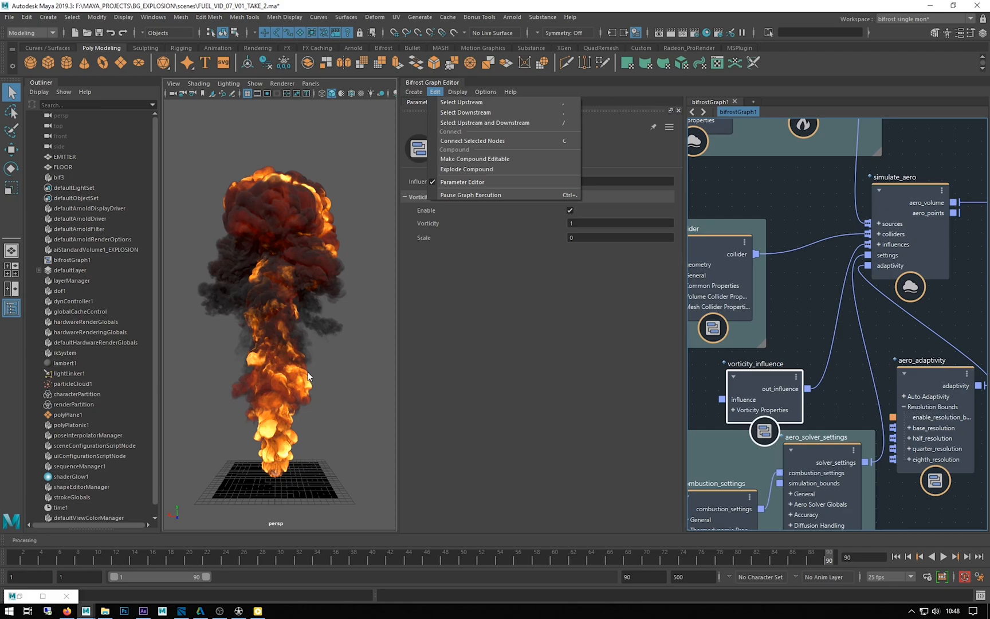
{"action": "mouse_move", "coordinate": [795, 309]}
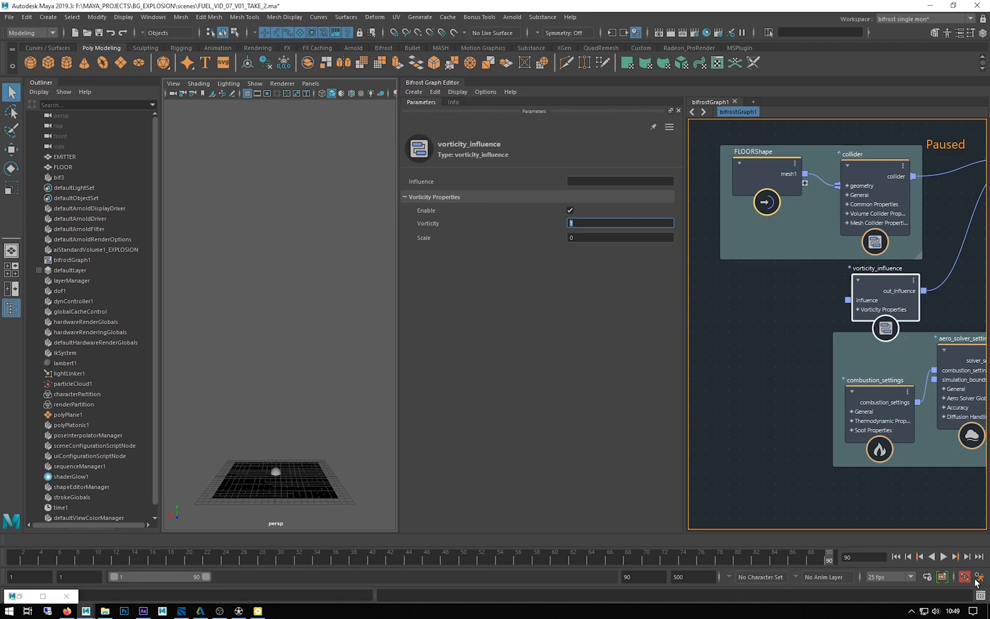
{"action": "mouse_move", "coordinate": [897, 557]}
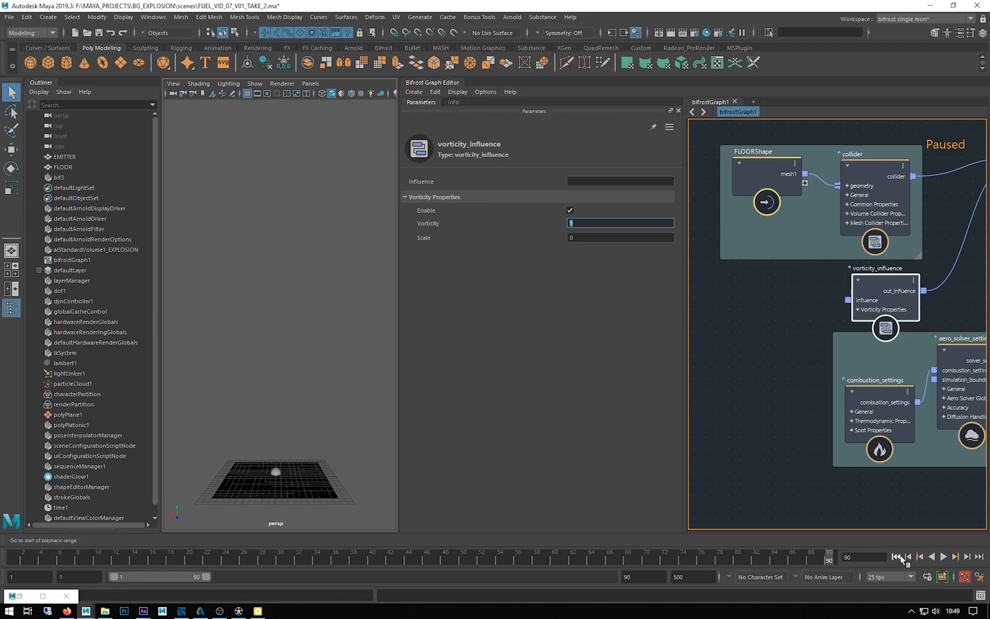
Rewind to frame 1, set file_cache Mode to Write Mode, and play the simulation.
{"action": "left_click", "coordinate": [434, 91]}
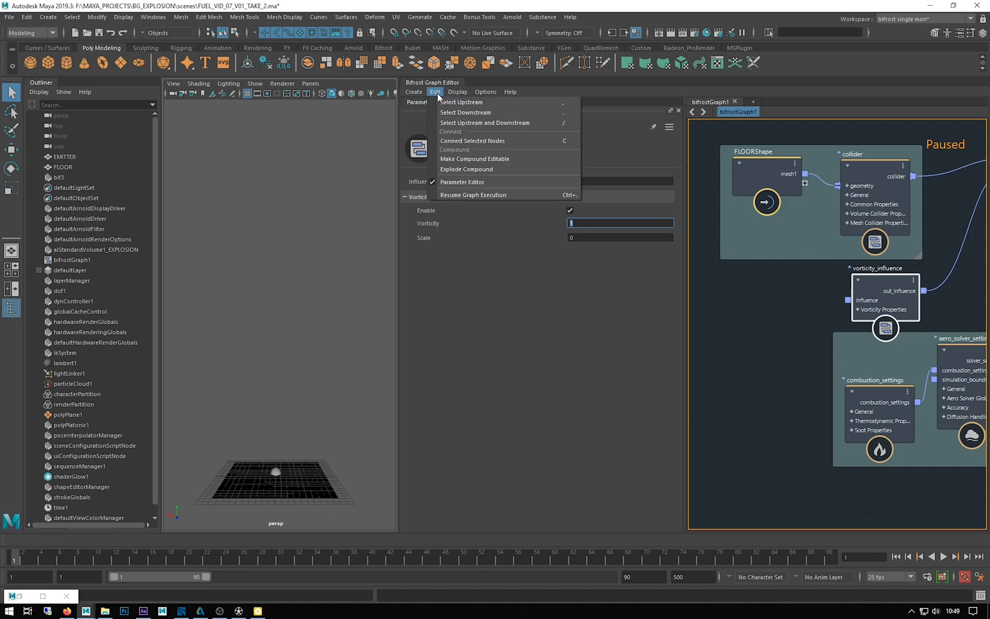
{"action": "mouse_move", "coordinate": [472, 194]}
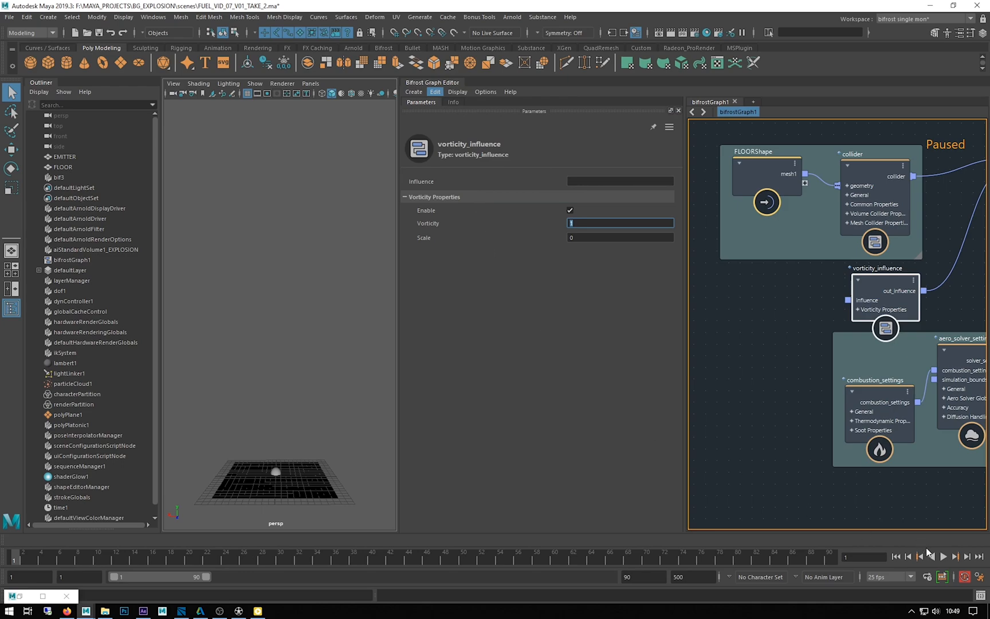
{"action": "mouse_move", "coordinate": [451, 253]}
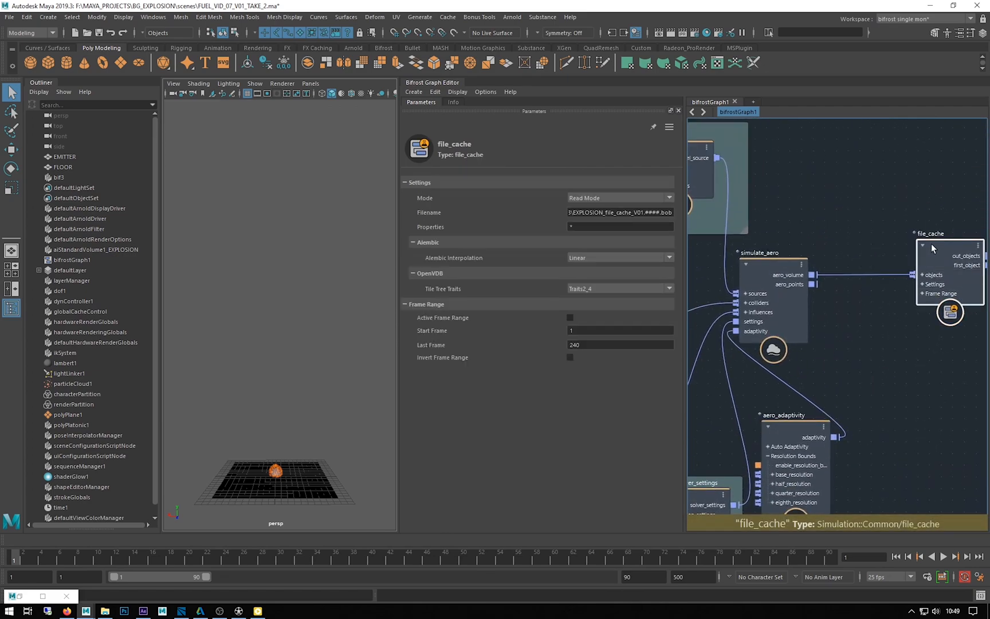
{"action": "left_click", "coordinate": [619, 198]}
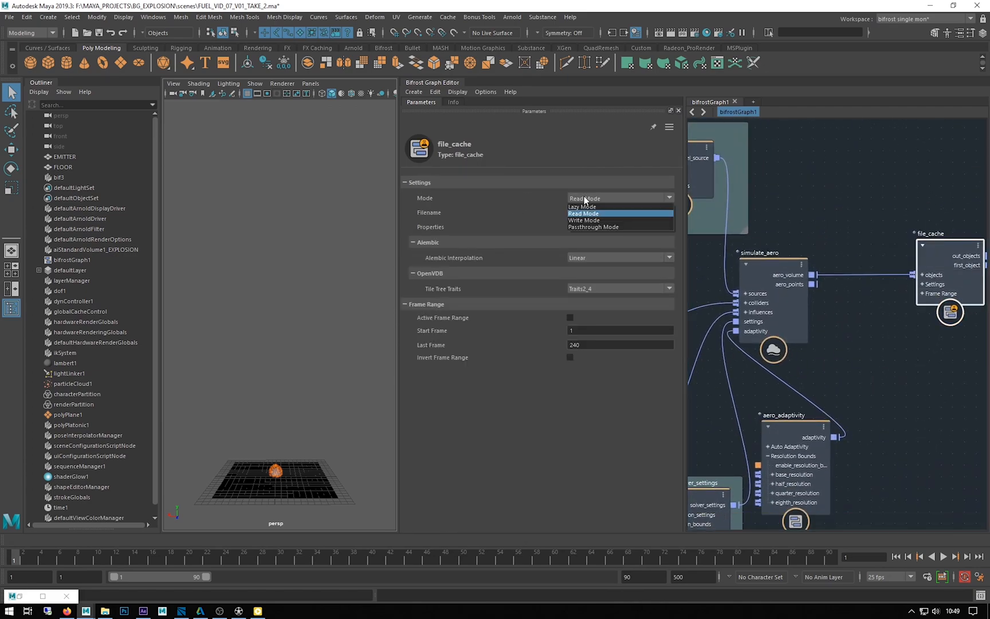
{"action": "mouse_move", "coordinate": [592, 220]}
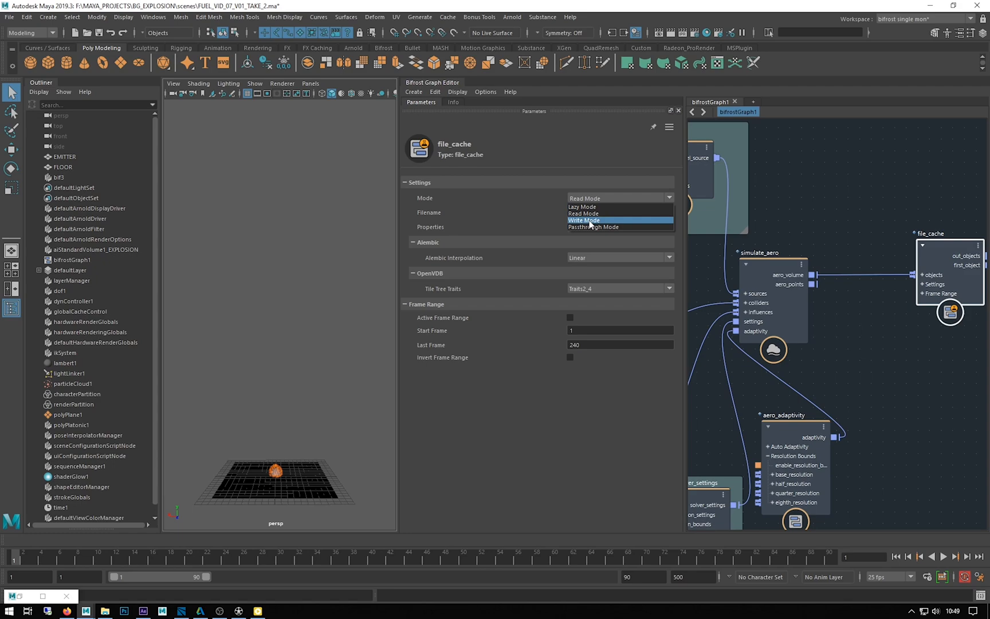
{"action": "left_click", "coordinate": [583, 220]}
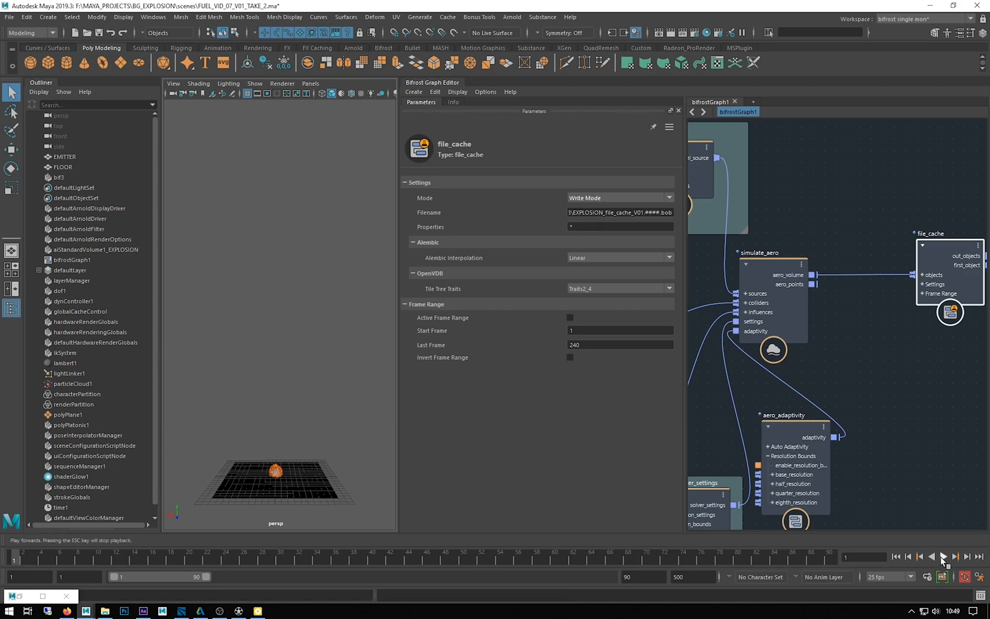
{"action": "left_click", "coordinate": [945, 556]}
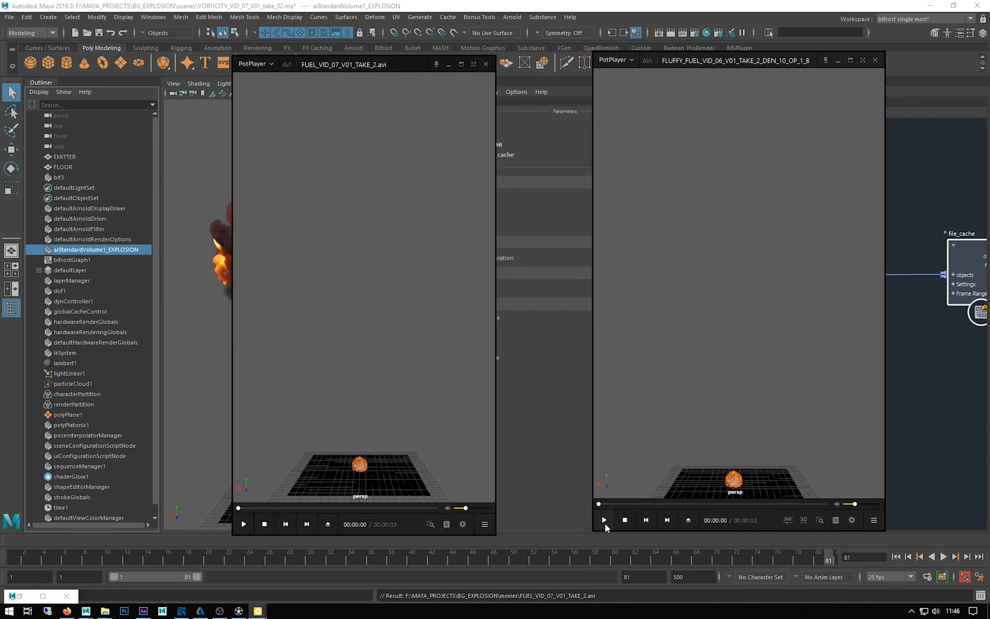
Play both explosion renders side by side, replaying the right-hand take several times.
{"action": "left_click", "coordinate": [604, 519]}
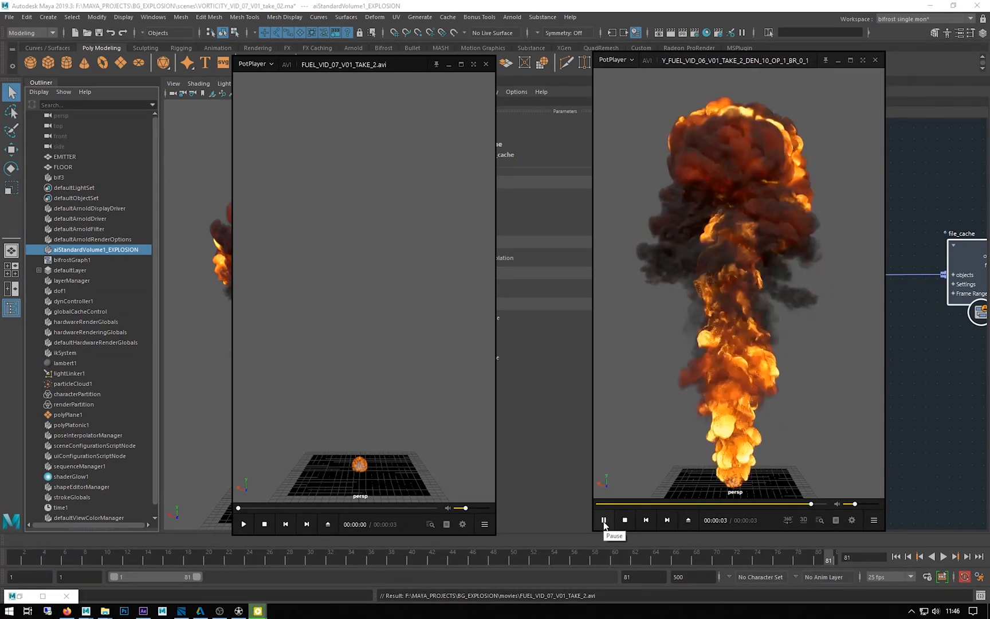
{"action": "left_click", "coordinate": [243, 524]}
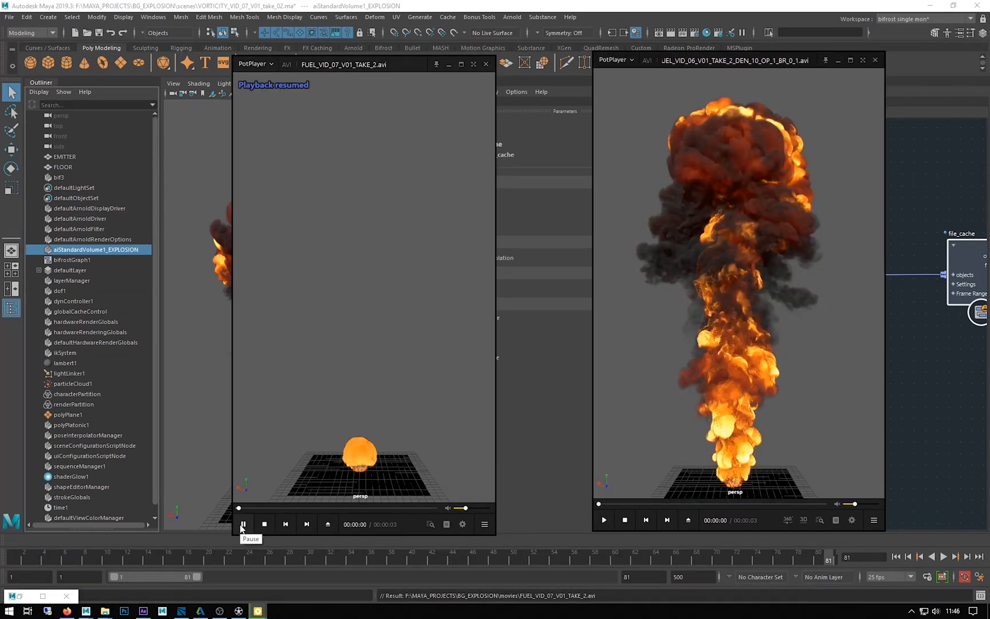
{"action": "left_click", "coordinate": [243, 524]}
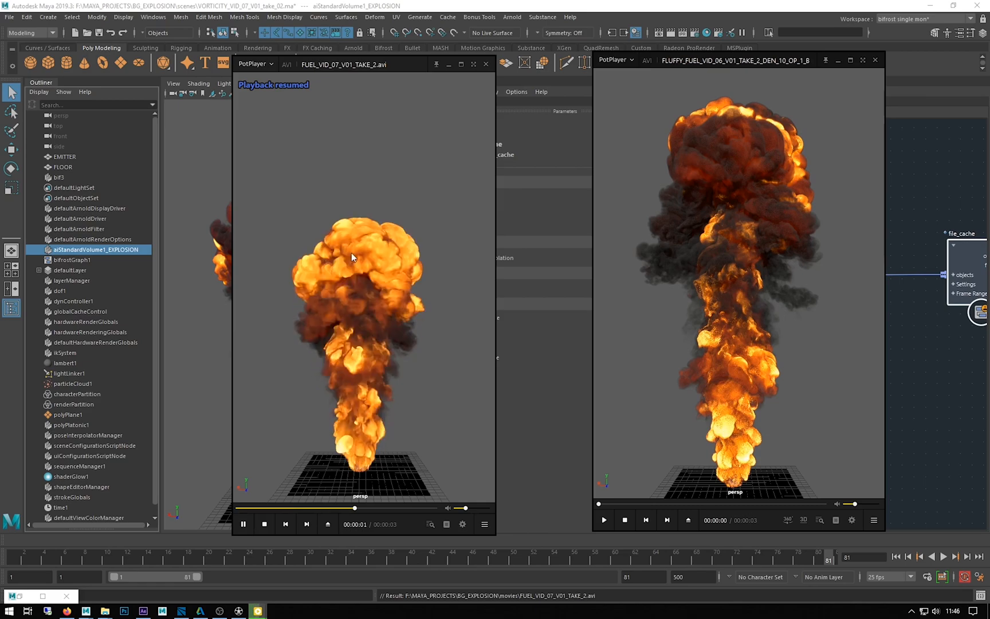
{"action": "left_click", "coordinate": [602, 520]}
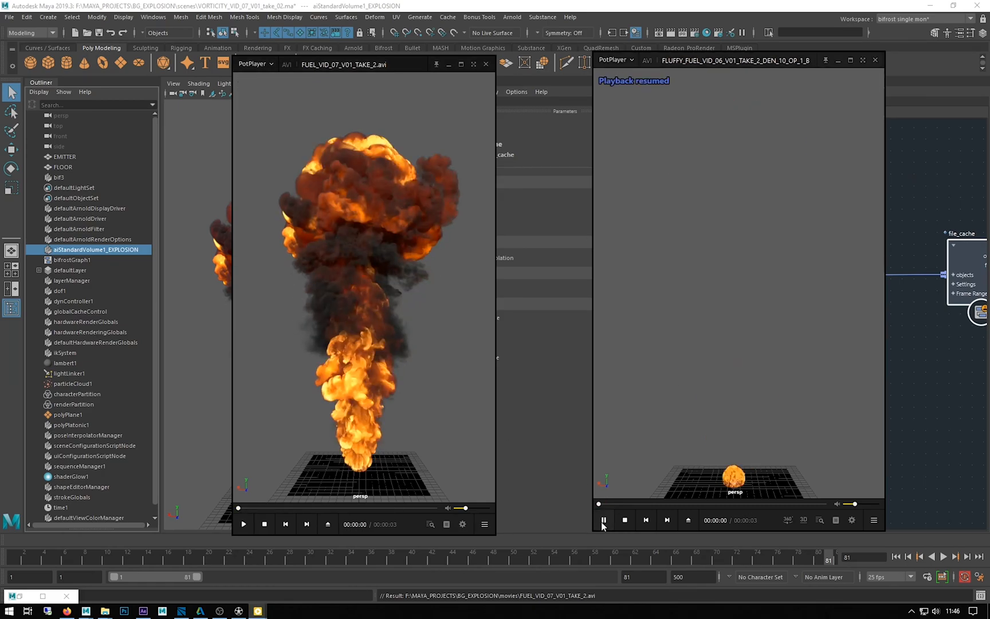
{"action": "left_click", "coordinate": [603, 519]}
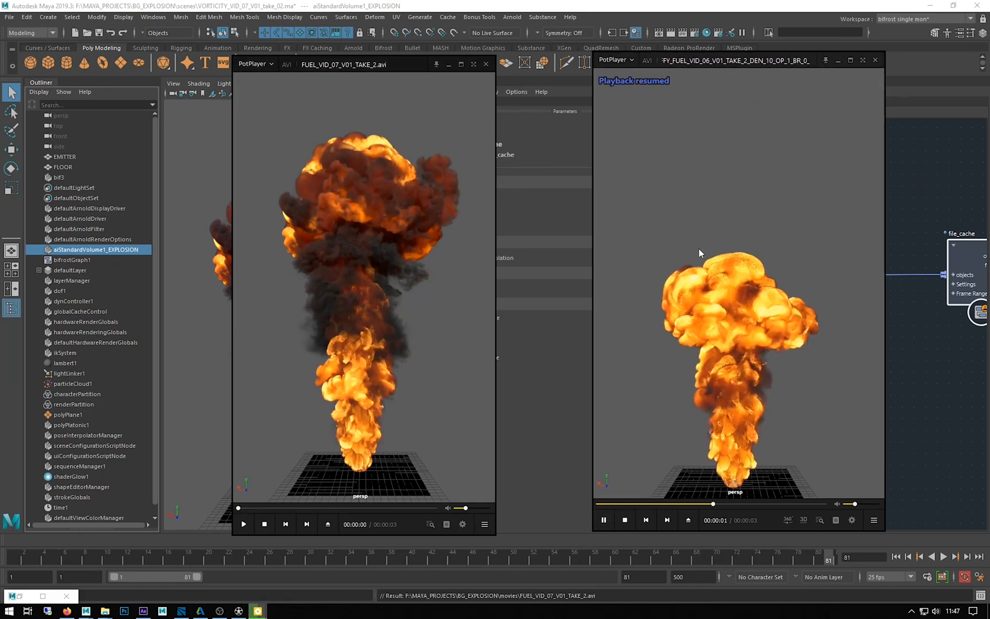
{"action": "left_click", "coordinate": [625, 519]}
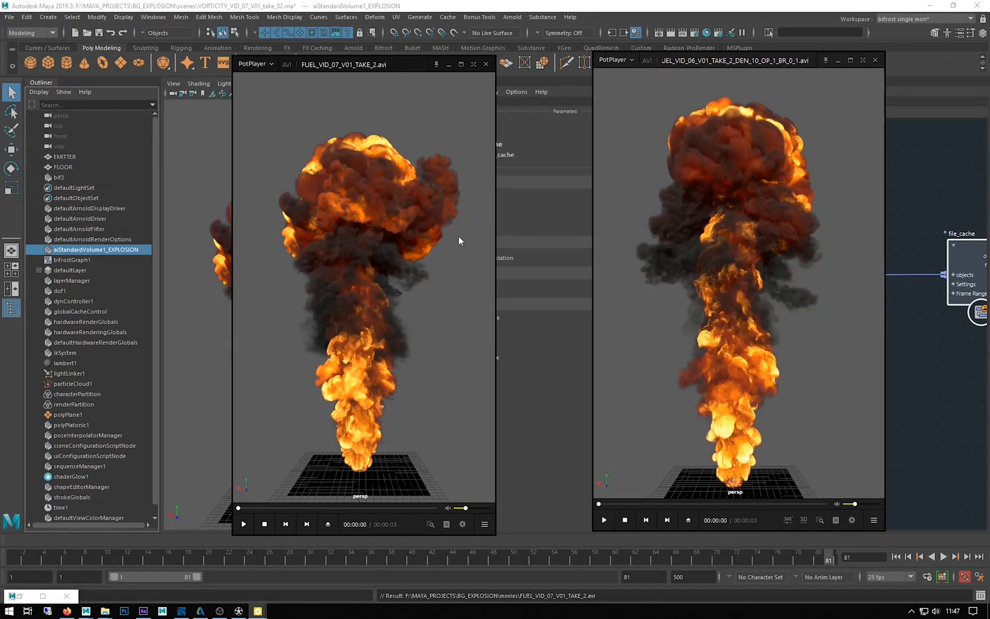
{"action": "left_click", "coordinate": [603, 519]}
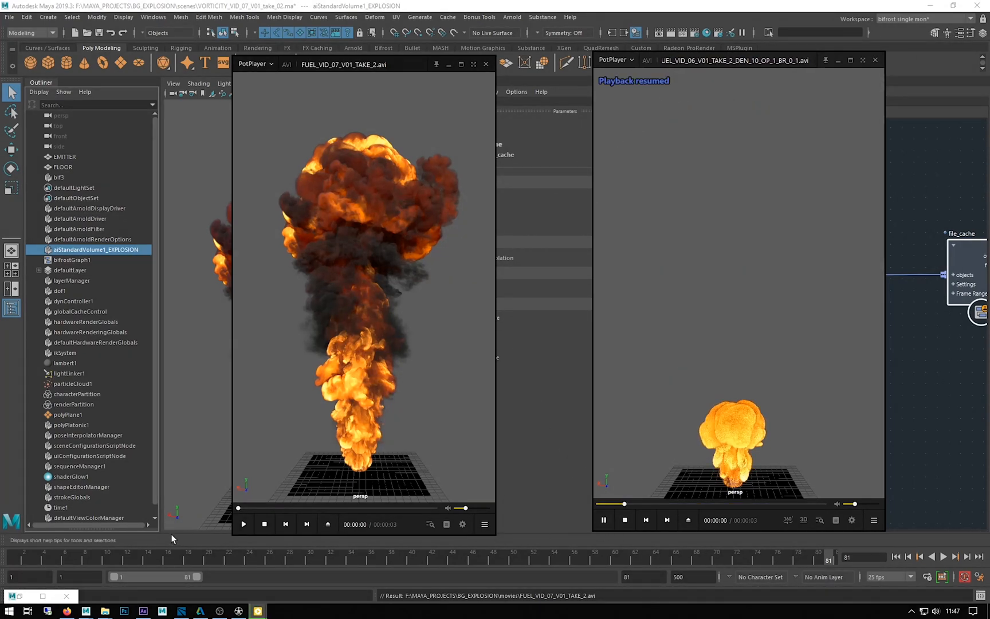
{"action": "left_click", "coordinate": [242, 524]}
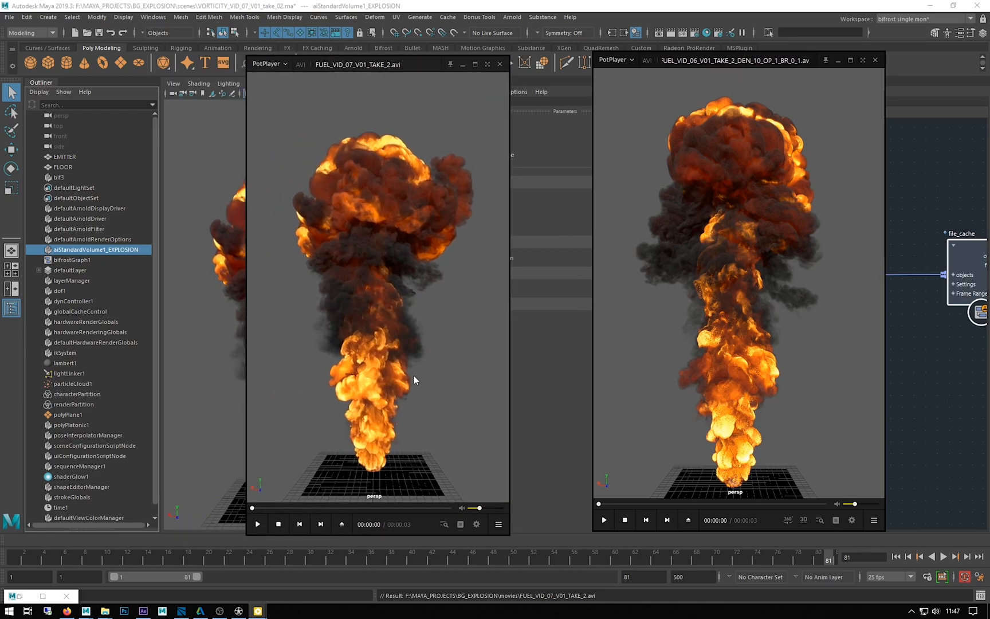
{"action": "mouse_move", "coordinate": [382, 328]}
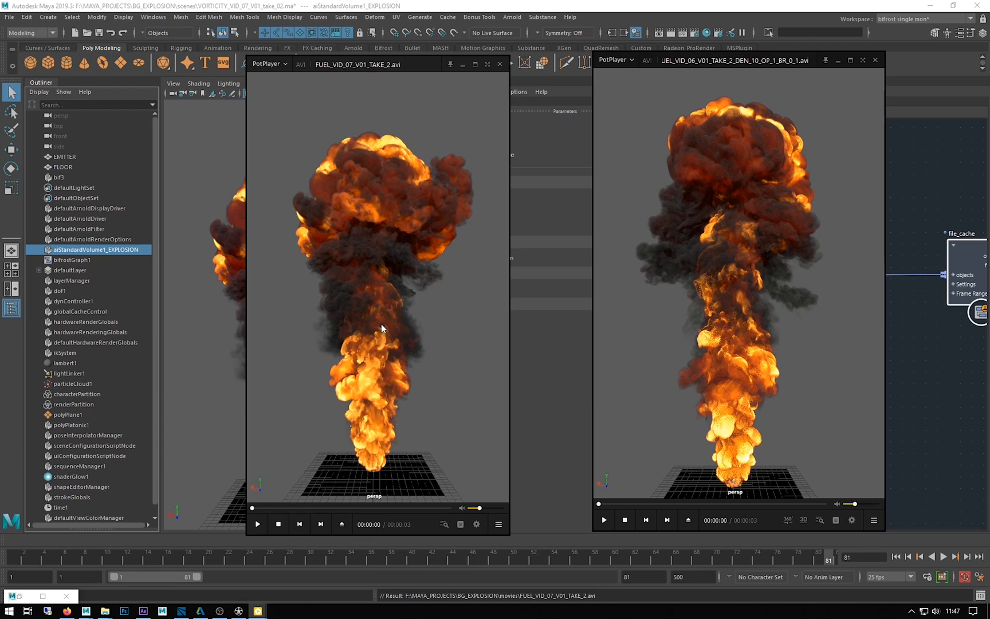
{"action": "mouse_move", "coordinate": [457, 125]}
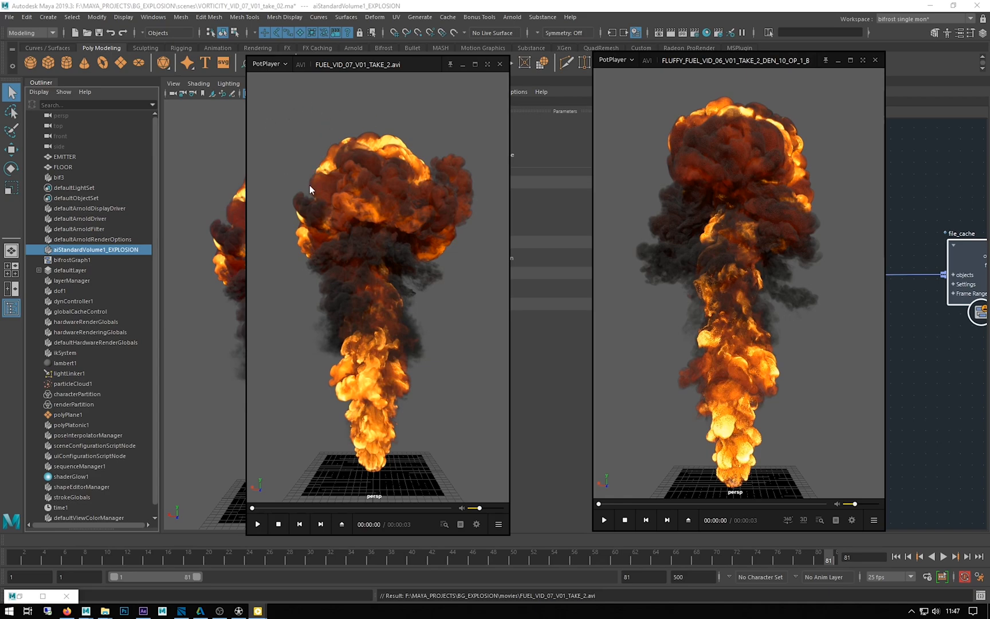
{"action": "mouse_move", "coordinate": [454, 130]}
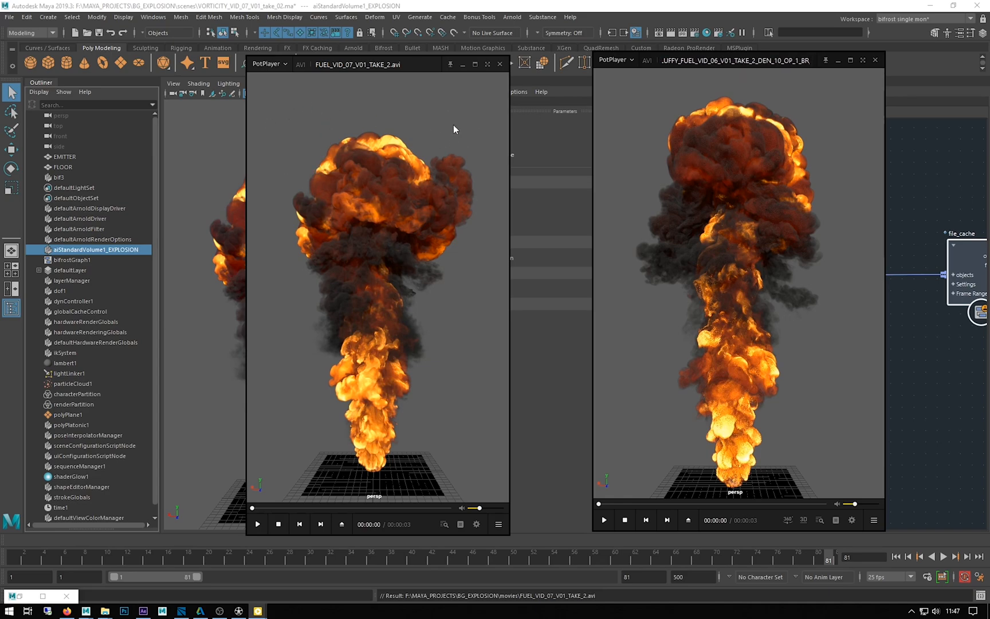
Replay the left FUEL_VID_07 render, then close the fluffy-fuel comparison player.
{"action": "left_click", "coordinate": [256, 524]}
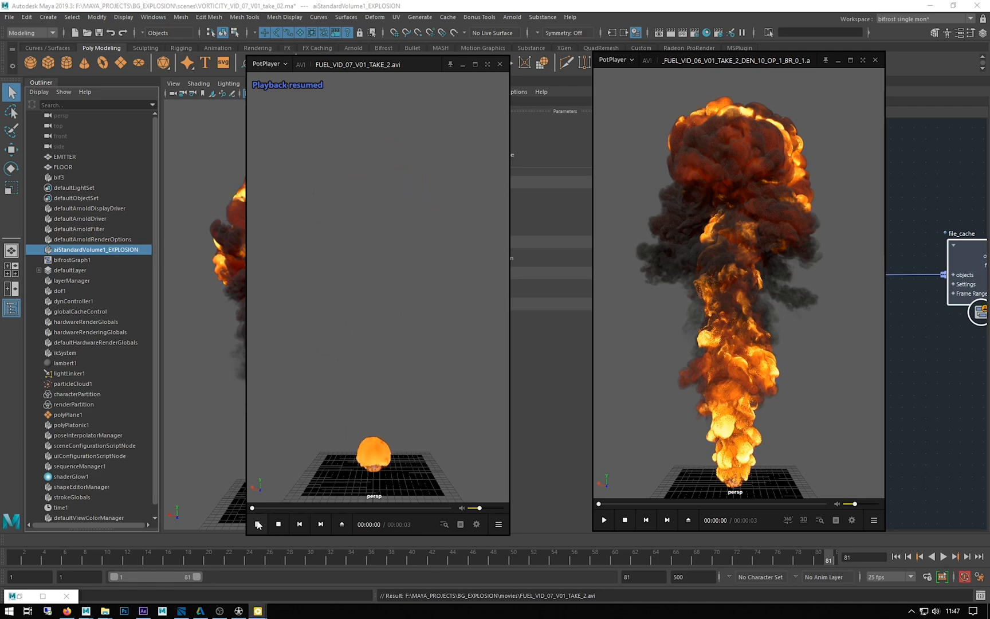
{"action": "left_click", "coordinate": [256, 524]}
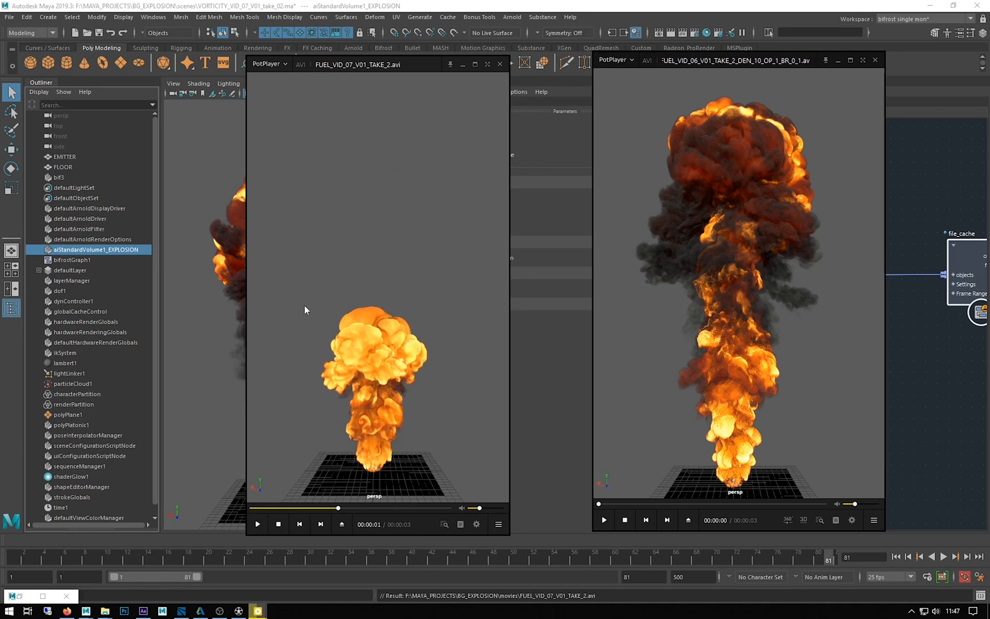
{"action": "left_click", "coordinate": [257, 524]}
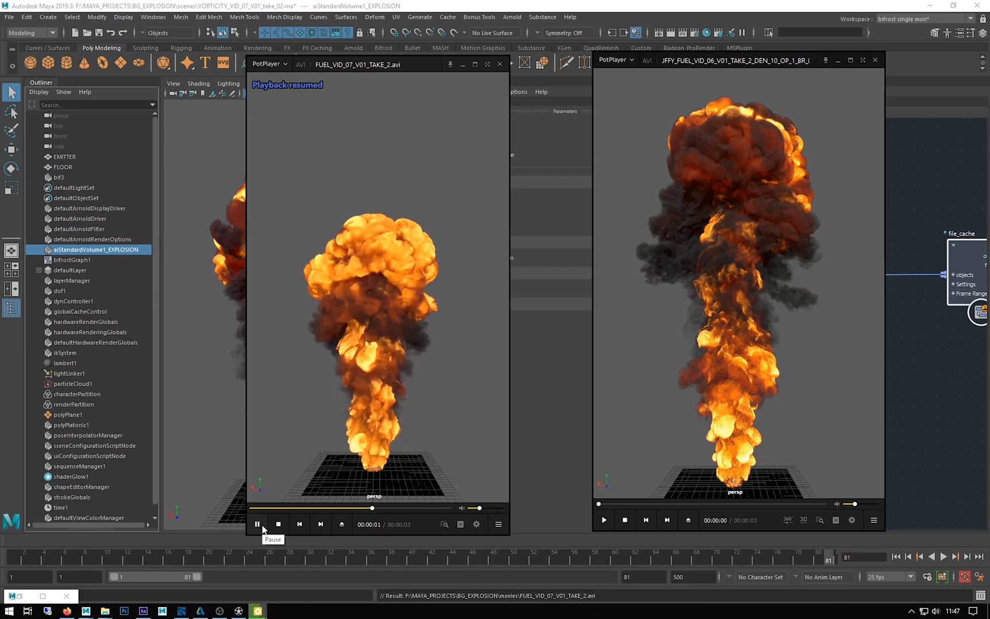
{"action": "left_click", "coordinate": [257, 524]}
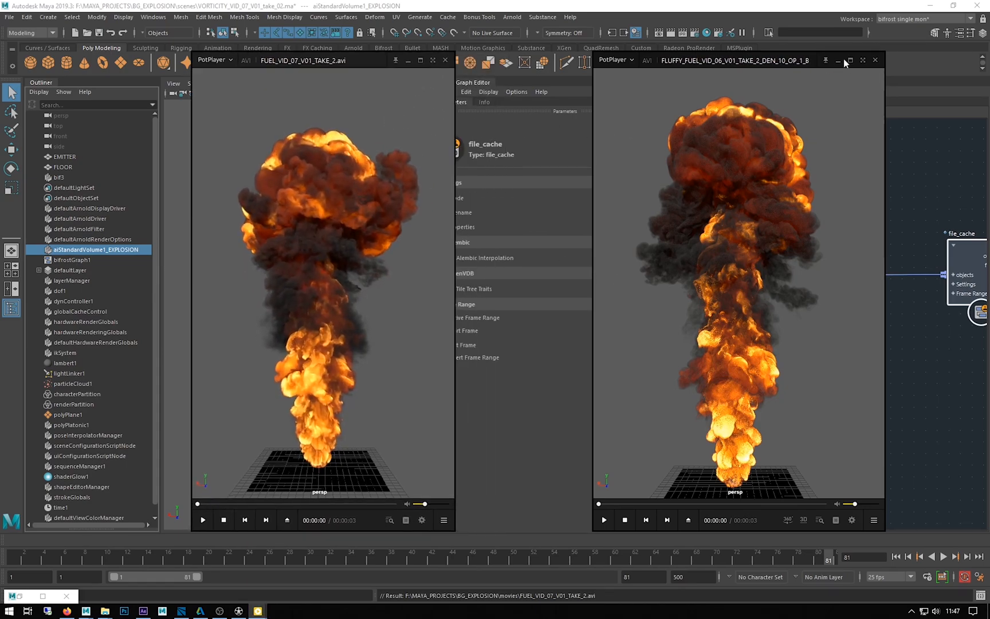
{"action": "left_click", "coordinate": [875, 60]}
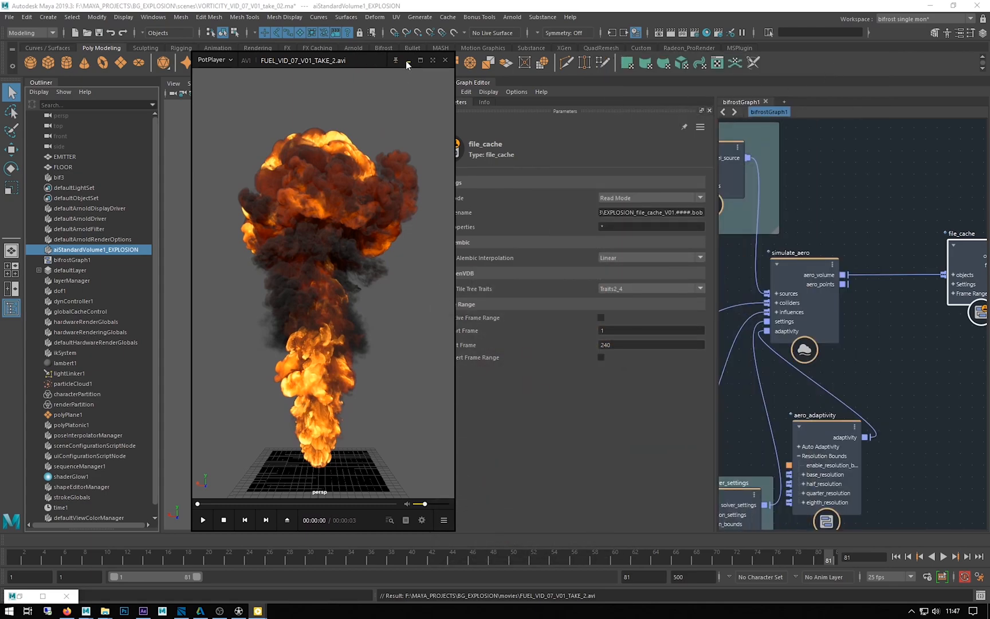
Hide the comparison video and add a modulate_influence node by searching 'mo'.
{"action": "left_click", "coordinate": [444, 60]}
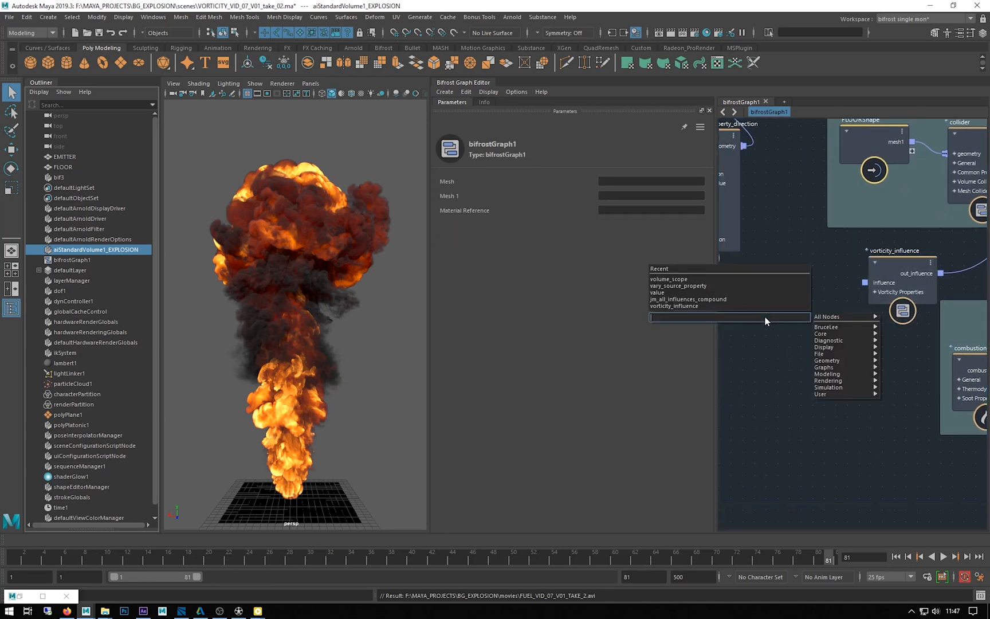
{"action": "type", "text": "mo"}
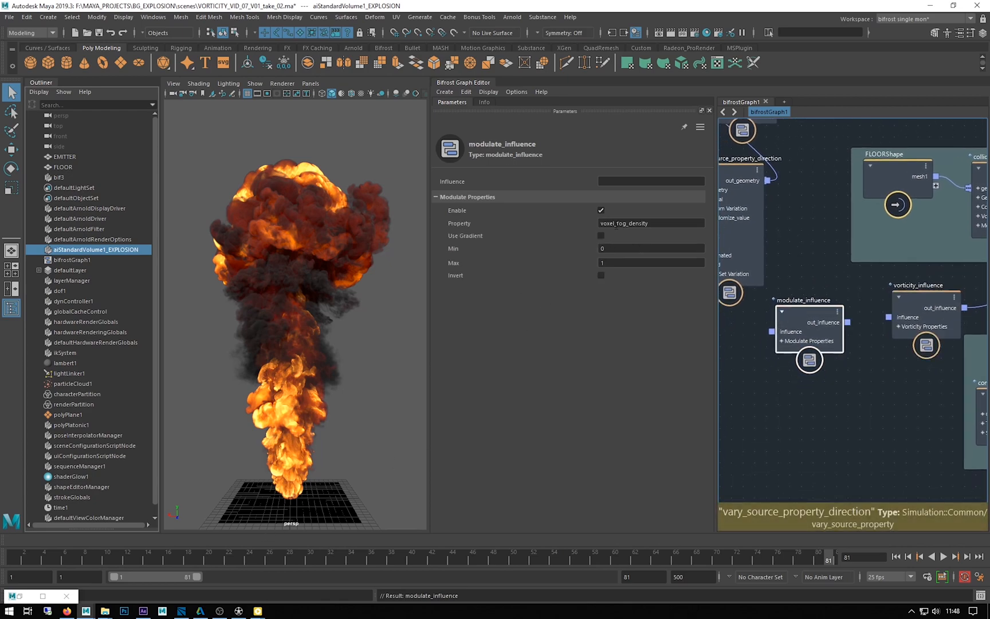
Change the modulate_influence Property from voxel_fog_density to voxel_temperature.
{"action": "triple_click", "coordinate": [650, 223]}
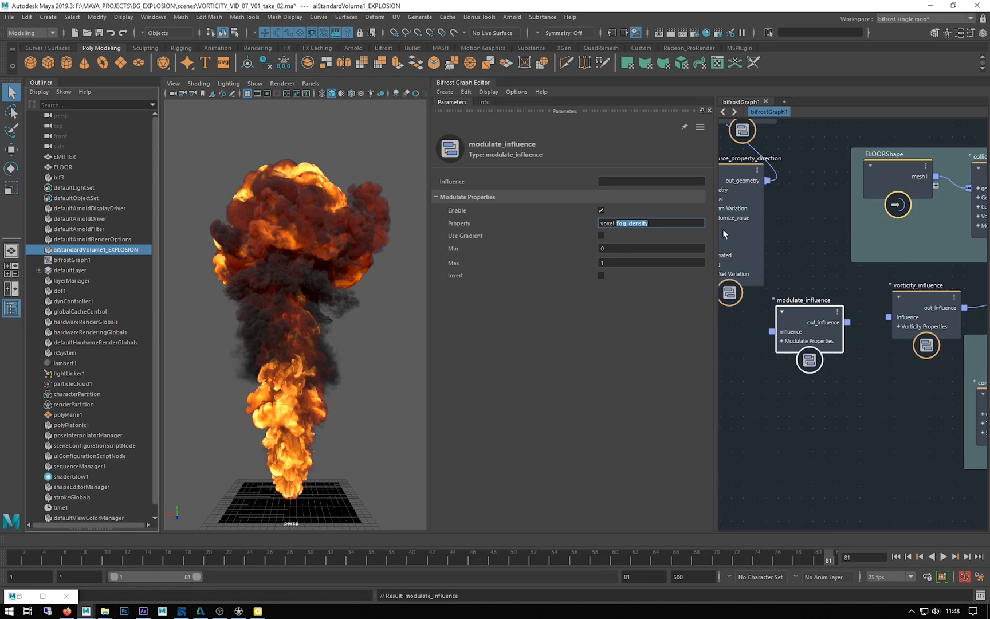
{"action": "type", "text": "voxel_temper"}
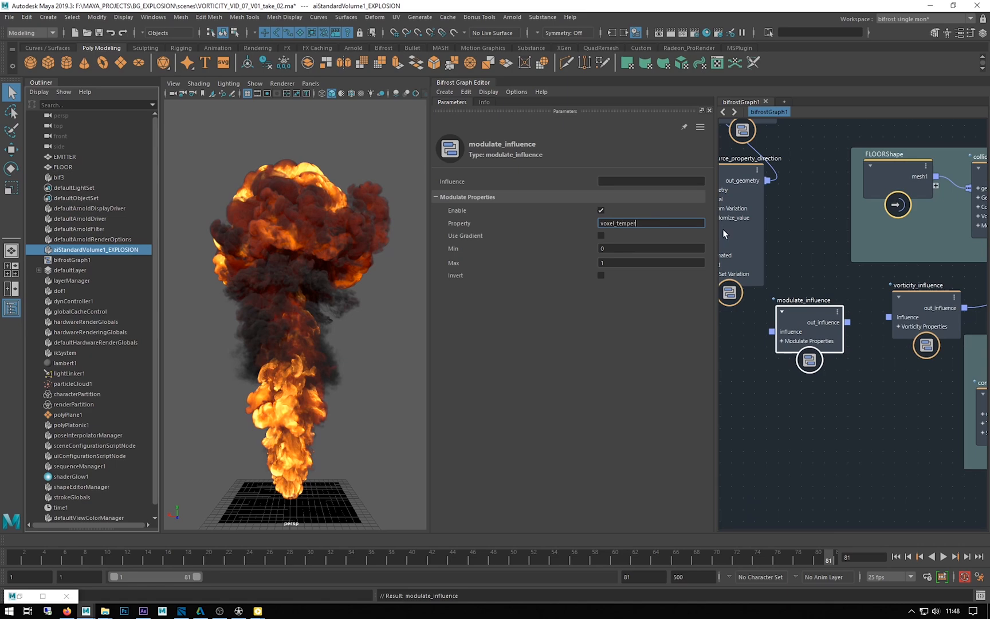
{"action": "type", "text": "ature"}
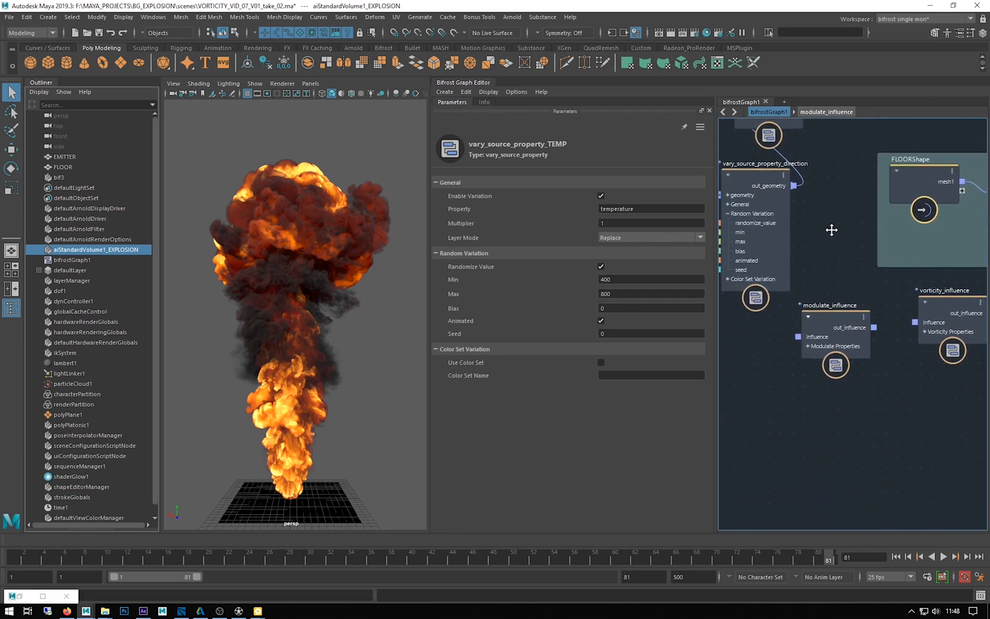
Set modulate_influence's Max to 600 and Min to 450.
{"action": "left_click", "coordinate": [835, 333]}
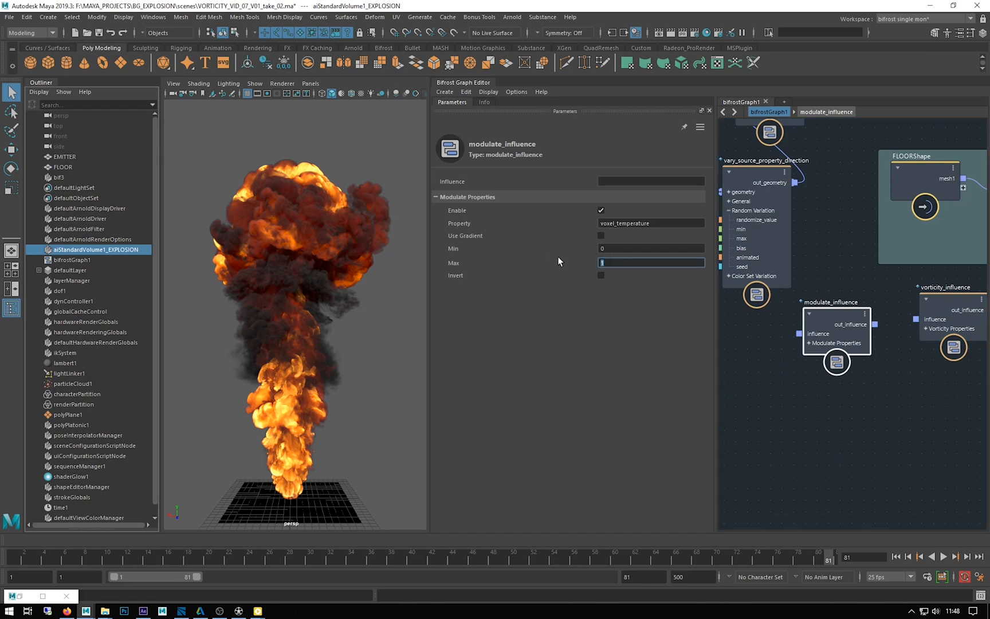
{"action": "type", "text": "600"}
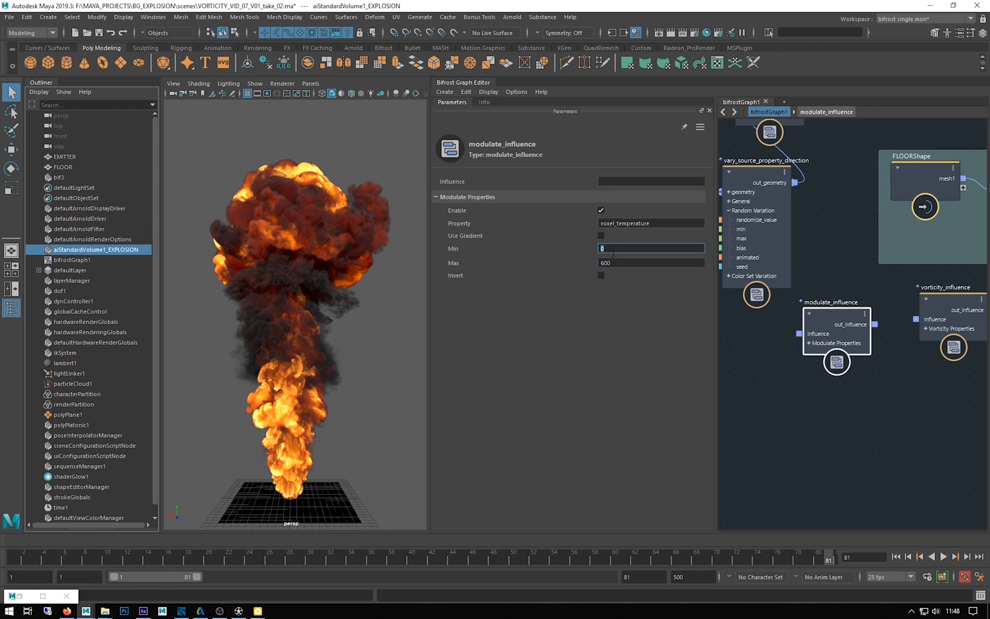
{"action": "mouse_move", "coordinate": [556, 250]}
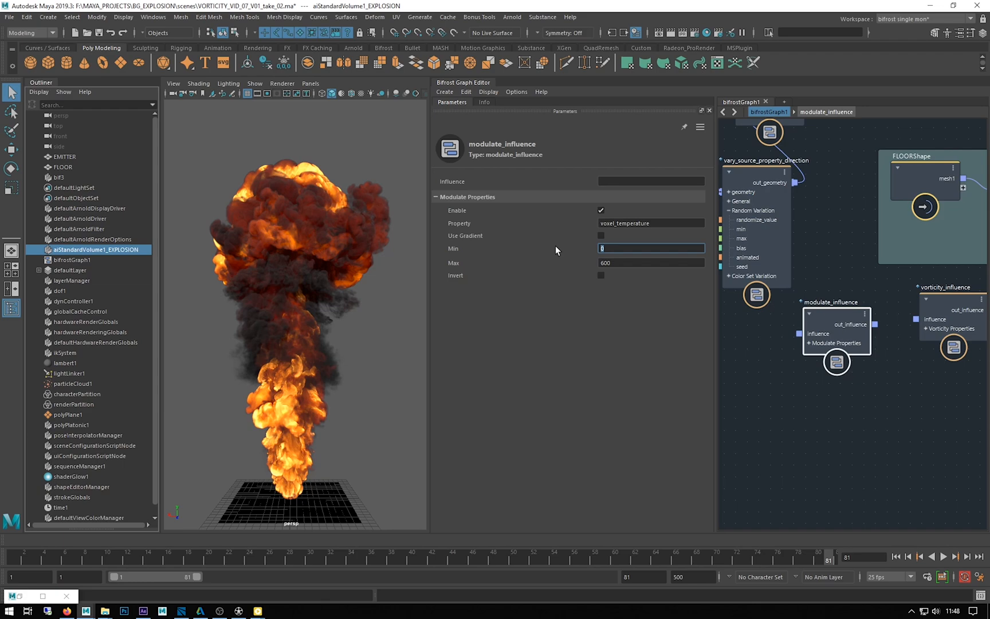
{"action": "type", "text": "4"}
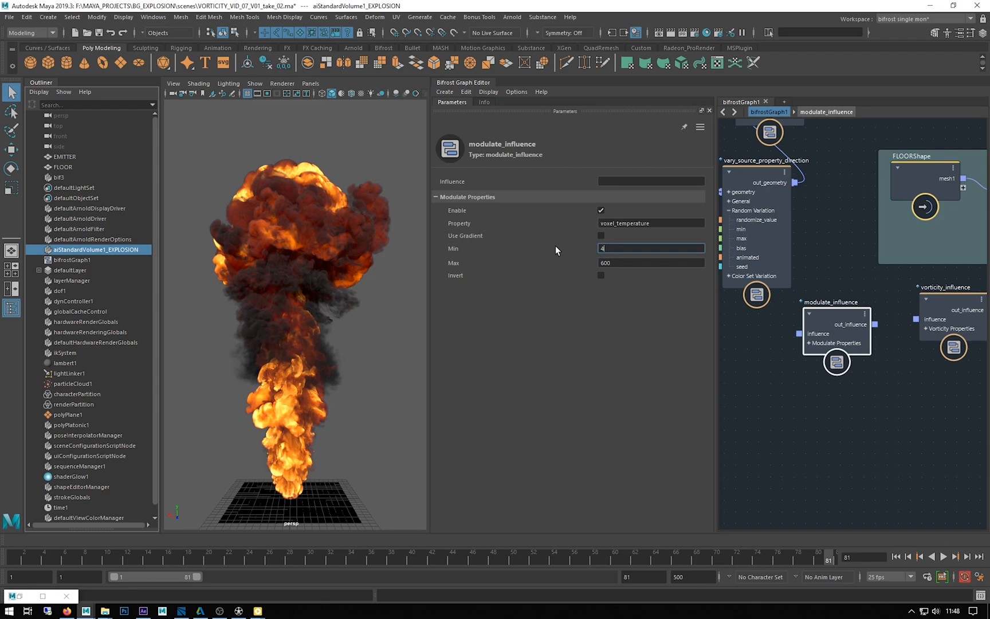
{"action": "type", "text": "450"}
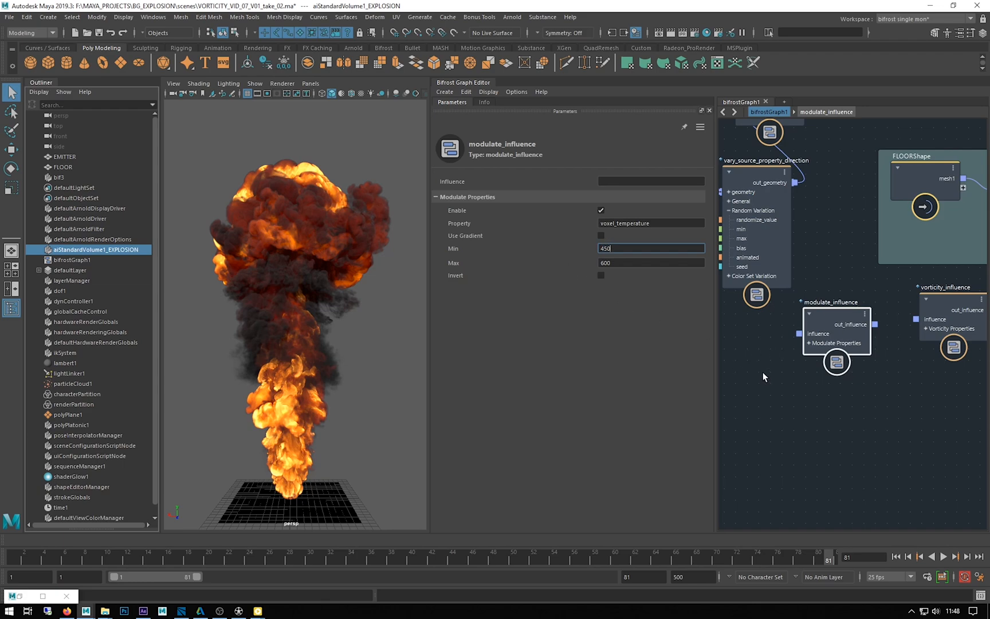
{"action": "left_click", "coordinate": [768, 132]}
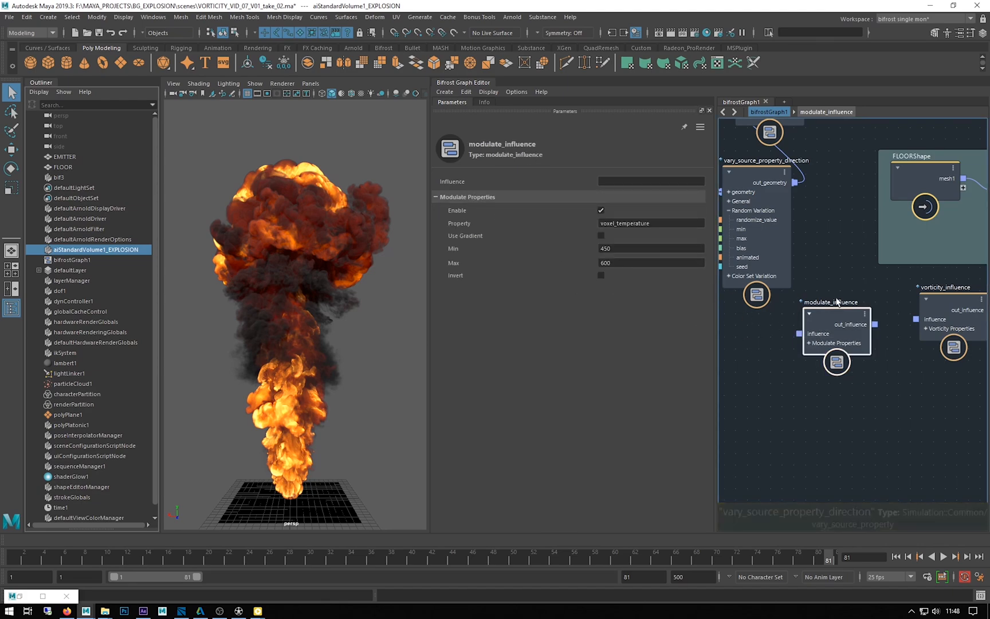
{"action": "mouse_move", "coordinate": [453, 266]}
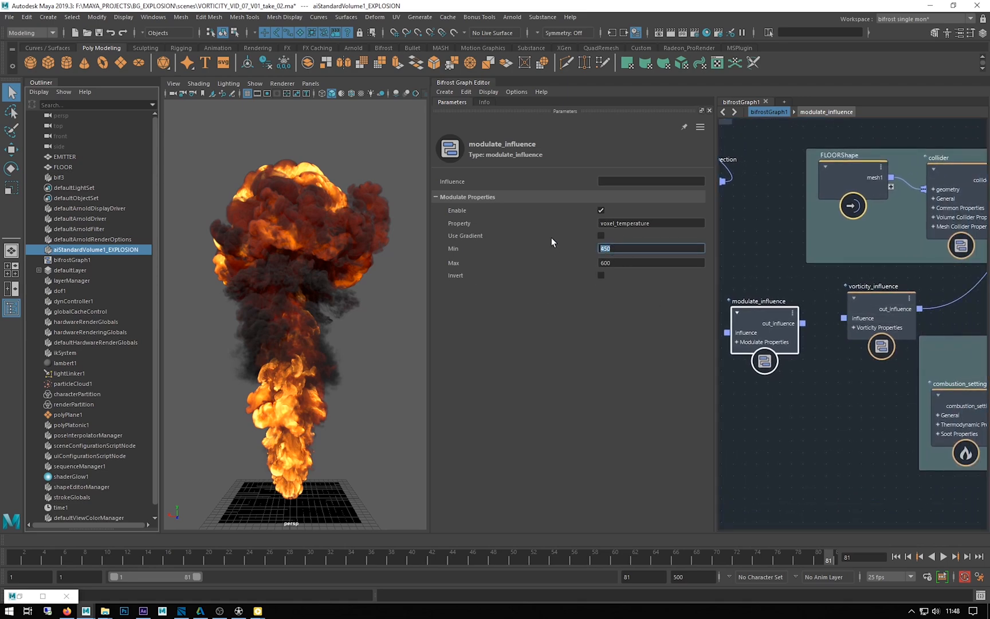
{"action": "mouse_move", "coordinate": [560, 254]}
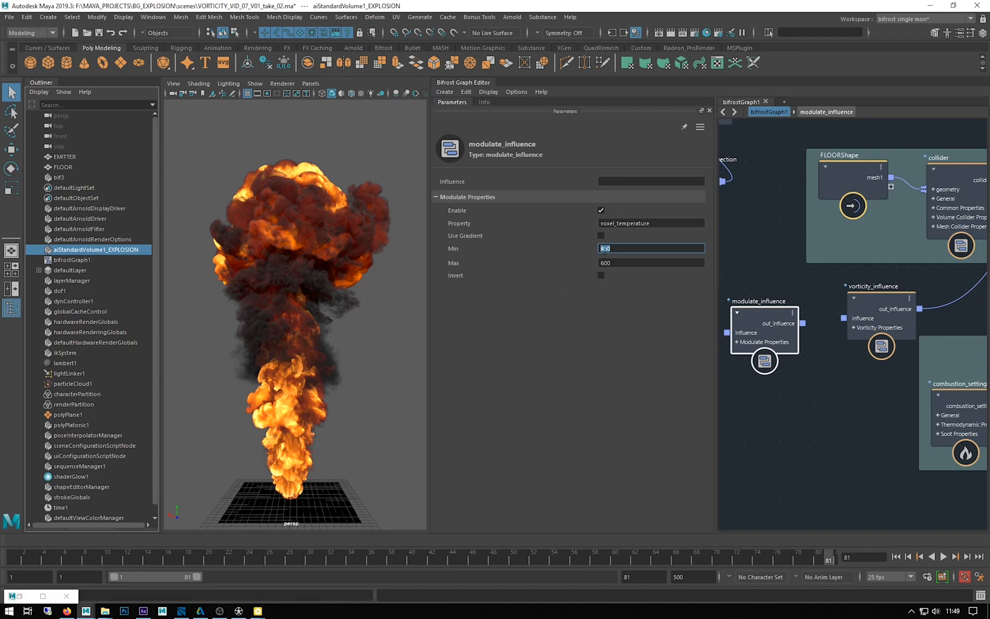
Compare both nodes, then link modulate_influence's out_influence to vorticity_influence's influence port.
{"action": "left_click", "coordinate": [879, 302]}
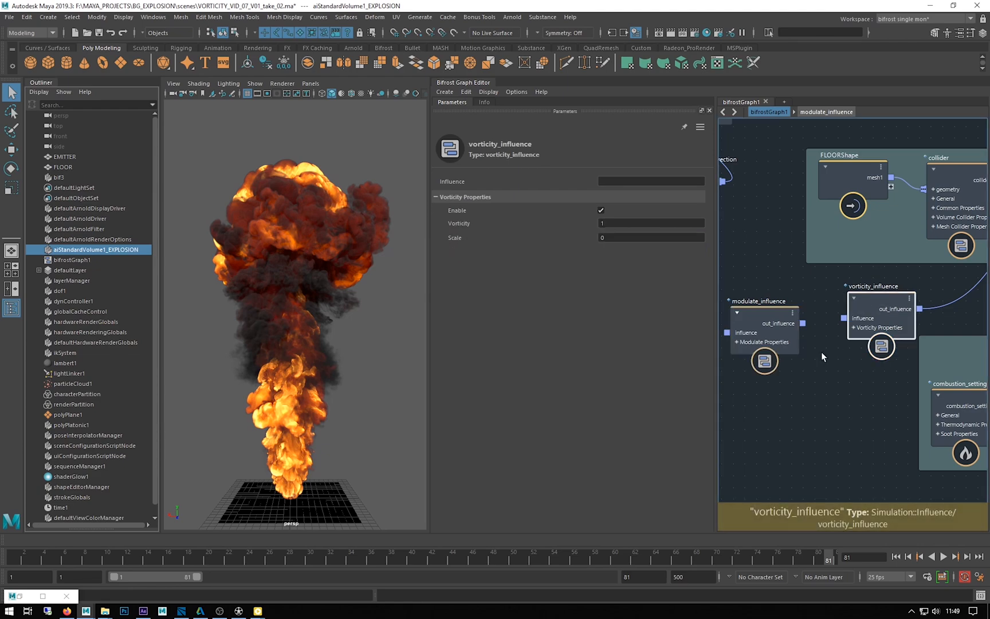
{"action": "left_click", "coordinate": [763, 328]}
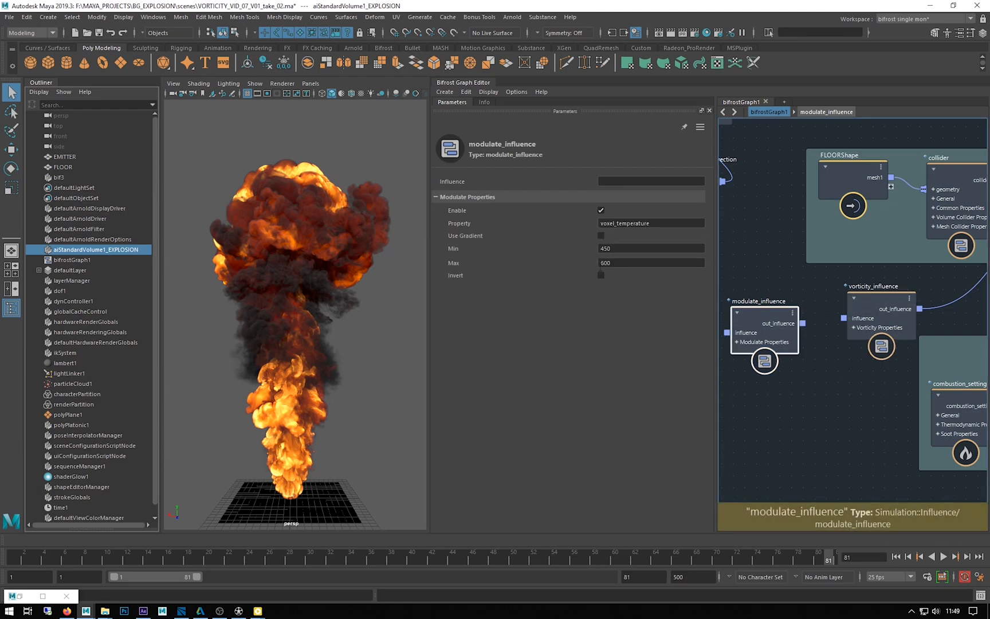
{"action": "mouse_move", "coordinate": [632, 285]}
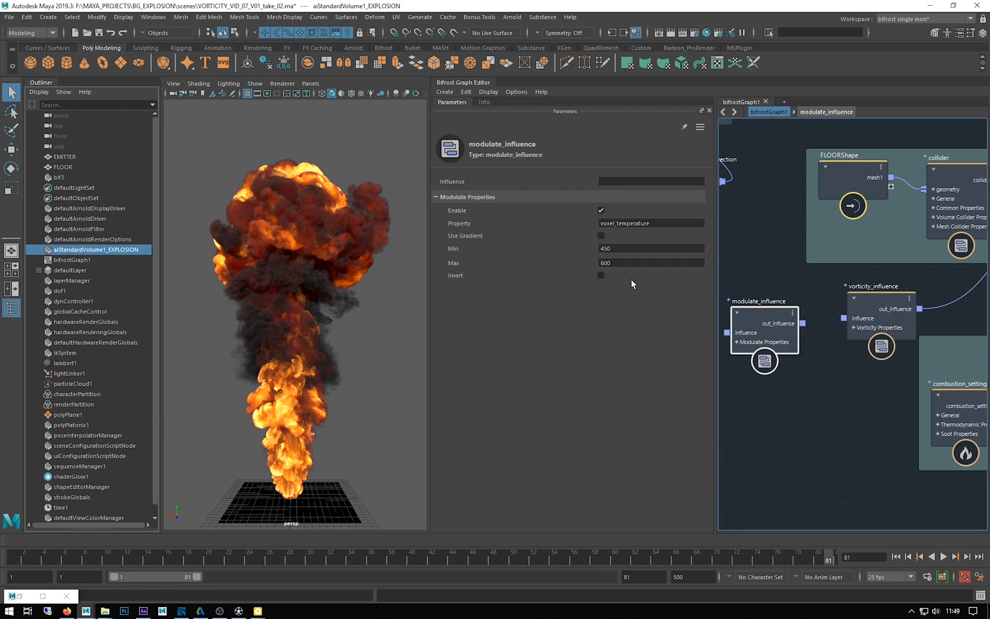
{"action": "left_click", "coordinate": [880, 317]}
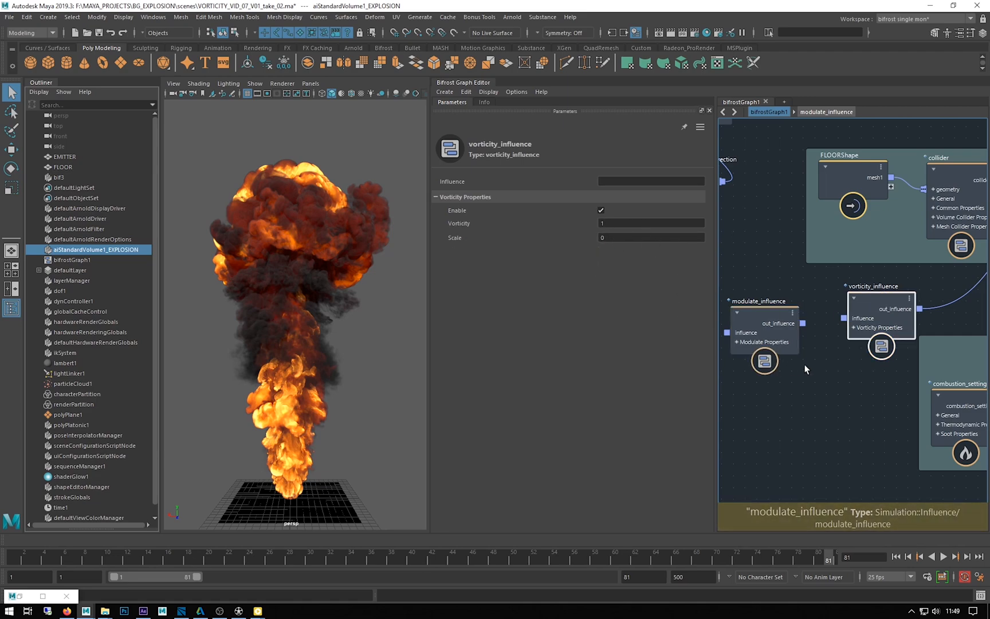
{"action": "mouse_move", "coordinate": [779, 405]}
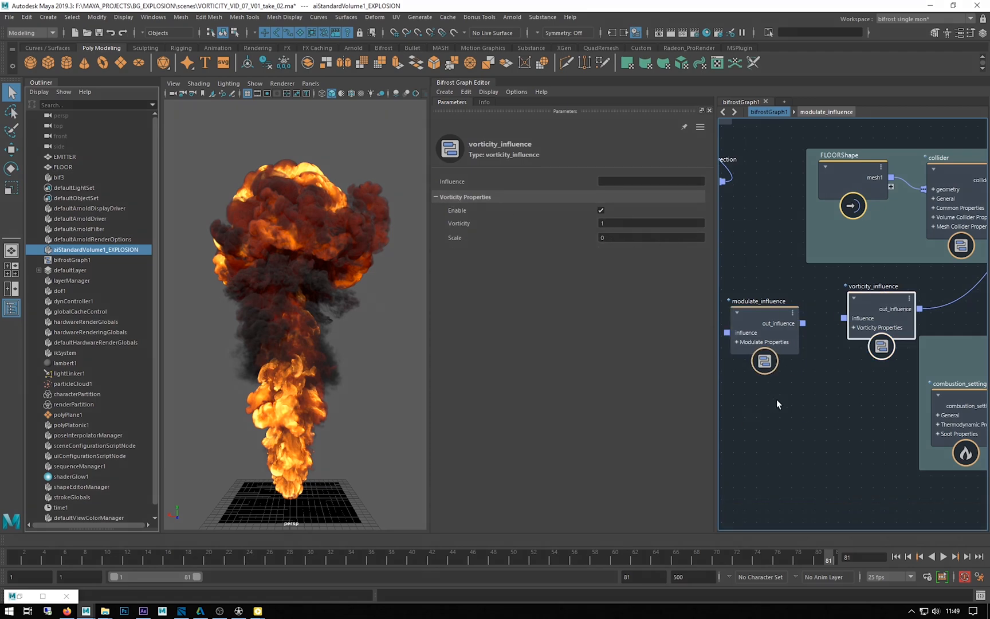
{"action": "left_click", "coordinate": [764, 302]}
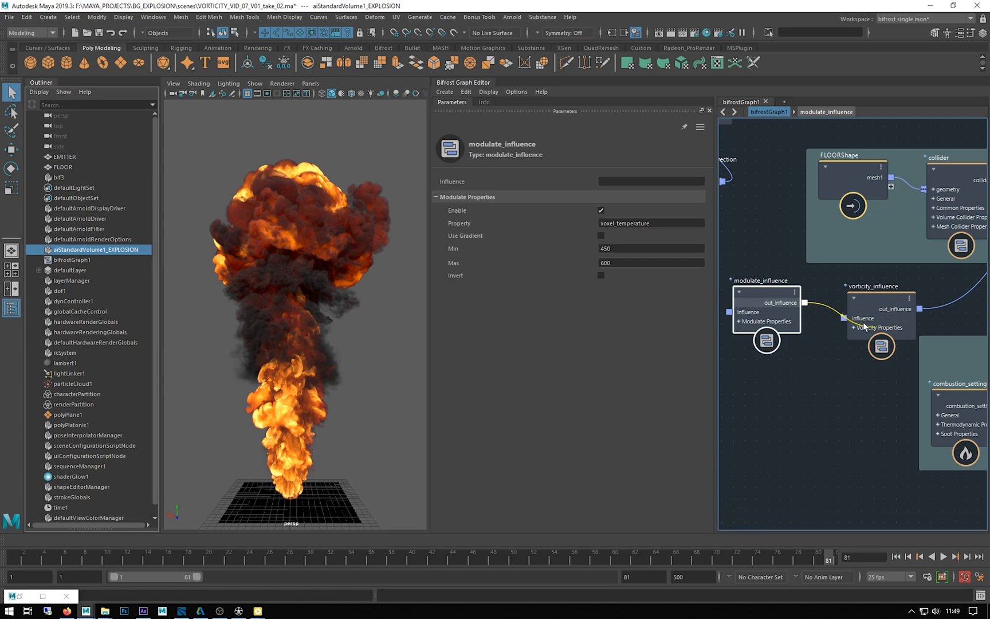
{"action": "mouse_move", "coordinate": [851, 323]}
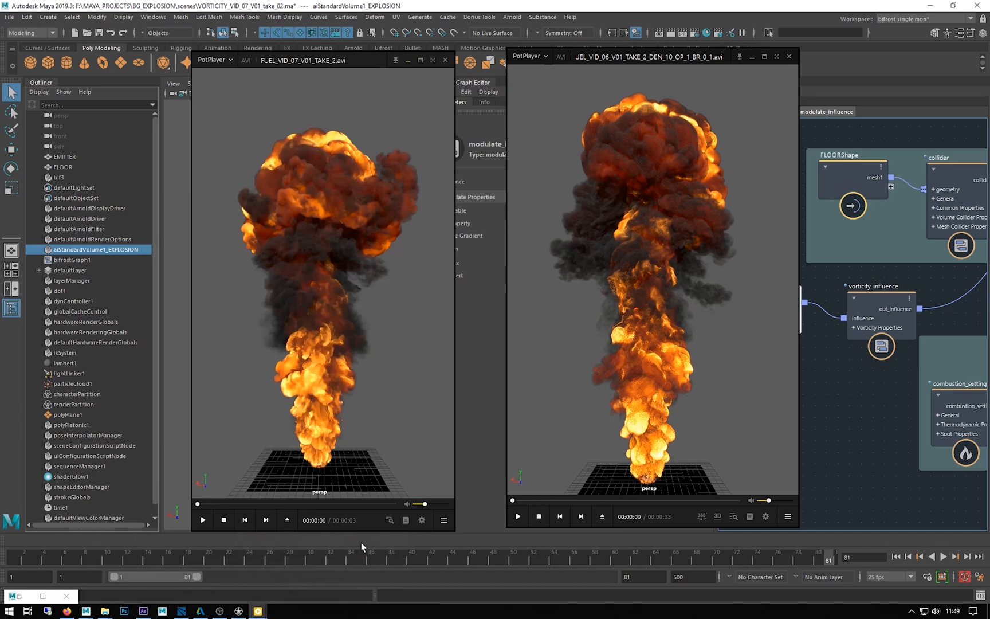
{"action": "left_click", "coordinate": [202, 519]}
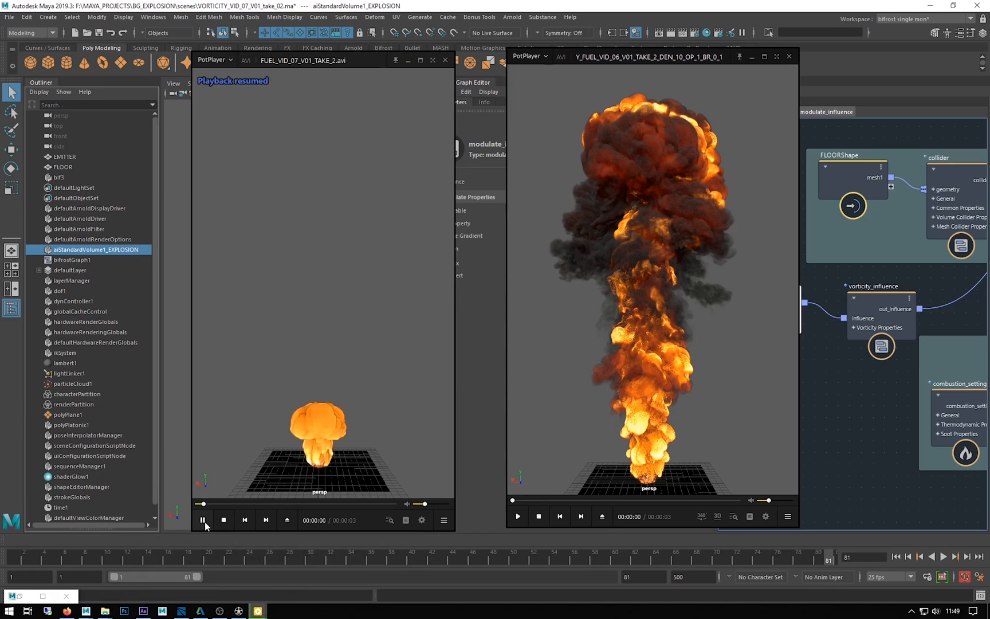
{"action": "left_click", "coordinate": [202, 520]}
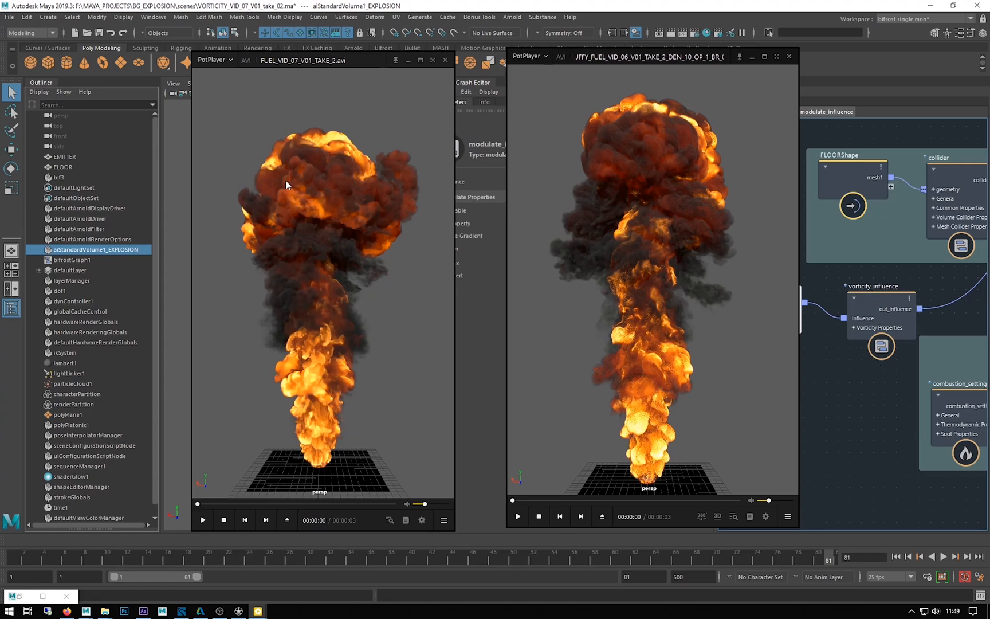
{"action": "mouse_move", "coordinate": [408, 61]}
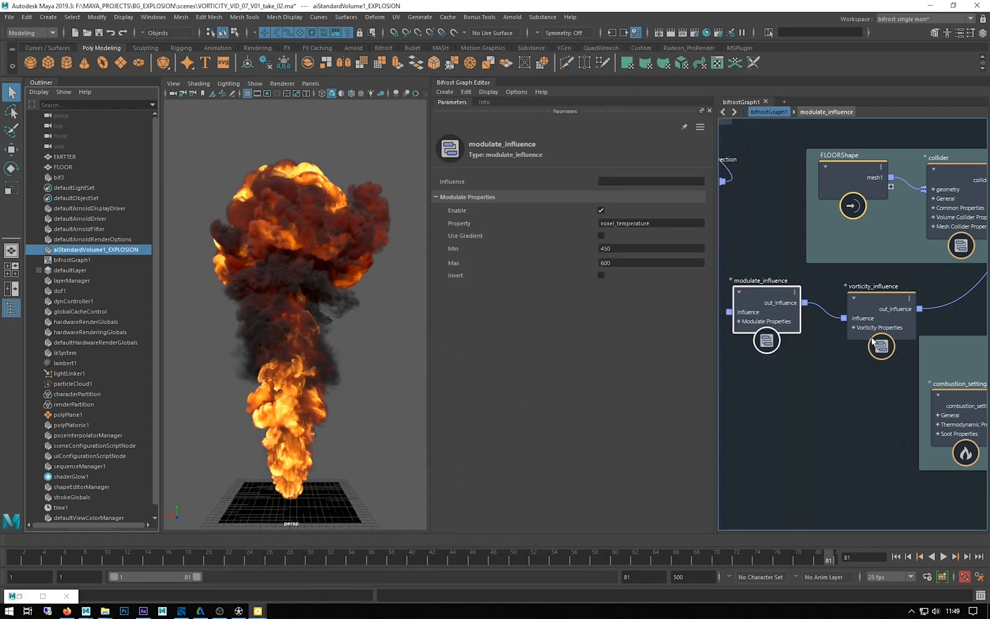
{"action": "mouse_move", "coordinate": [866, 299]}
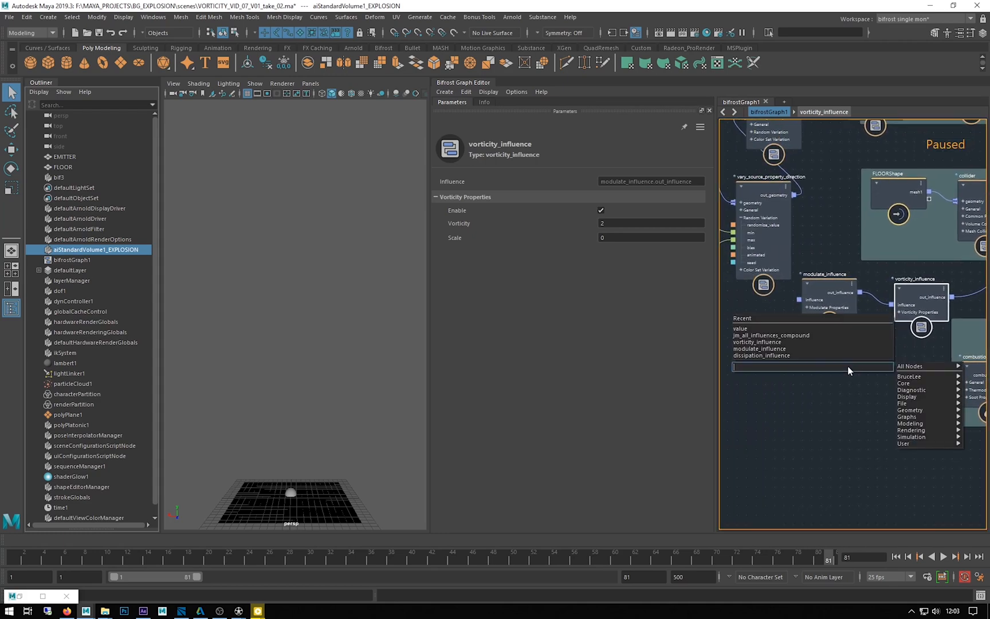
{"action": "mouse_move", "coordinate": [761, 355]}
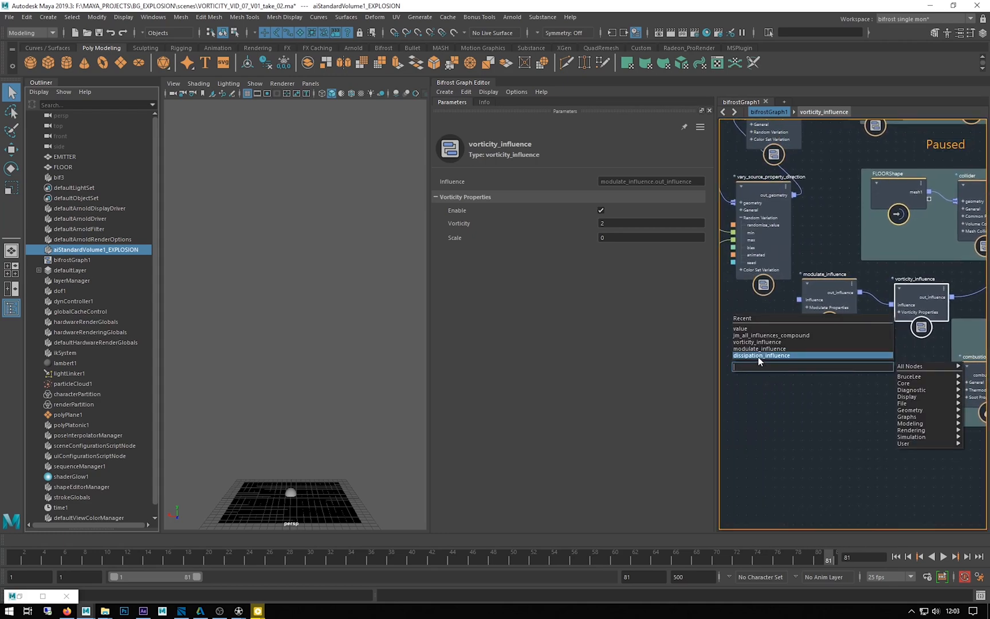
Create a dissipation_influence node from the node search's Recent list.
{"action": "left_click", "coordinate": [761, 355]}
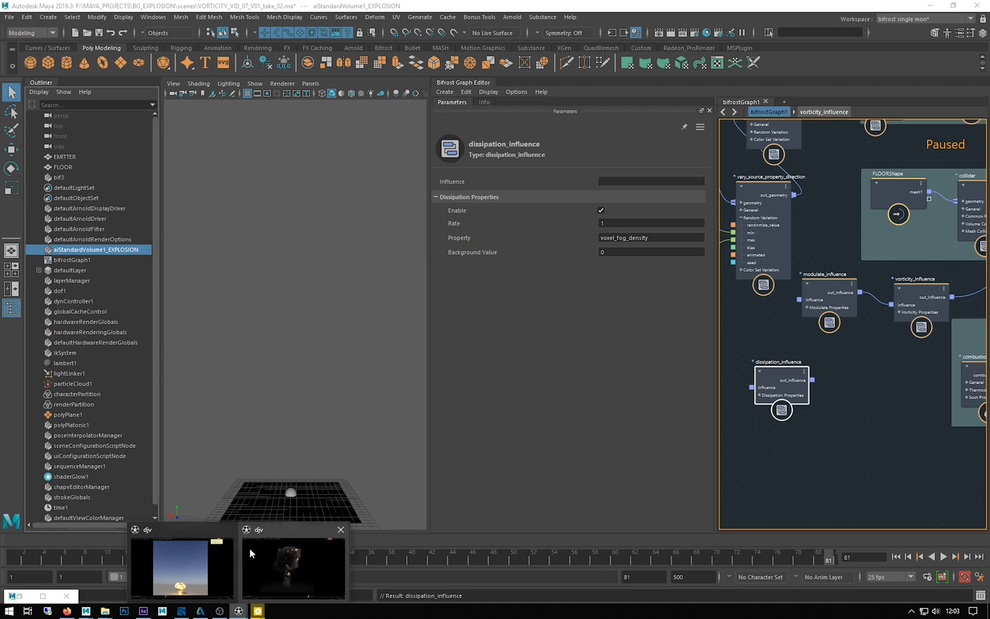
Replay the bg_aero_explosion_pyro_03_v02 render in DJV, pausing on the full mushroom cloud.
{"action": "left_click", "coordinate": [292, 565]}
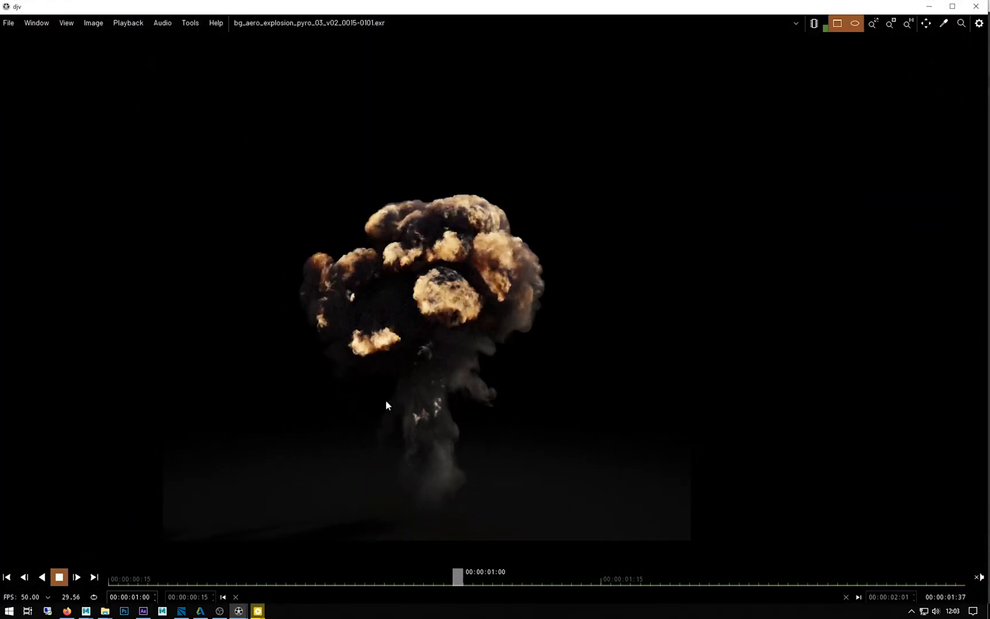
{"action": "left_click", "coordinate": [201, 571]}
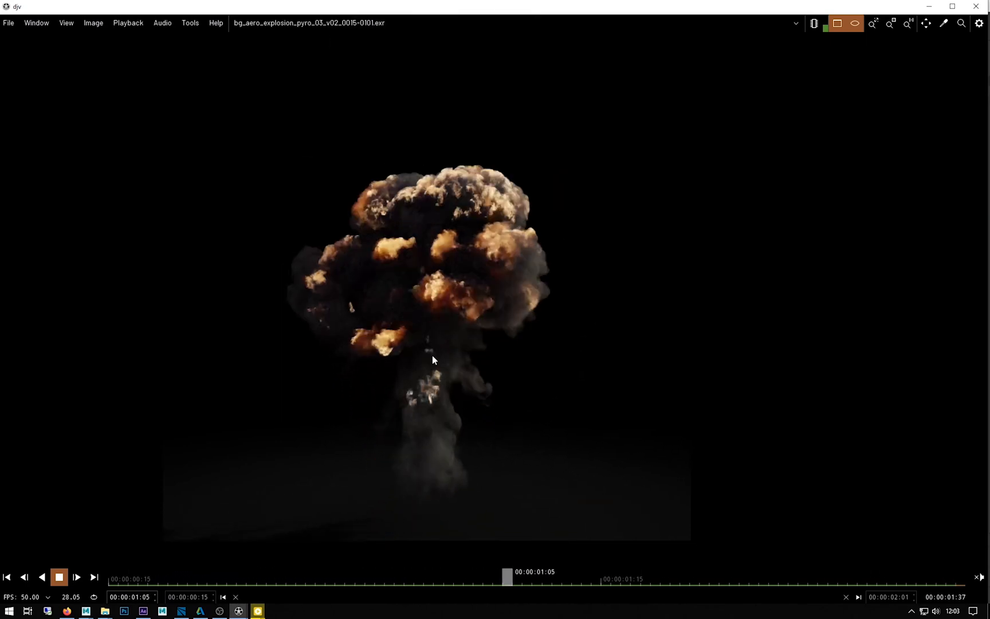
{"action": "left_click", "coordinate": [58, 576]}
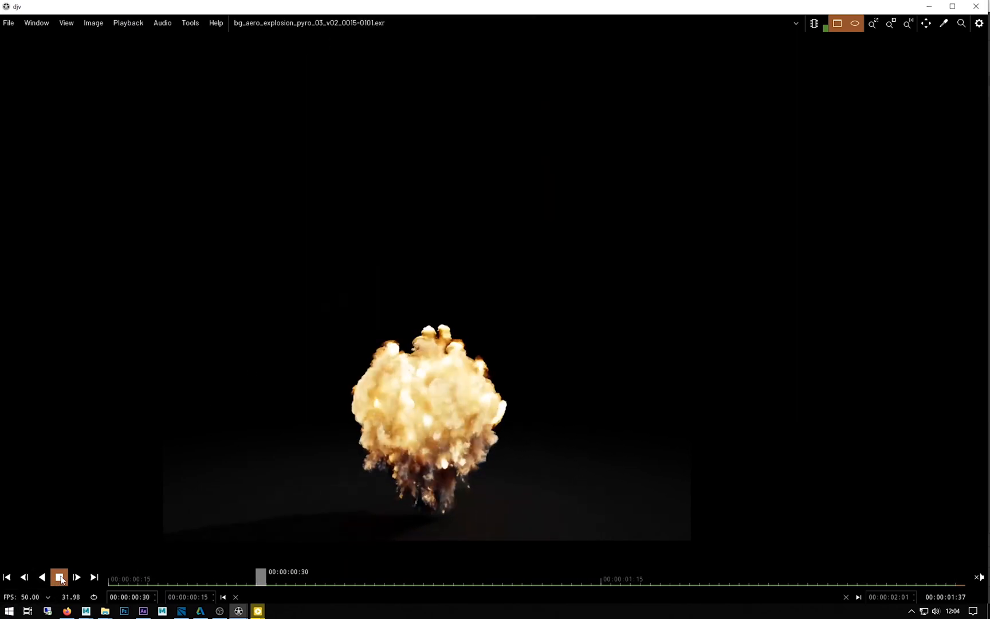
{"action": "left_click", "coordinate": [59, 577]}
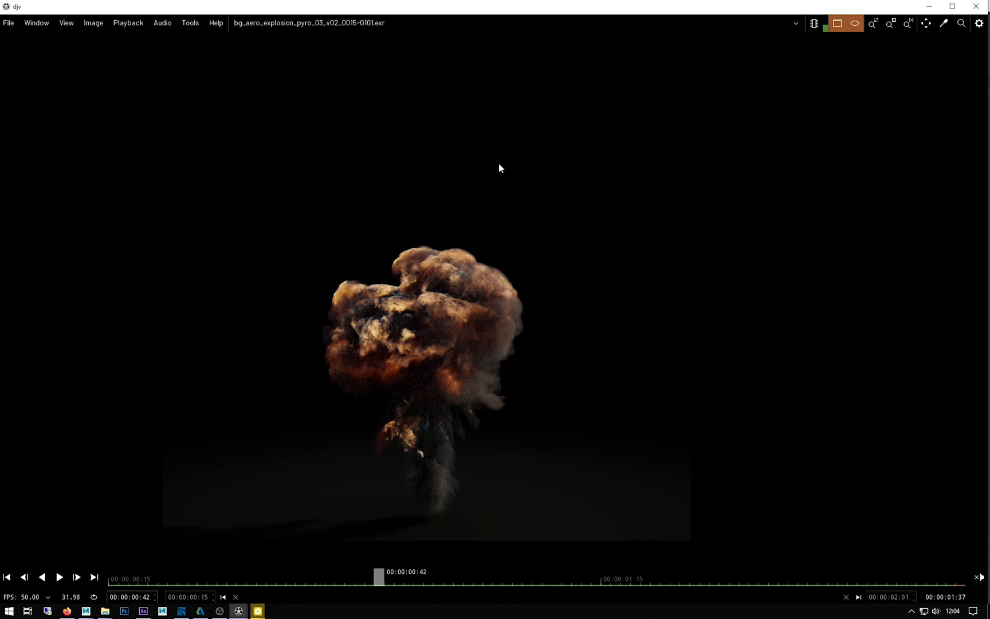
{"action": "mouse_move", "coordinate": [929, 7]}
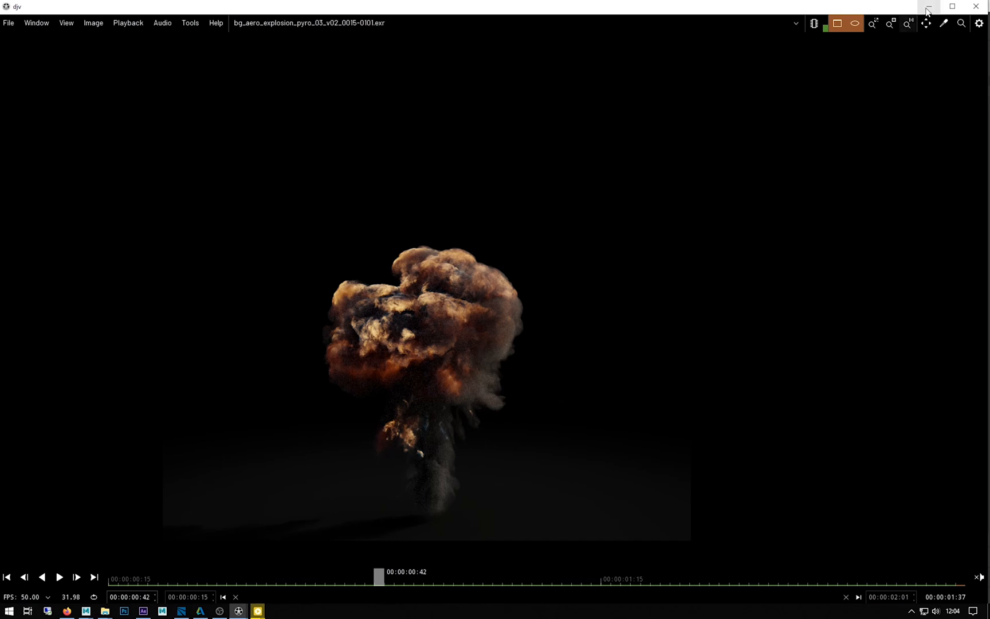
{"action": "left_click", "coordinate": [181, 611]}
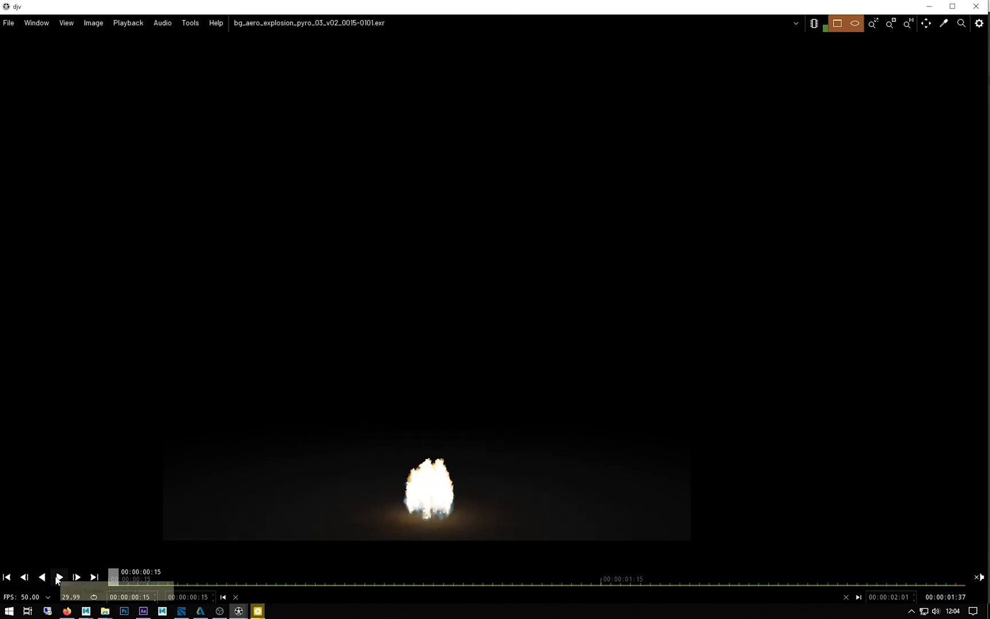
{"action": "left_click", "coordinate": [58, 576]}
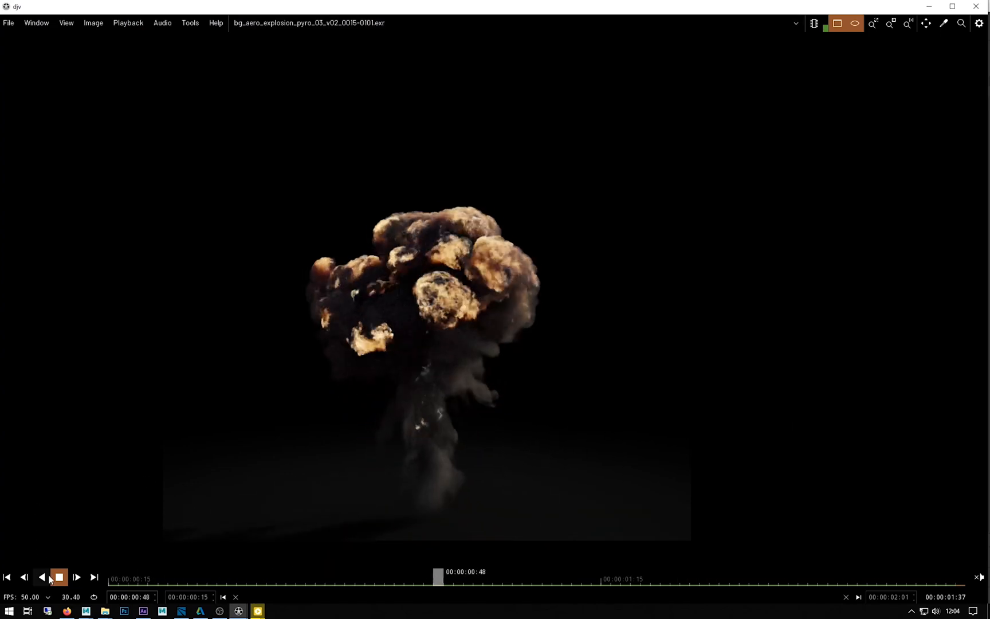
{"action": "left_click", "coordinate": [58, 576]}
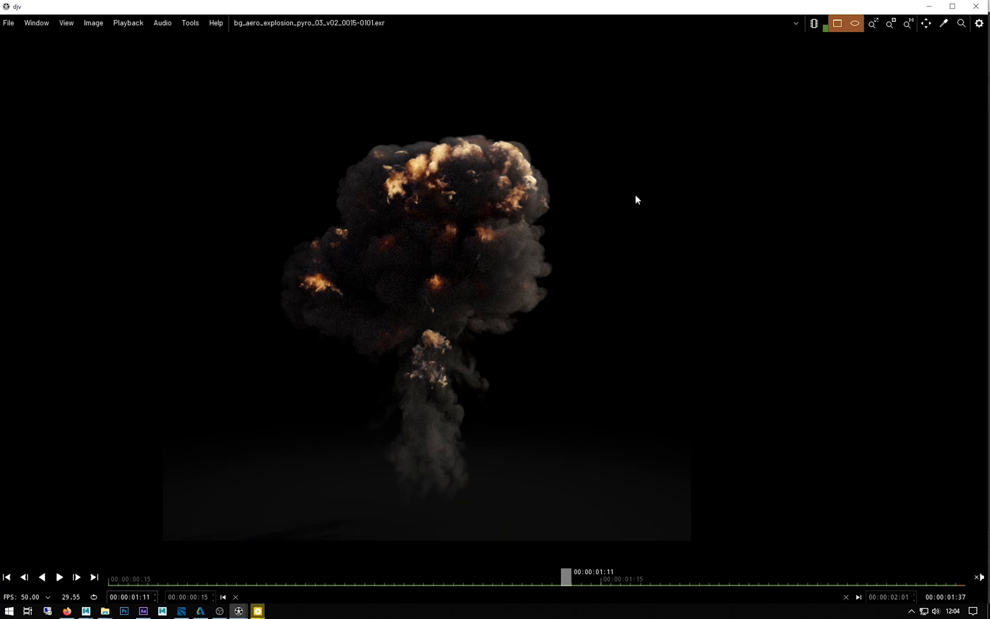
{"action": "mouse_move", "coordinate": [593, 134]}
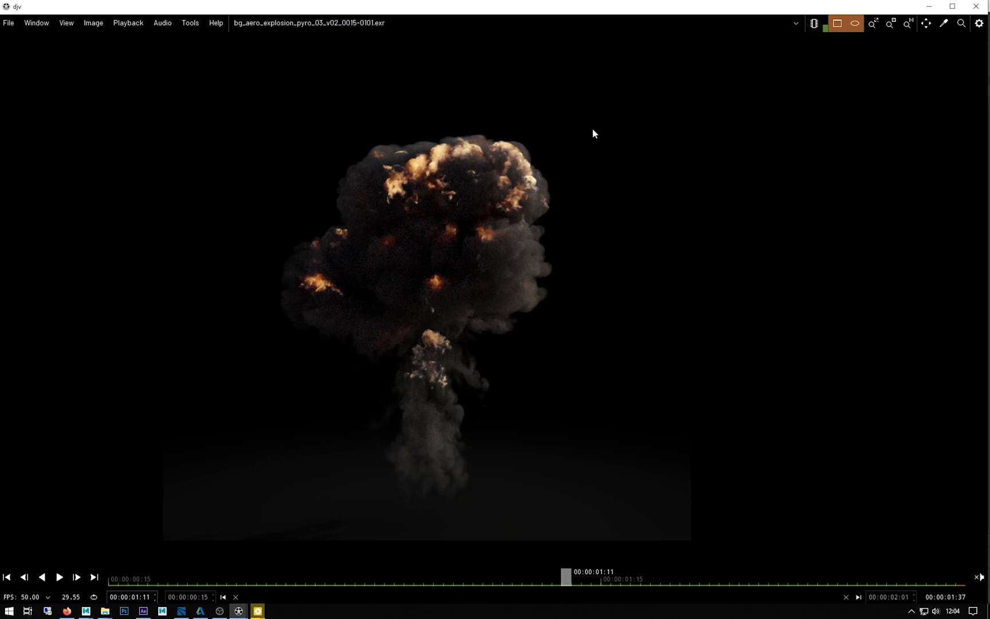
{"action": "mouse_move", "coordinate": [554, 158]}
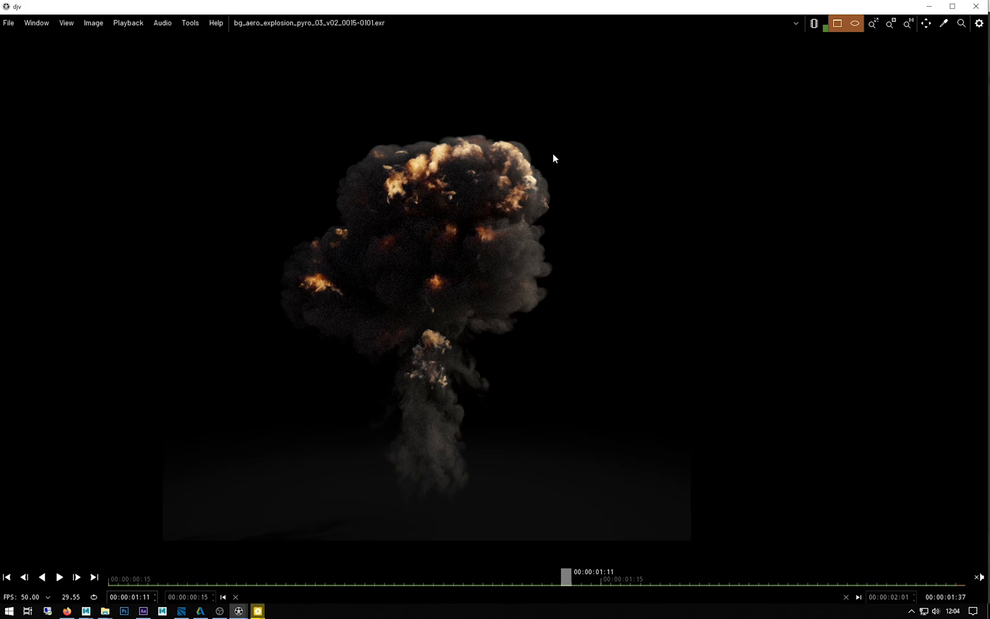
{"action": "mouse_move", "coordinate": [610, 39]}
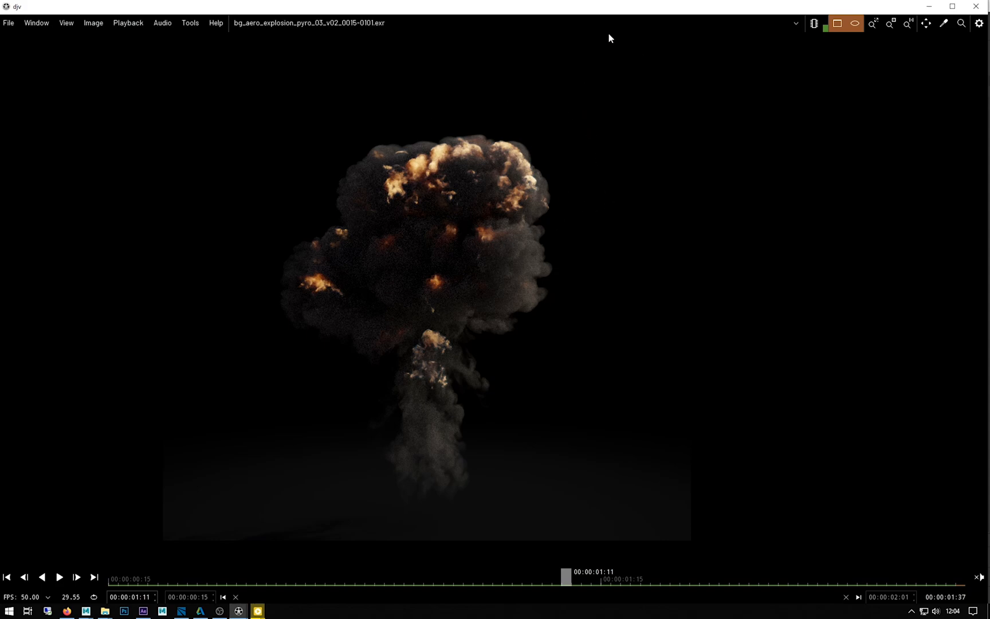
{"action": "mouse_move", "coordinate": [753, 4]}
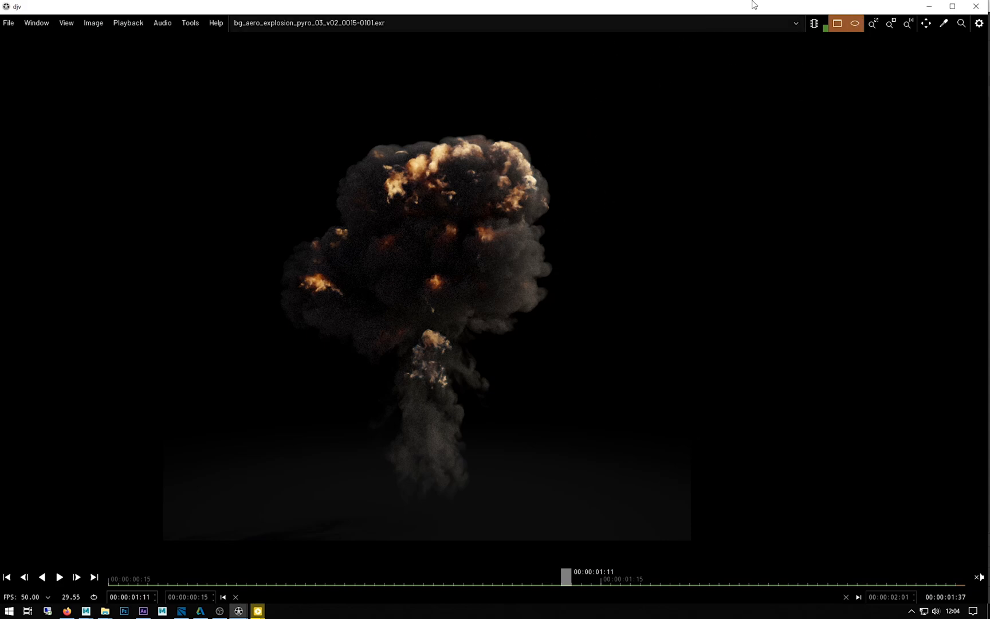
{"action": "mouse_move", "coordinate": [416, 311]}
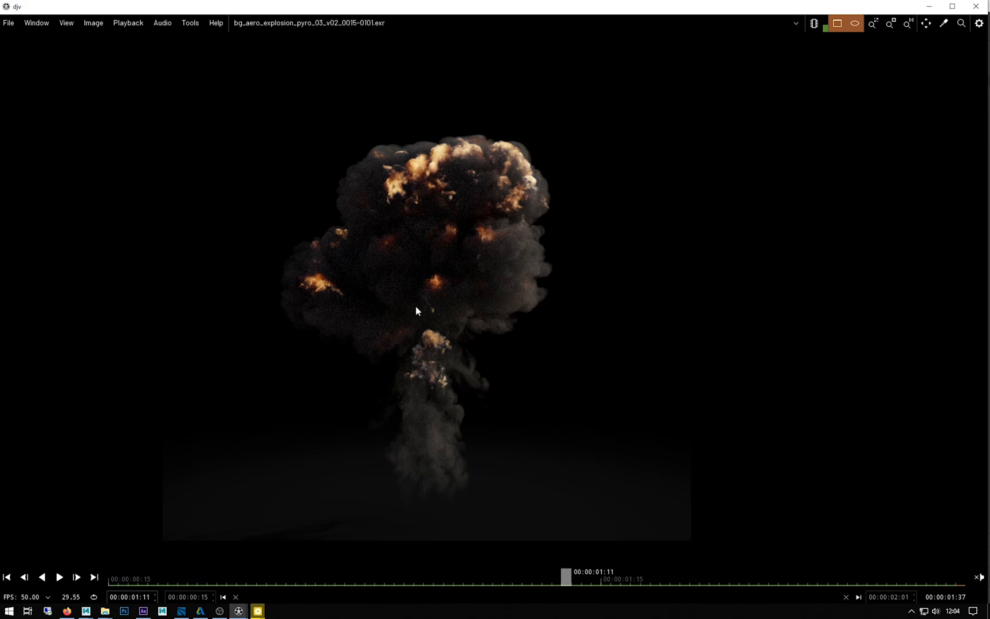
{"action": "mouse_move", "coordinate": [452, 185]}
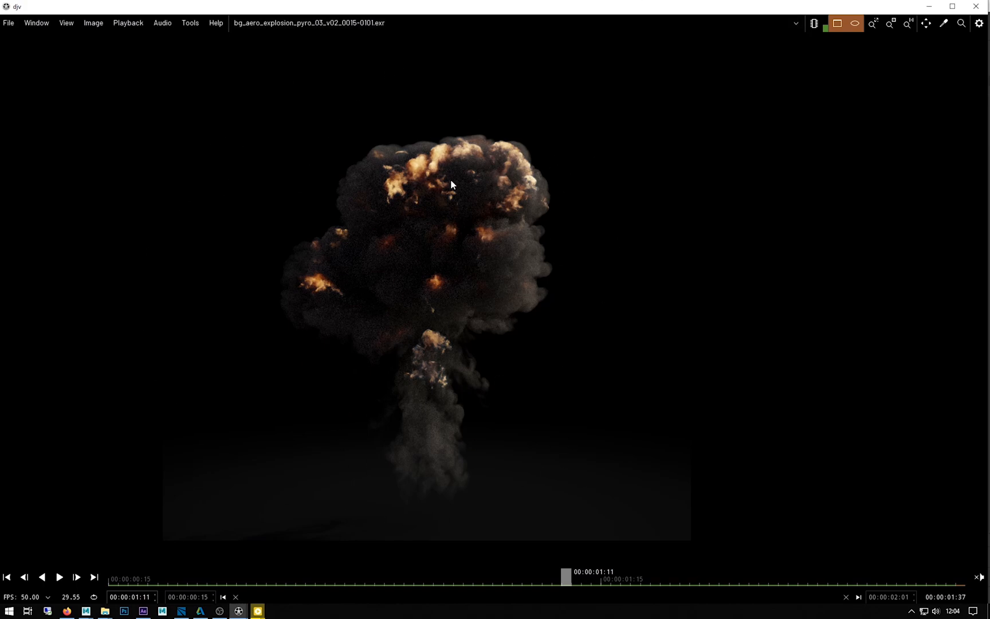
{"action": "mouse_move", "coordinate": [674, 466]}
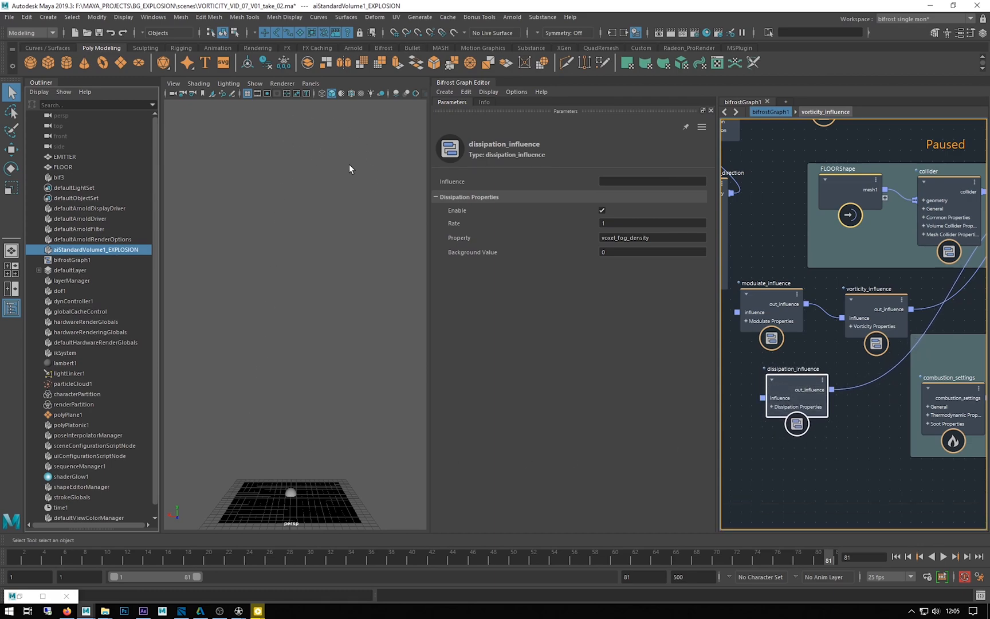
{"action": "mouse_move", "coordinate": [779, 382]}
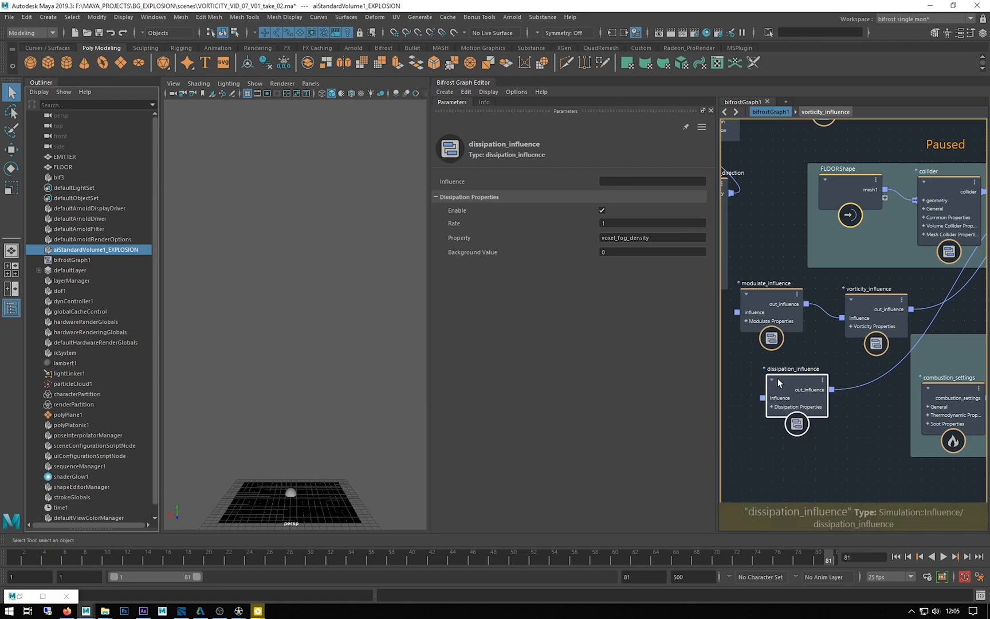
{"action": "mouse_move", "coordinate": [377, 281]}
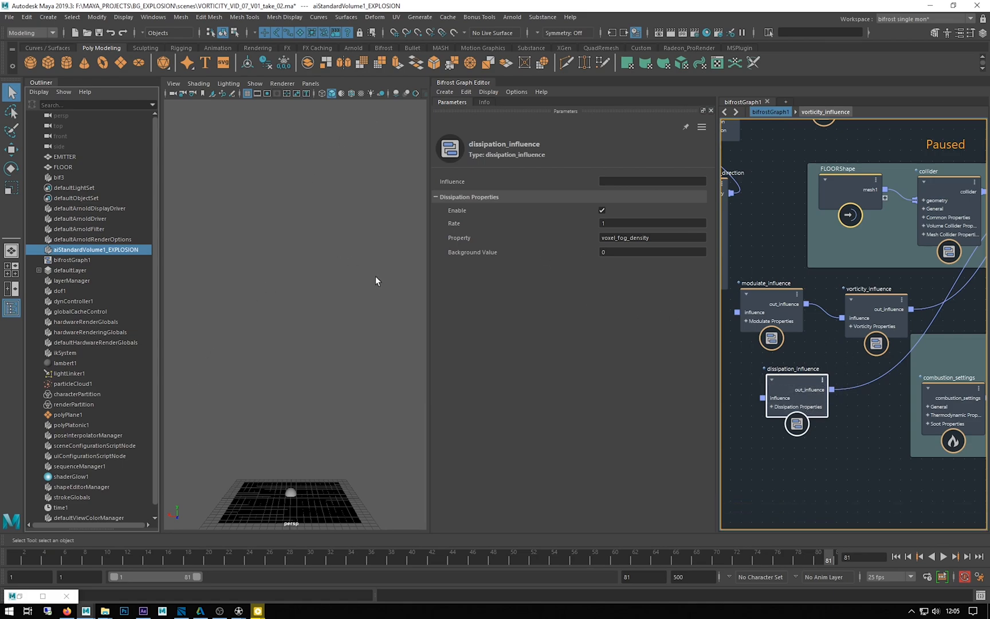
{"action": "mouse_move", "coordinate": [518, 232]}
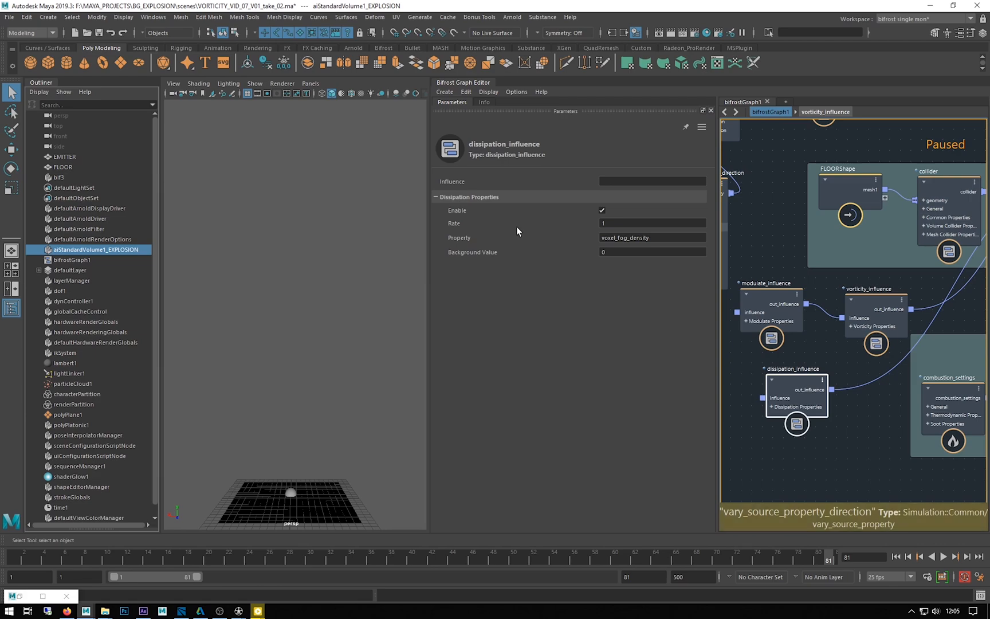
{"action": "mouse_move", "coordinate": [516, 232]}
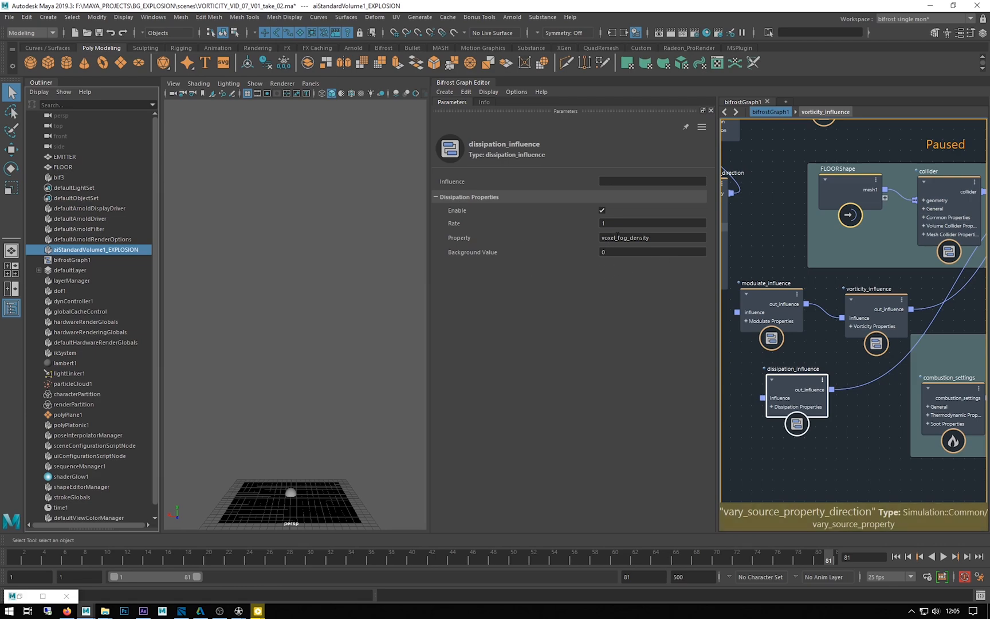
Point dissipation_influence at voxel_temperature with background value 20, matching ambient temperature.
{"action": "triple_click", "coordinate": [652, 237]}
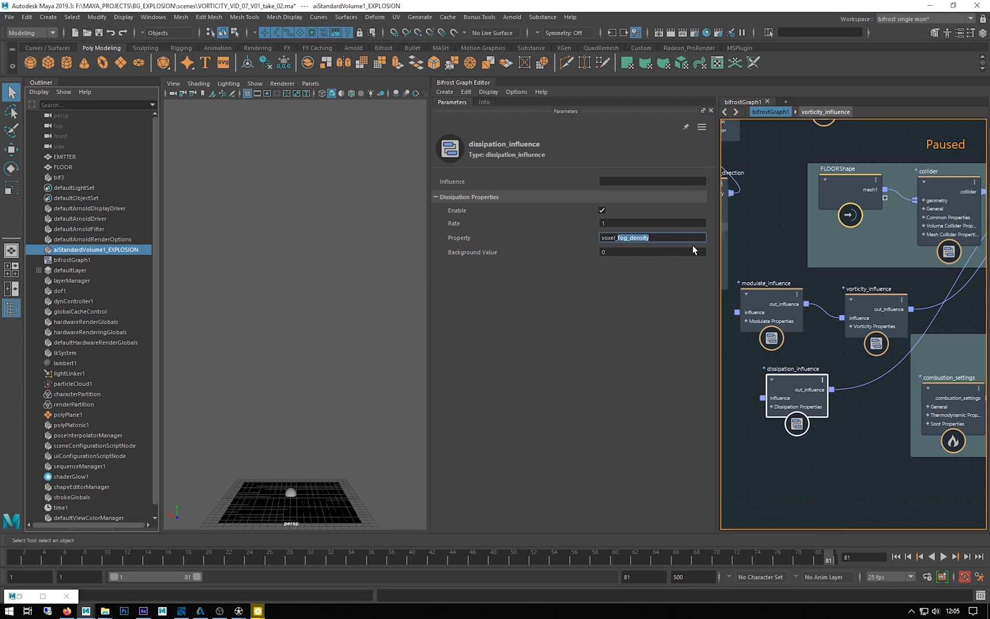
{"action": "type", "text": "voxel_tem"}
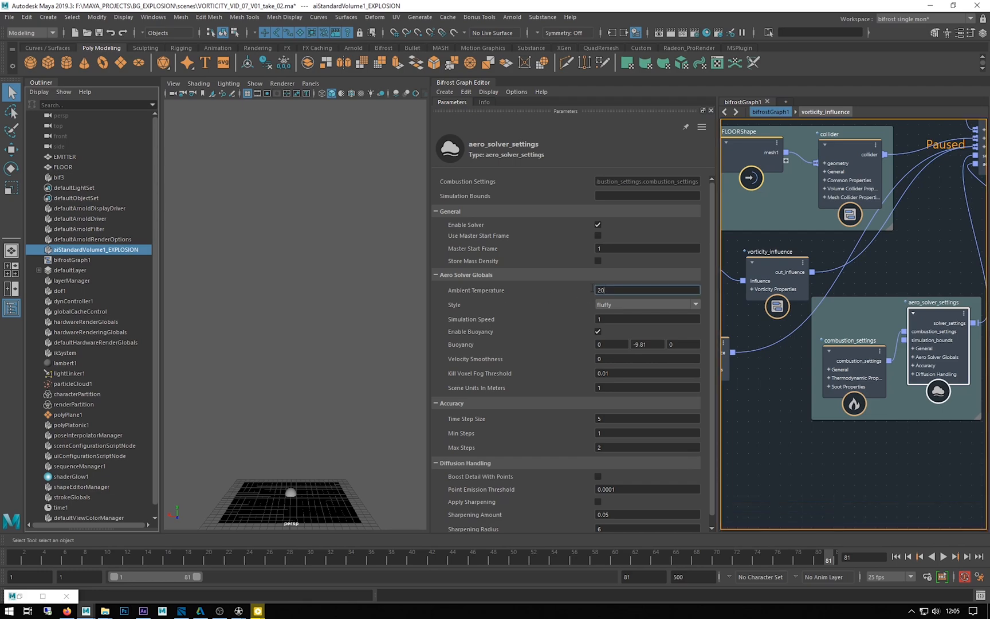
{"action": "mouse_move", "coordinate": [785, 289]}
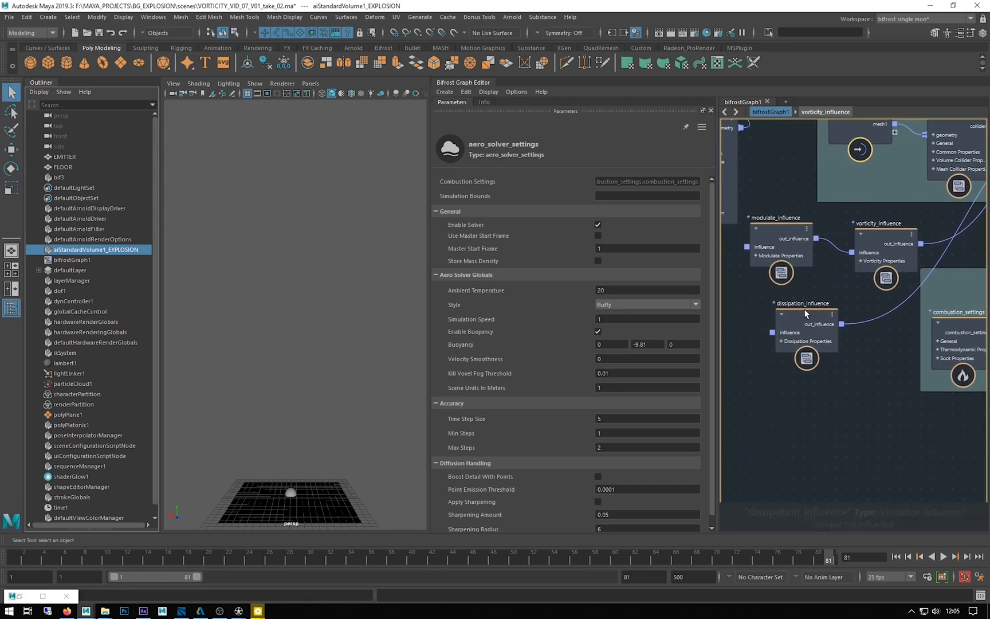
{"action": "left_click", "coordinate": [805, 324]}
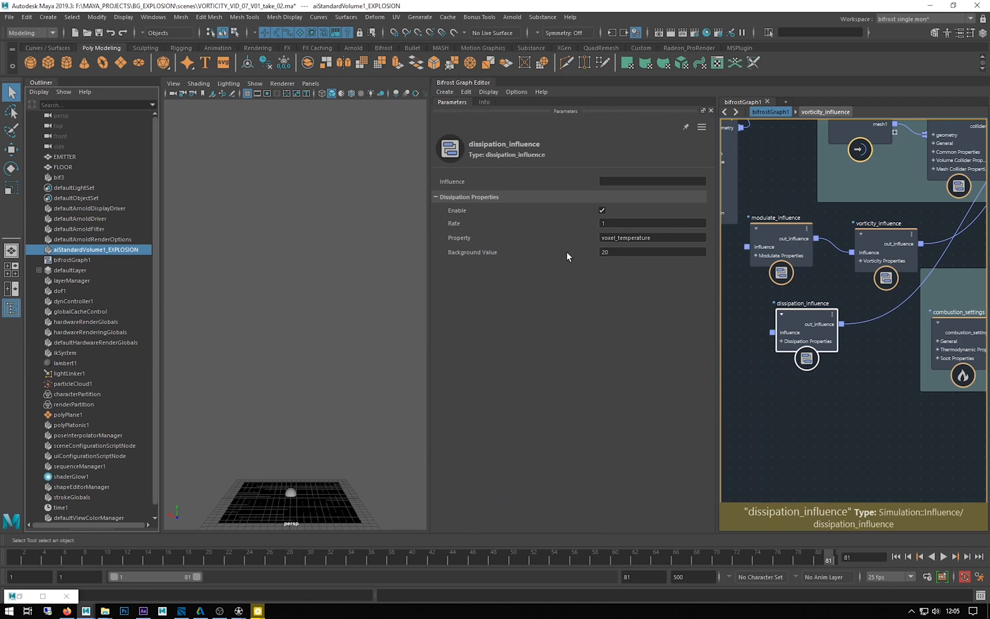
{"action": "mouse_move", "coordinate": [569, 299]}
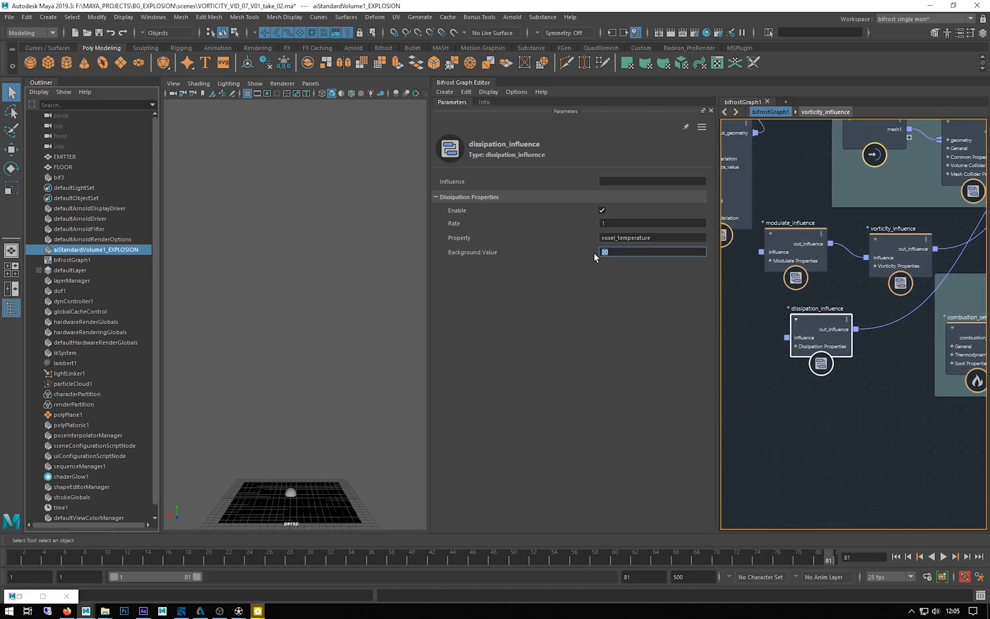
{"action": "mouse_move", "coordinate": [923, 384]}
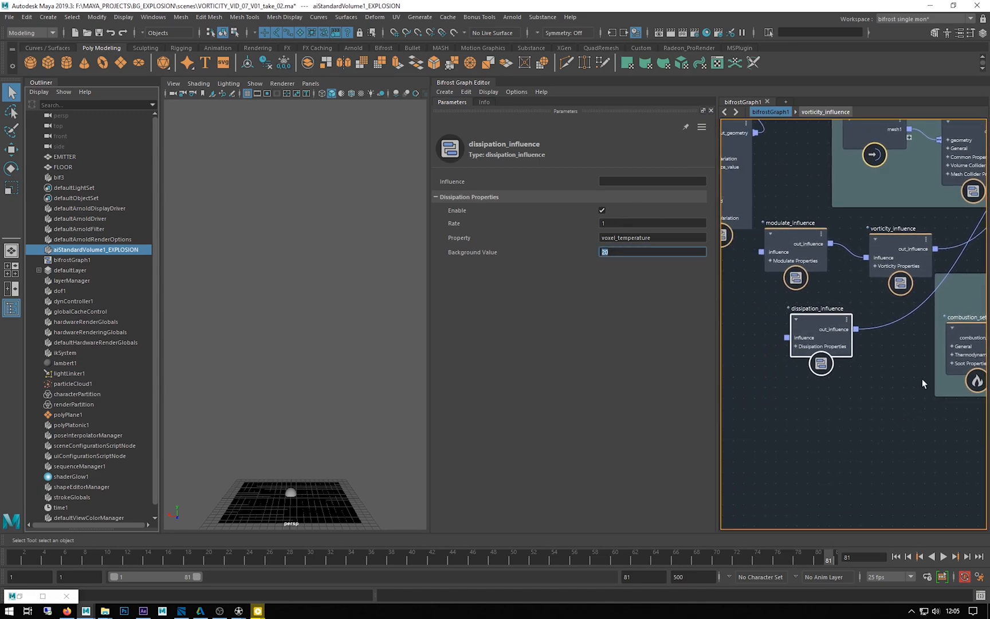